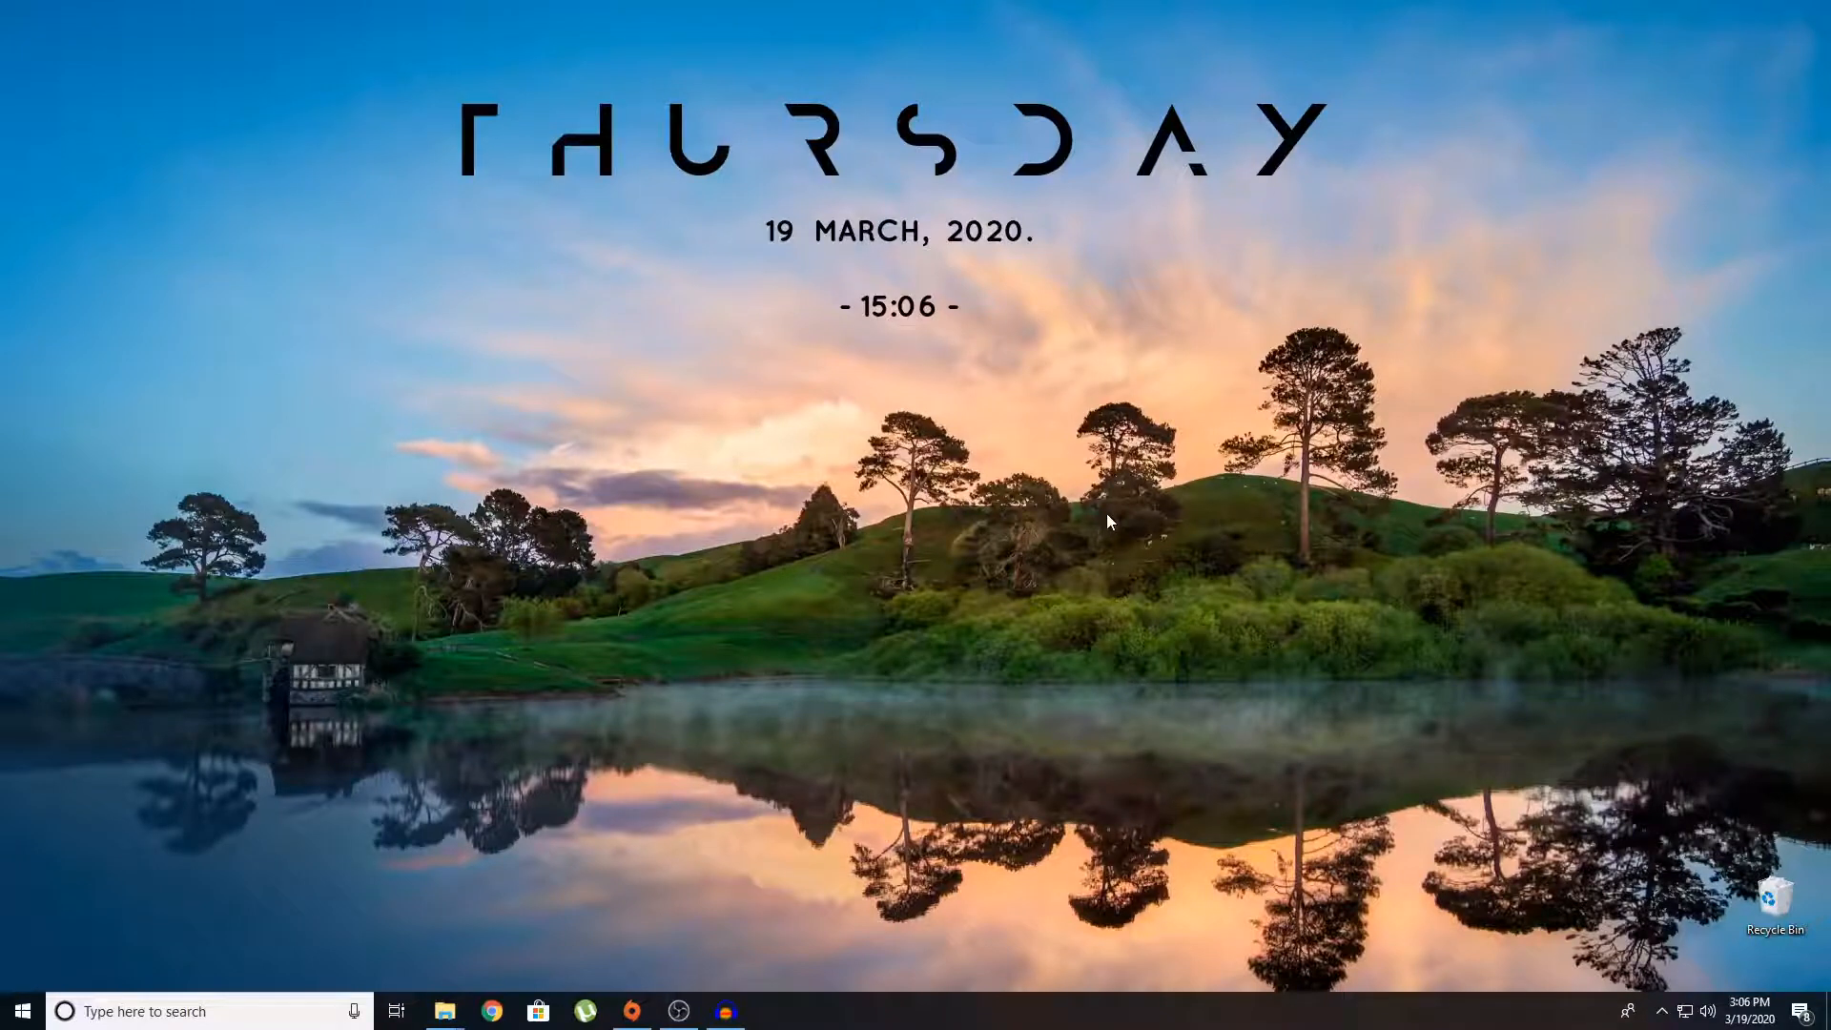
{"action": "mouse_move", "coordinate": [1082, 503]}
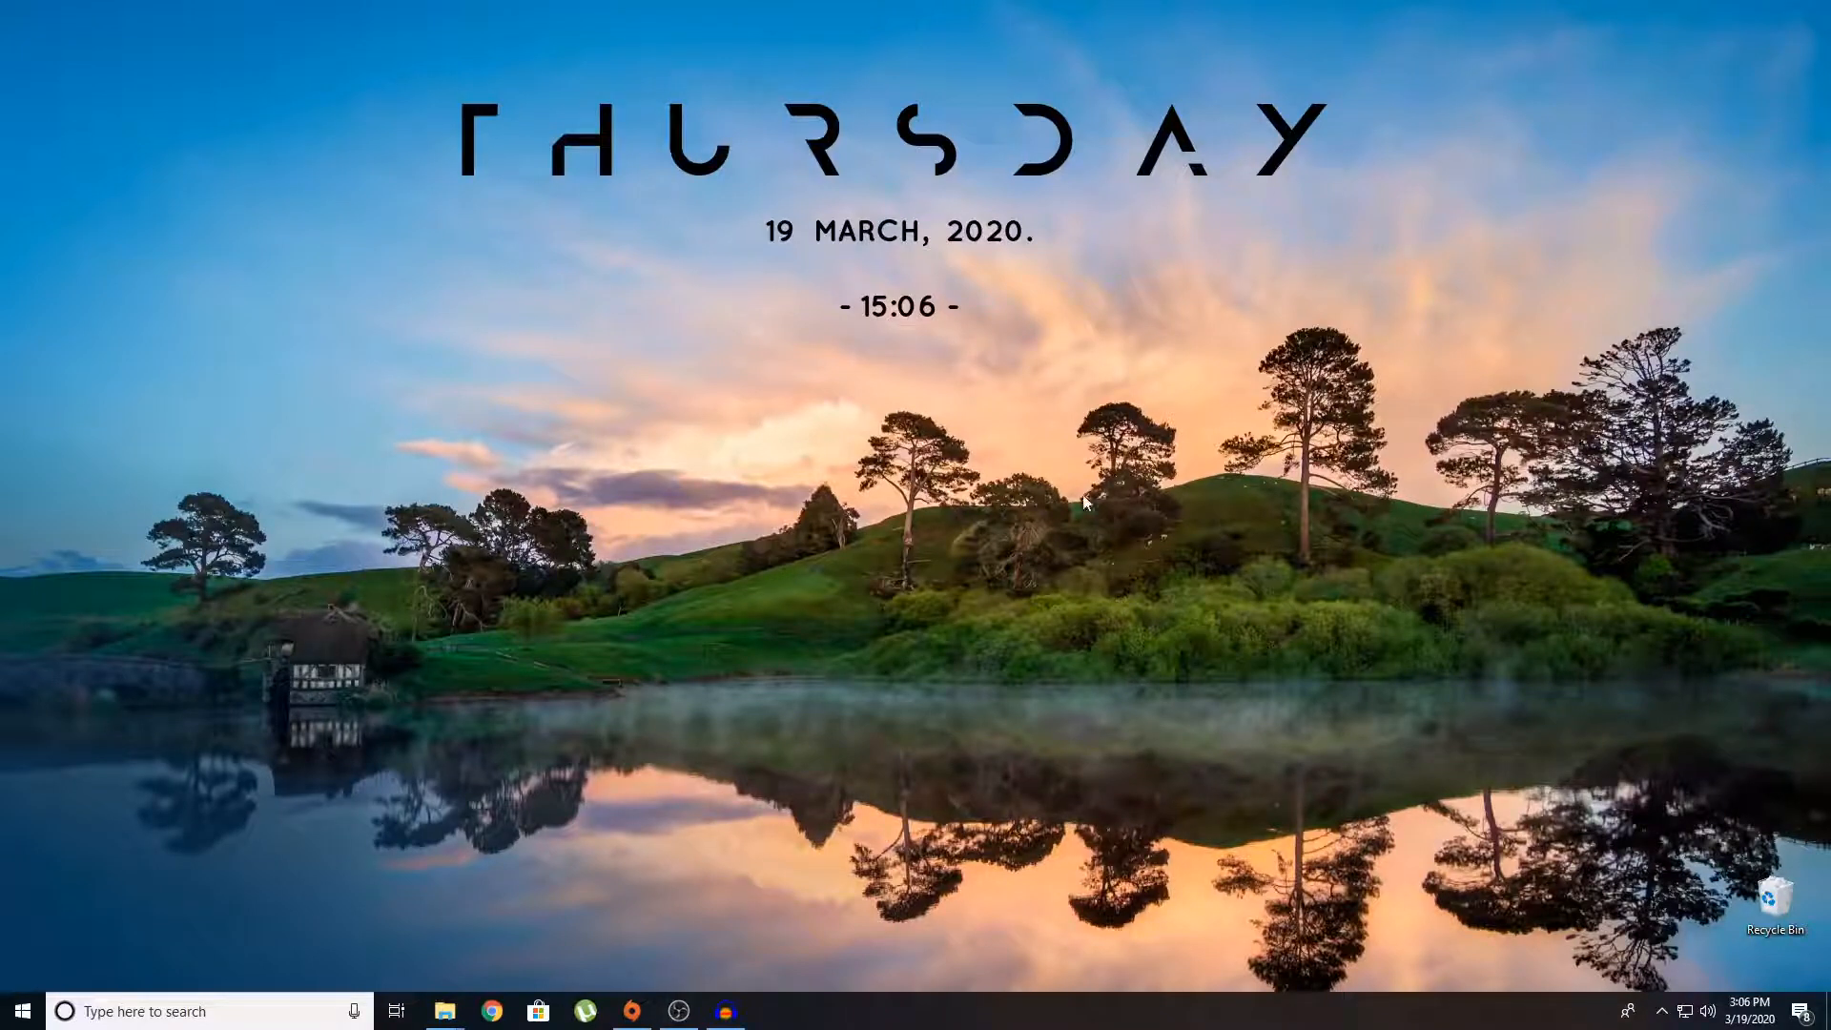
{"action": "mouse_move", "coordinate": [1314, 685]}
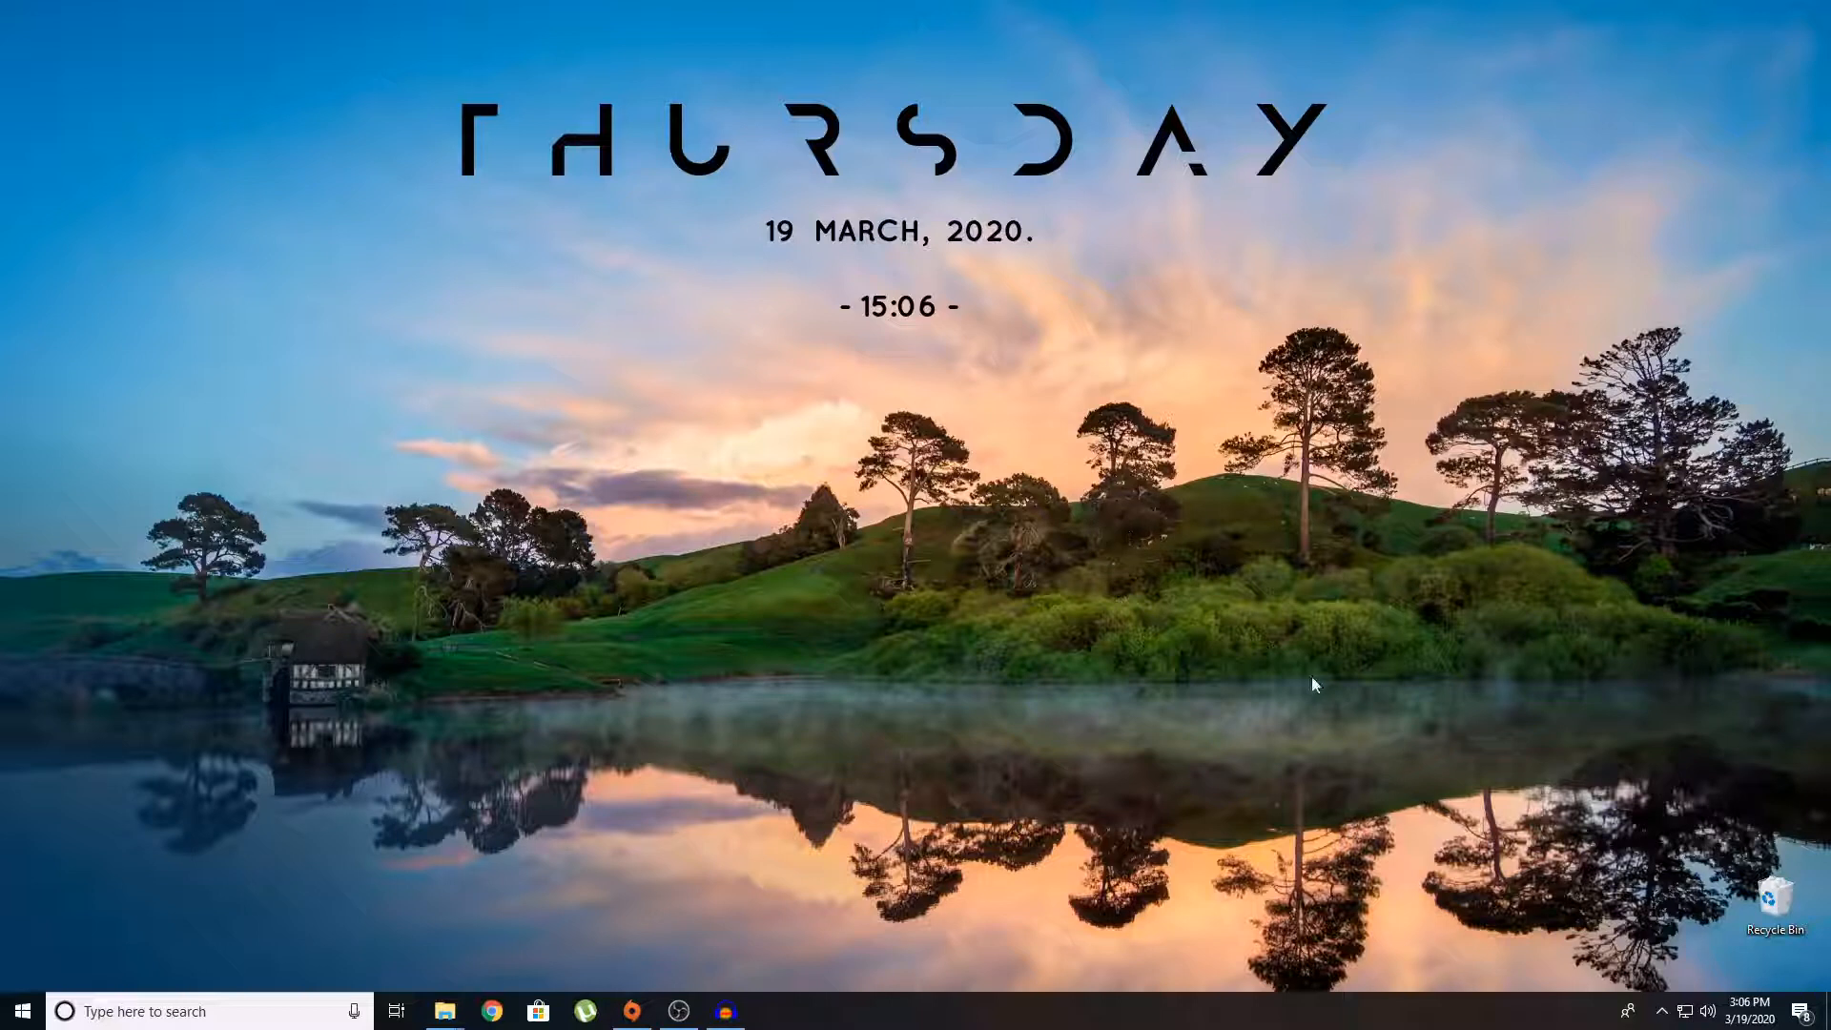
{"action": "mouse_move", "coordinate": [1389, 464]}
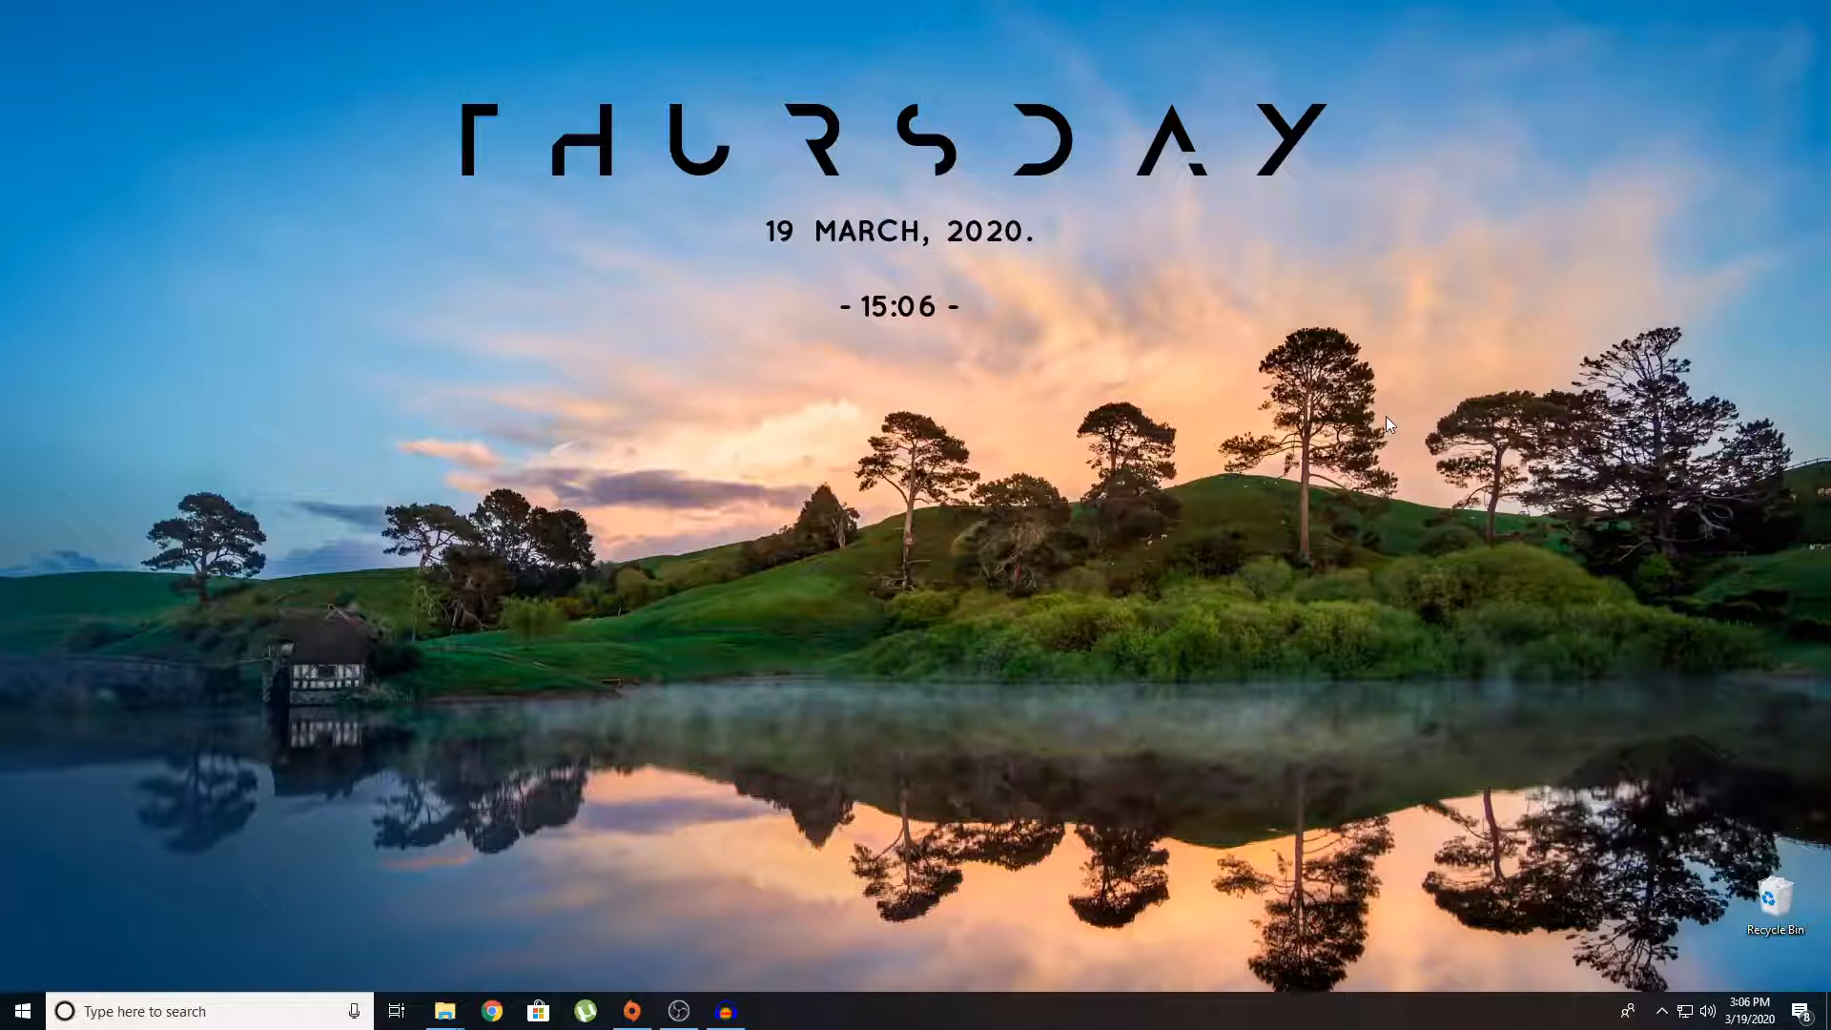
{"action": "mouse_move", "coordinate": [1117, 702]}
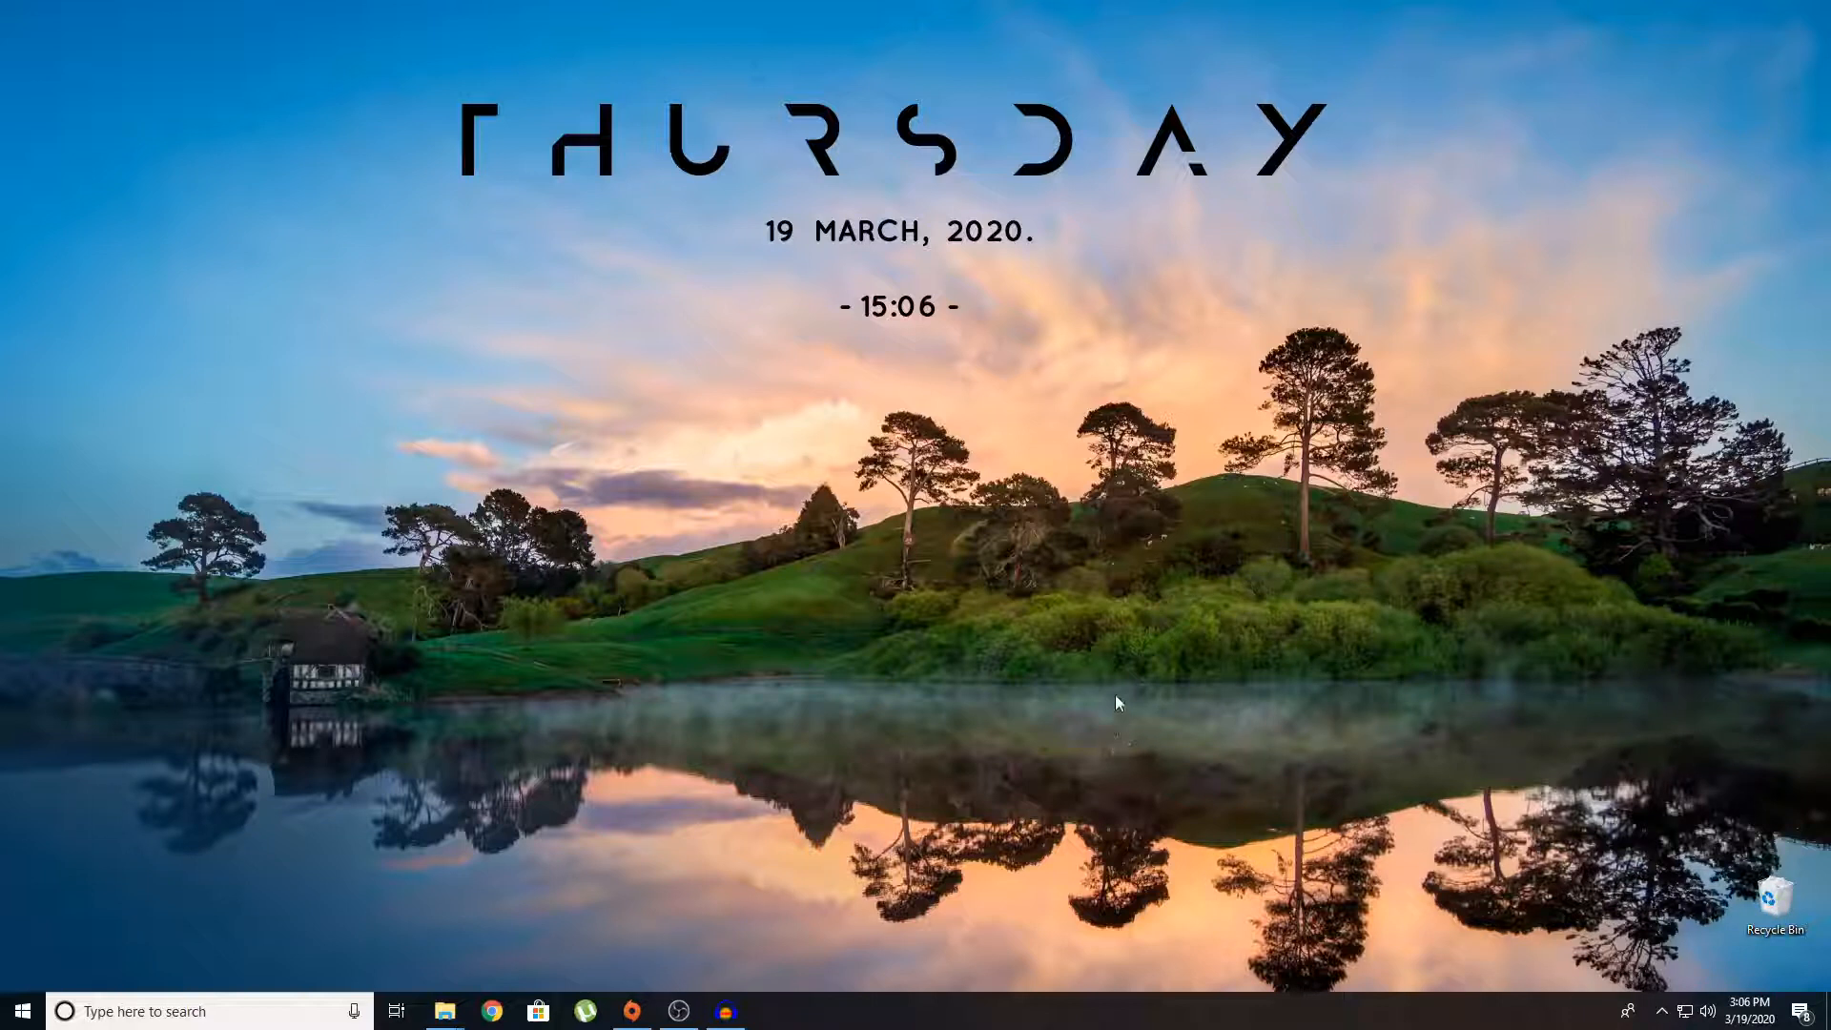
{"action": "mouse_move", "coordinate": [1204, 712]}
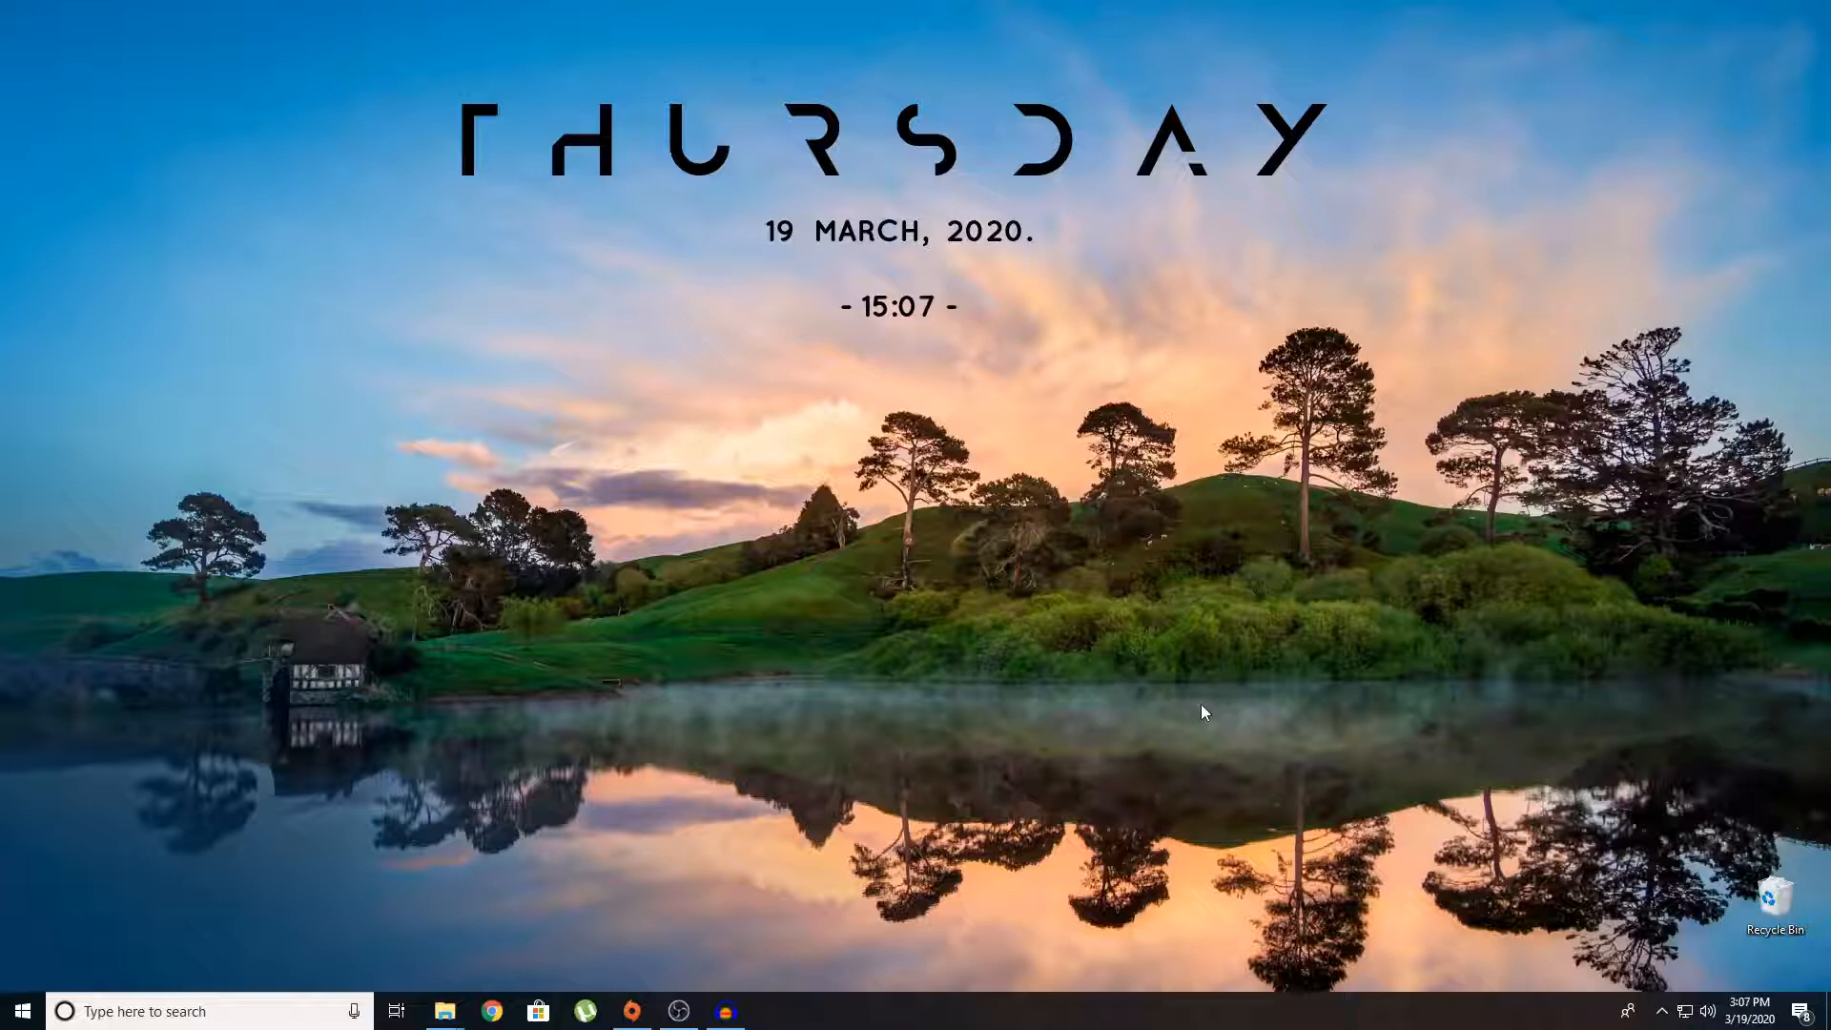
{"action": "mouse_move", "coordinate": [785, 998]}
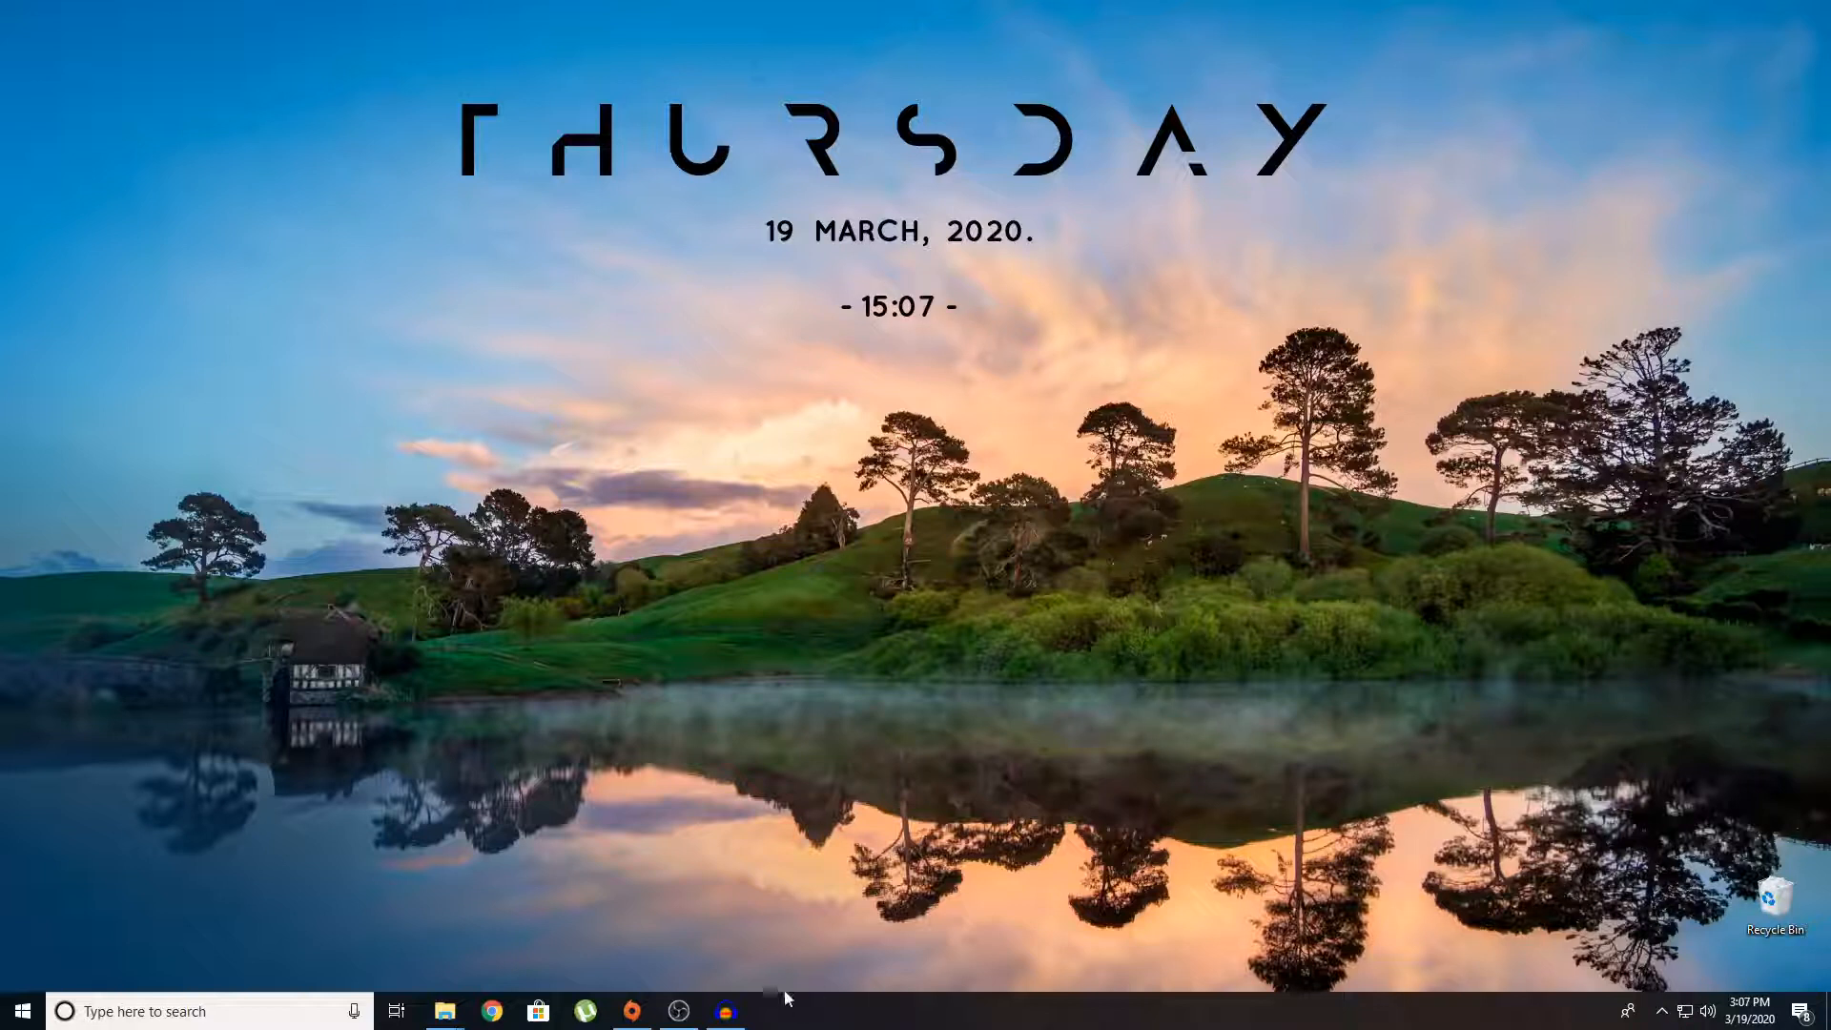
{"action": "mouse_move", "coordinate": [799, 978]}
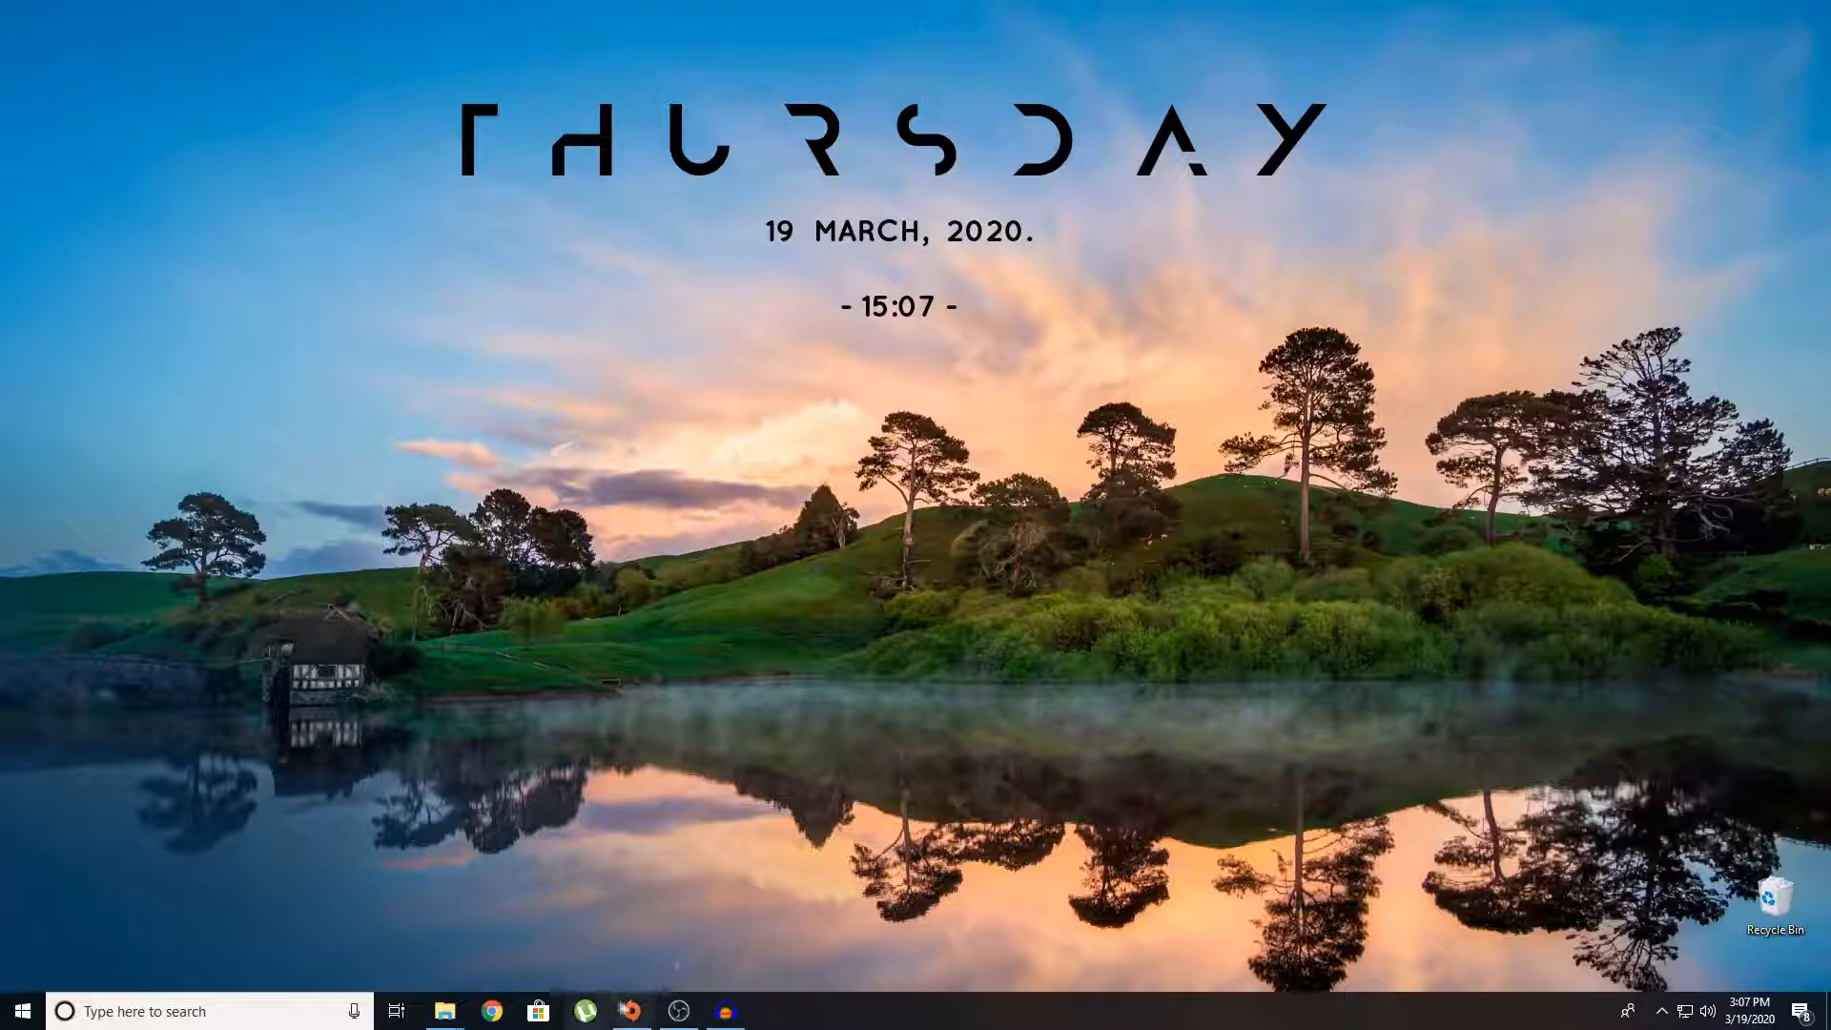
Bring up the Origin library, open the Dungeon Keeper page and start its download.
{"action": "left_click", "coordinate": [630, 1011]}
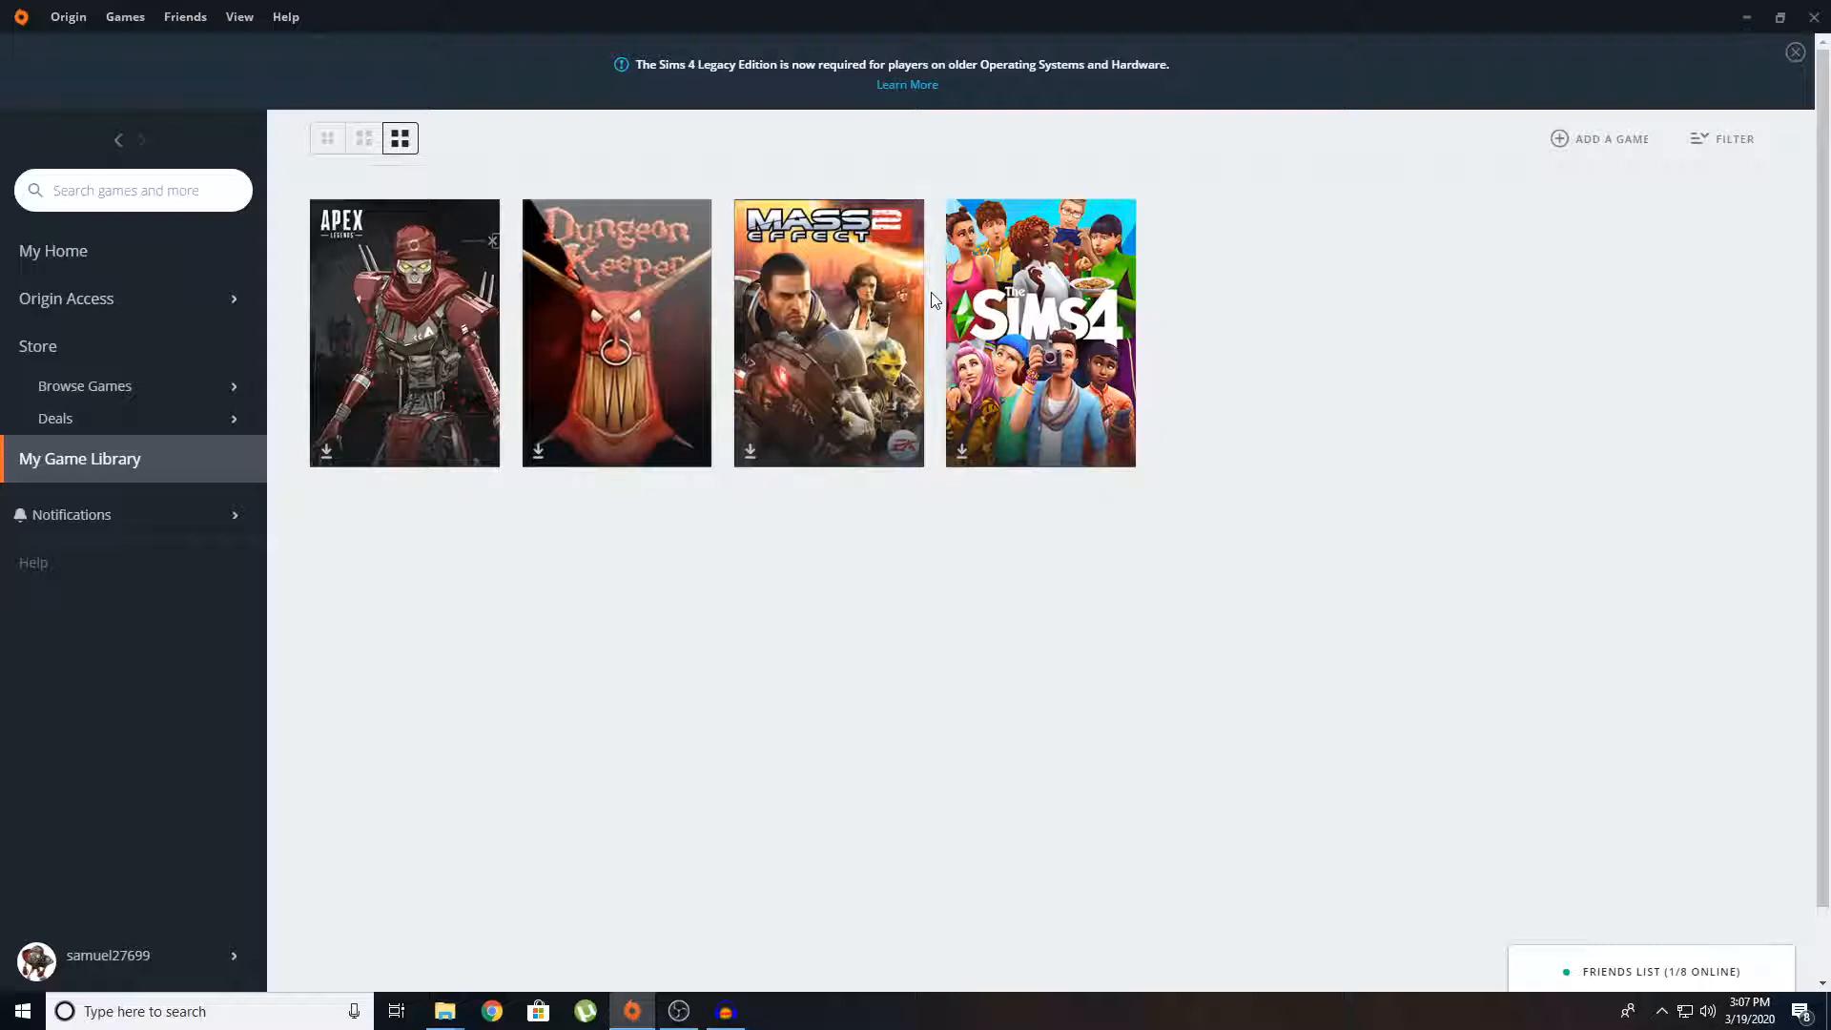
{"action": "mouse_move", "coordinate": [573, 370]}
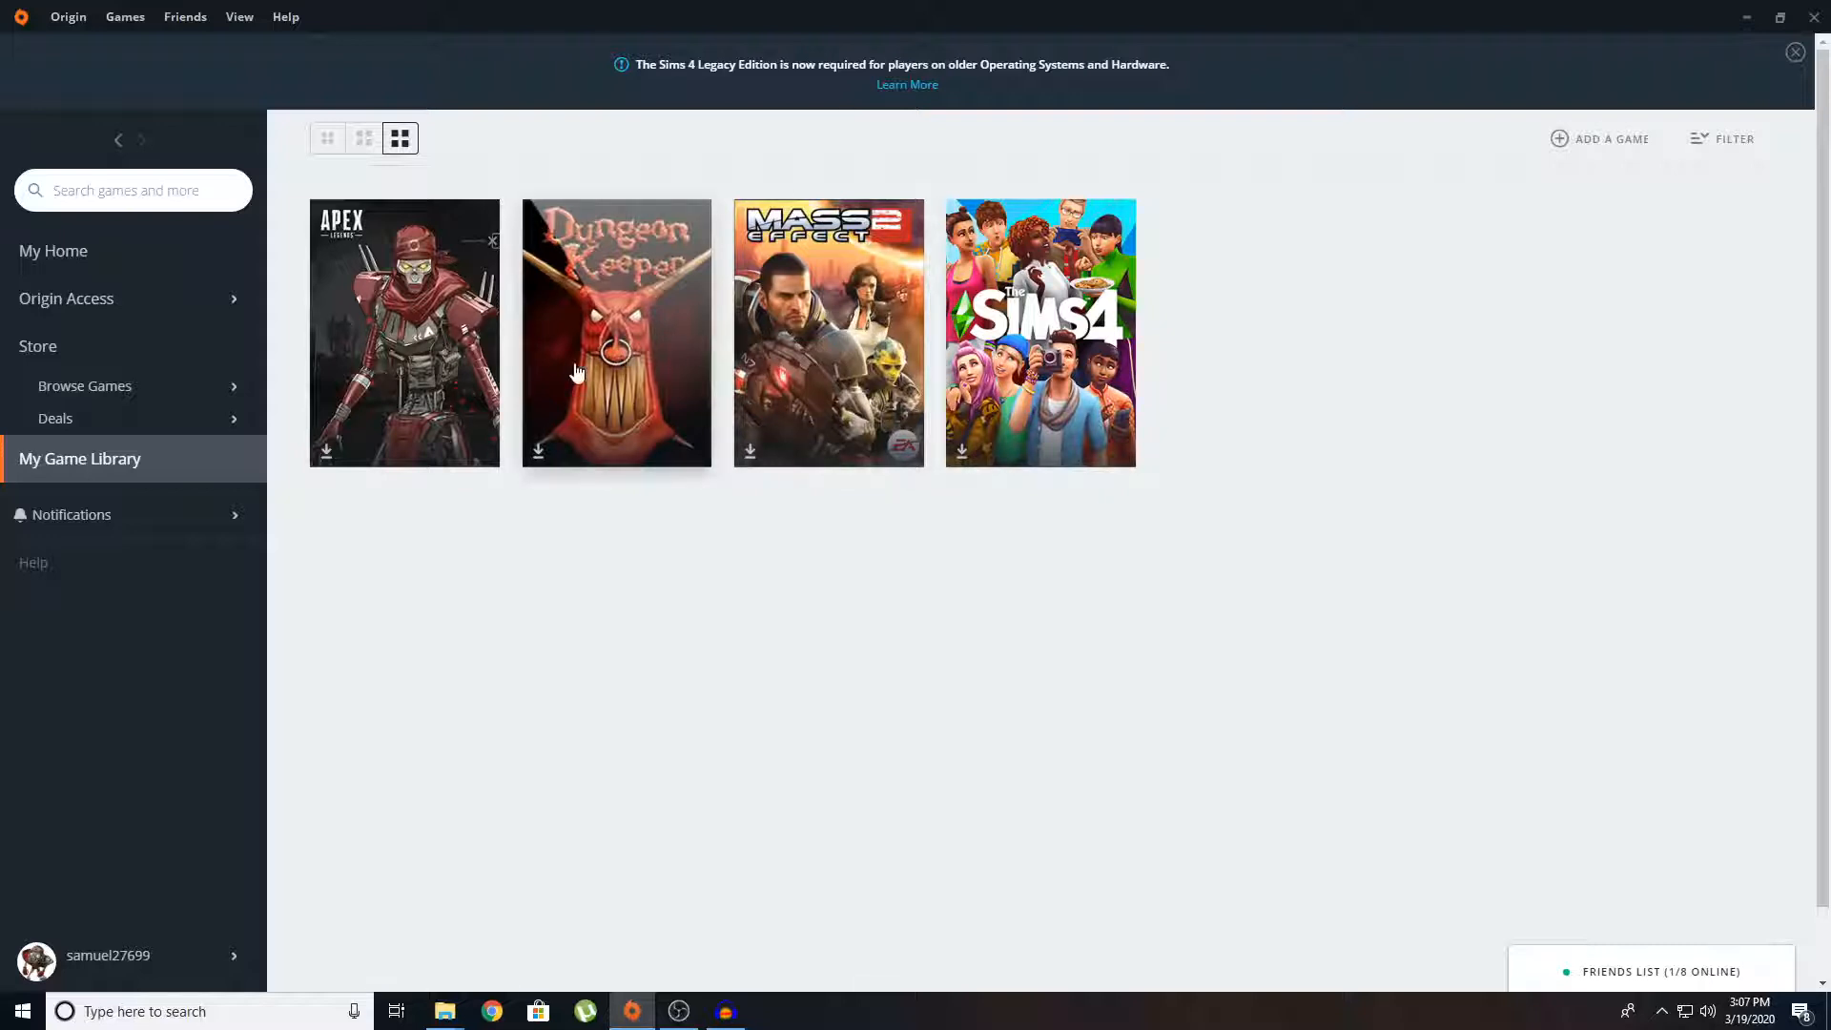
{"action": "left_click", "coordinate": [617, 333]}
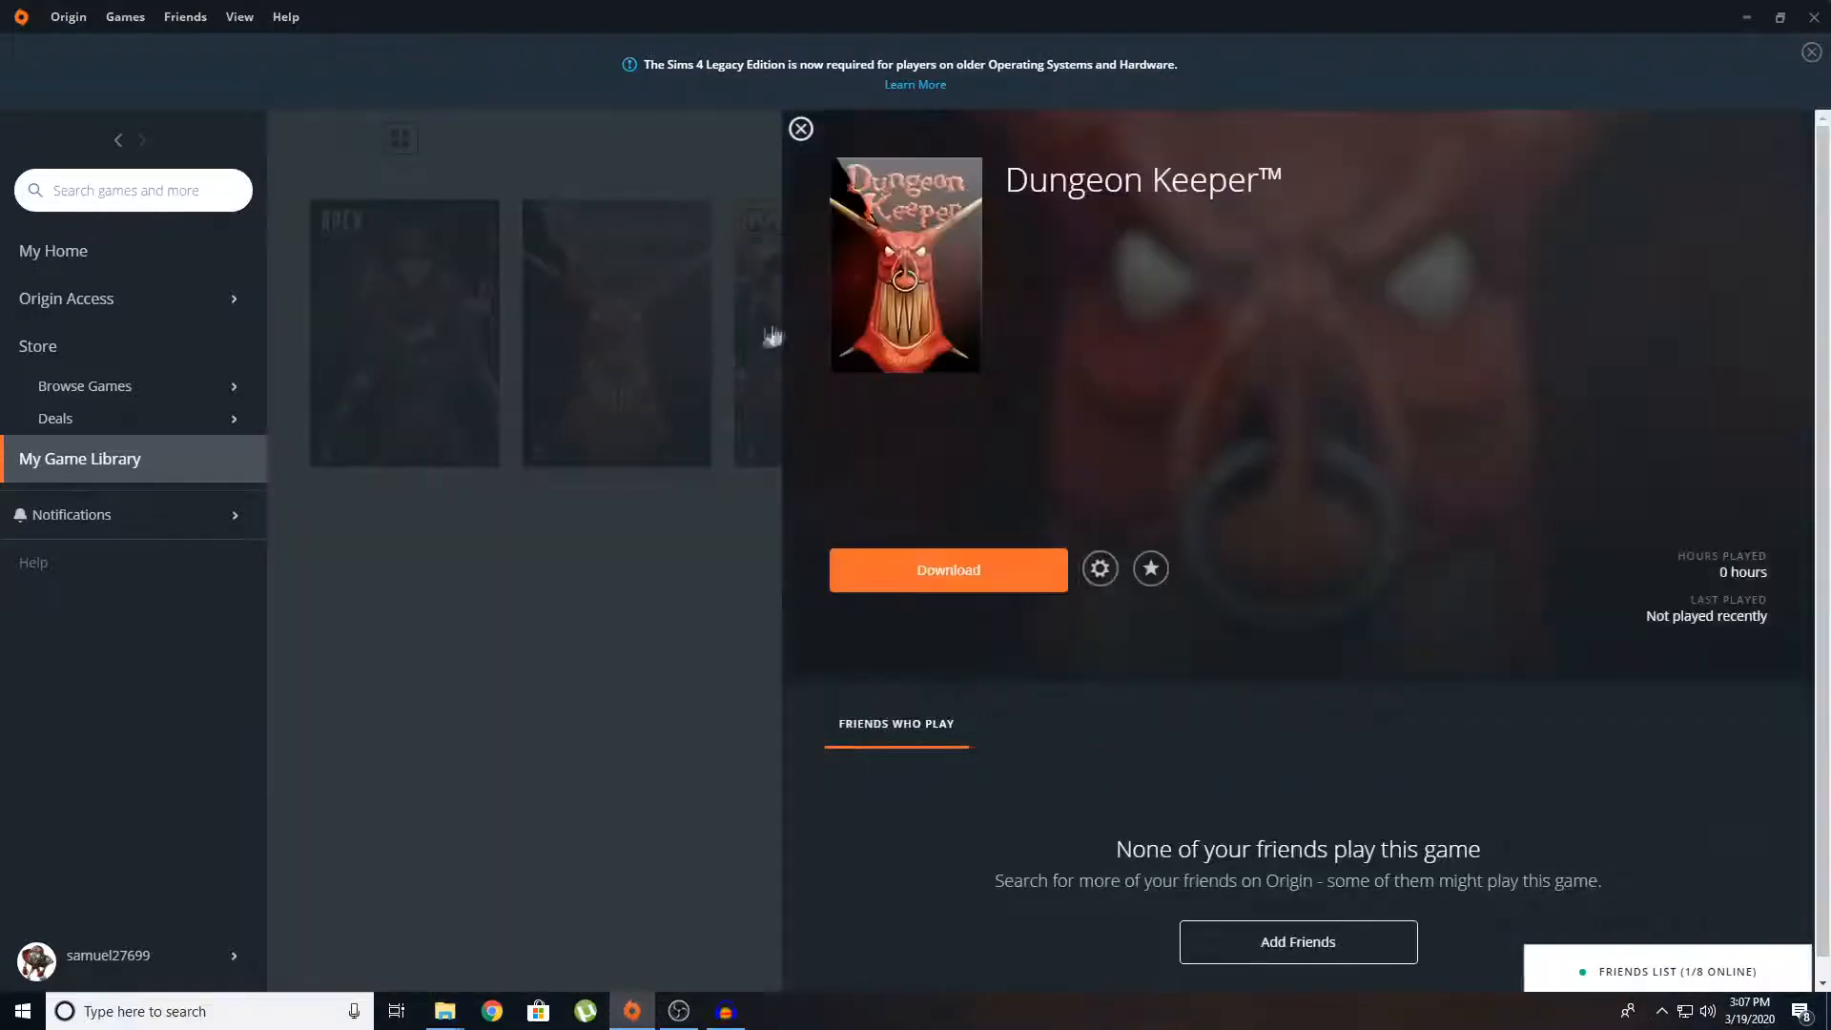
{"action": "mouse_move", "coordinate": [629, 313]}
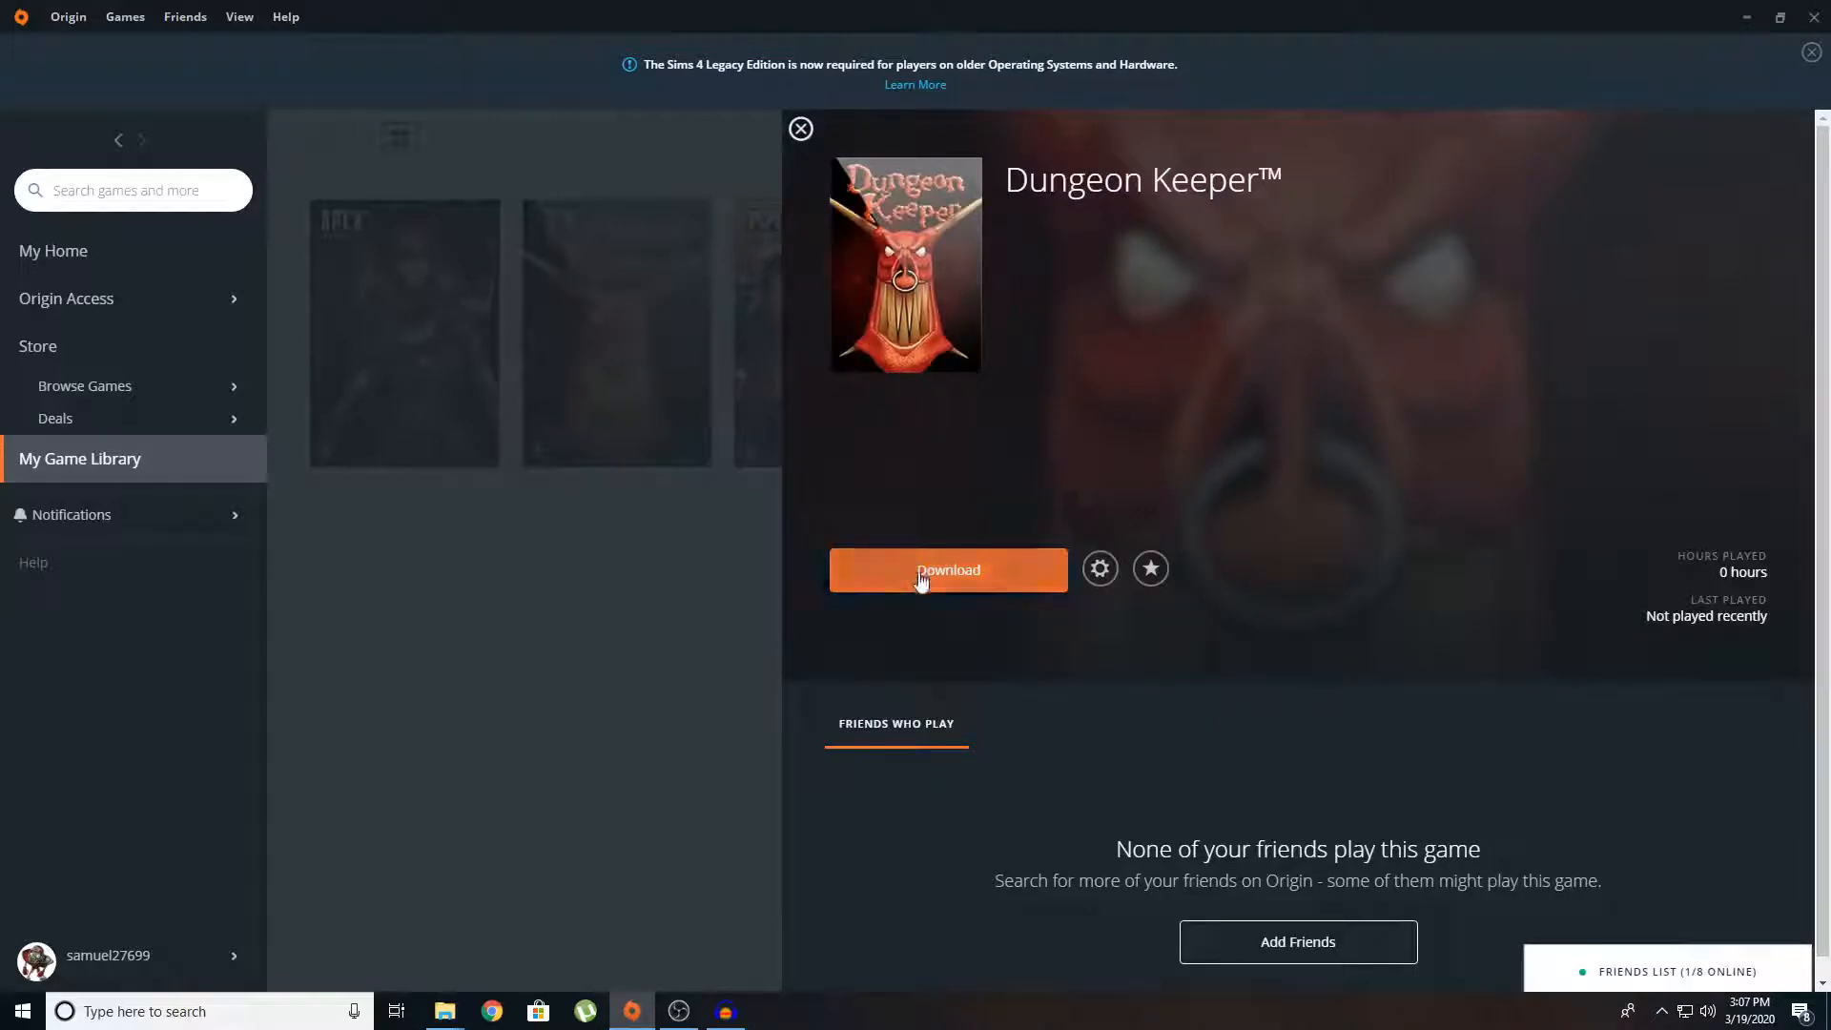
{"action": "left_click", "coordinate": [947, 571]}
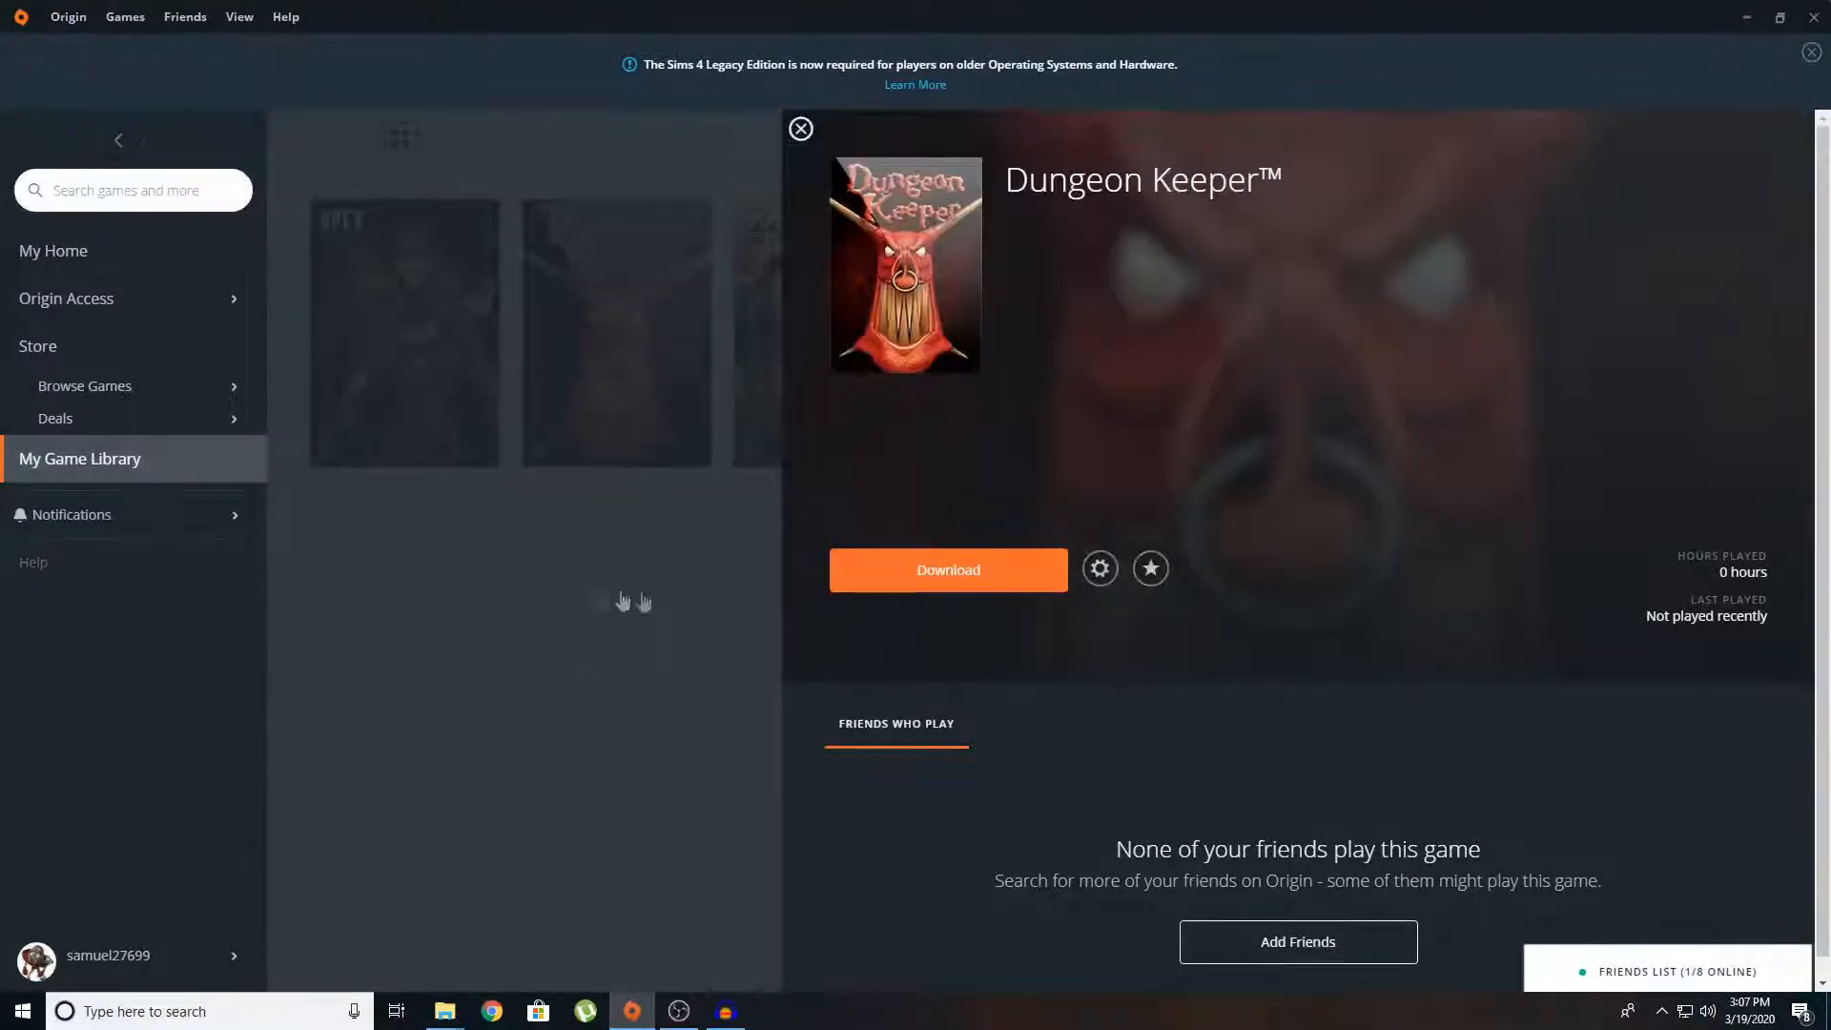
{"action": "left_click", "coordinate": [947, 570]}
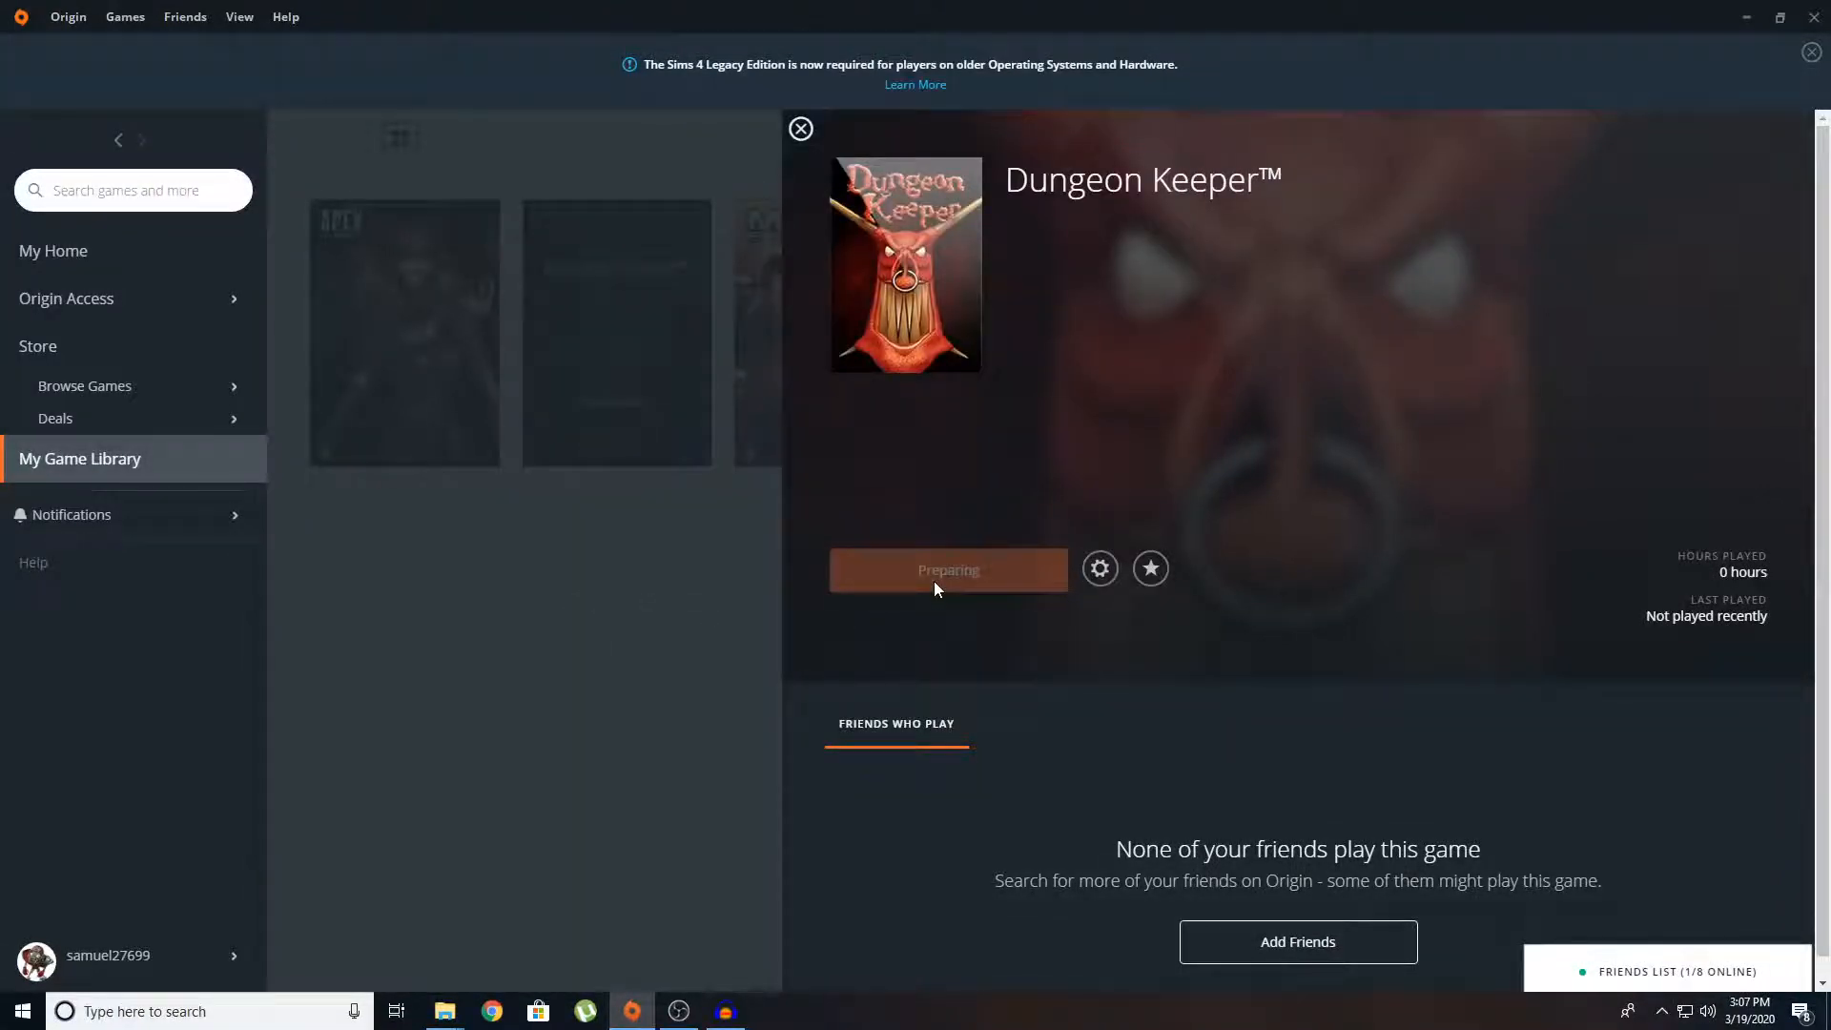
Install Dungeon Keeper to D:\Games\Dungeon Keeper and accept the license terms to begin downloading.
{"action": "left_click", "coordinate": [947, 571]}
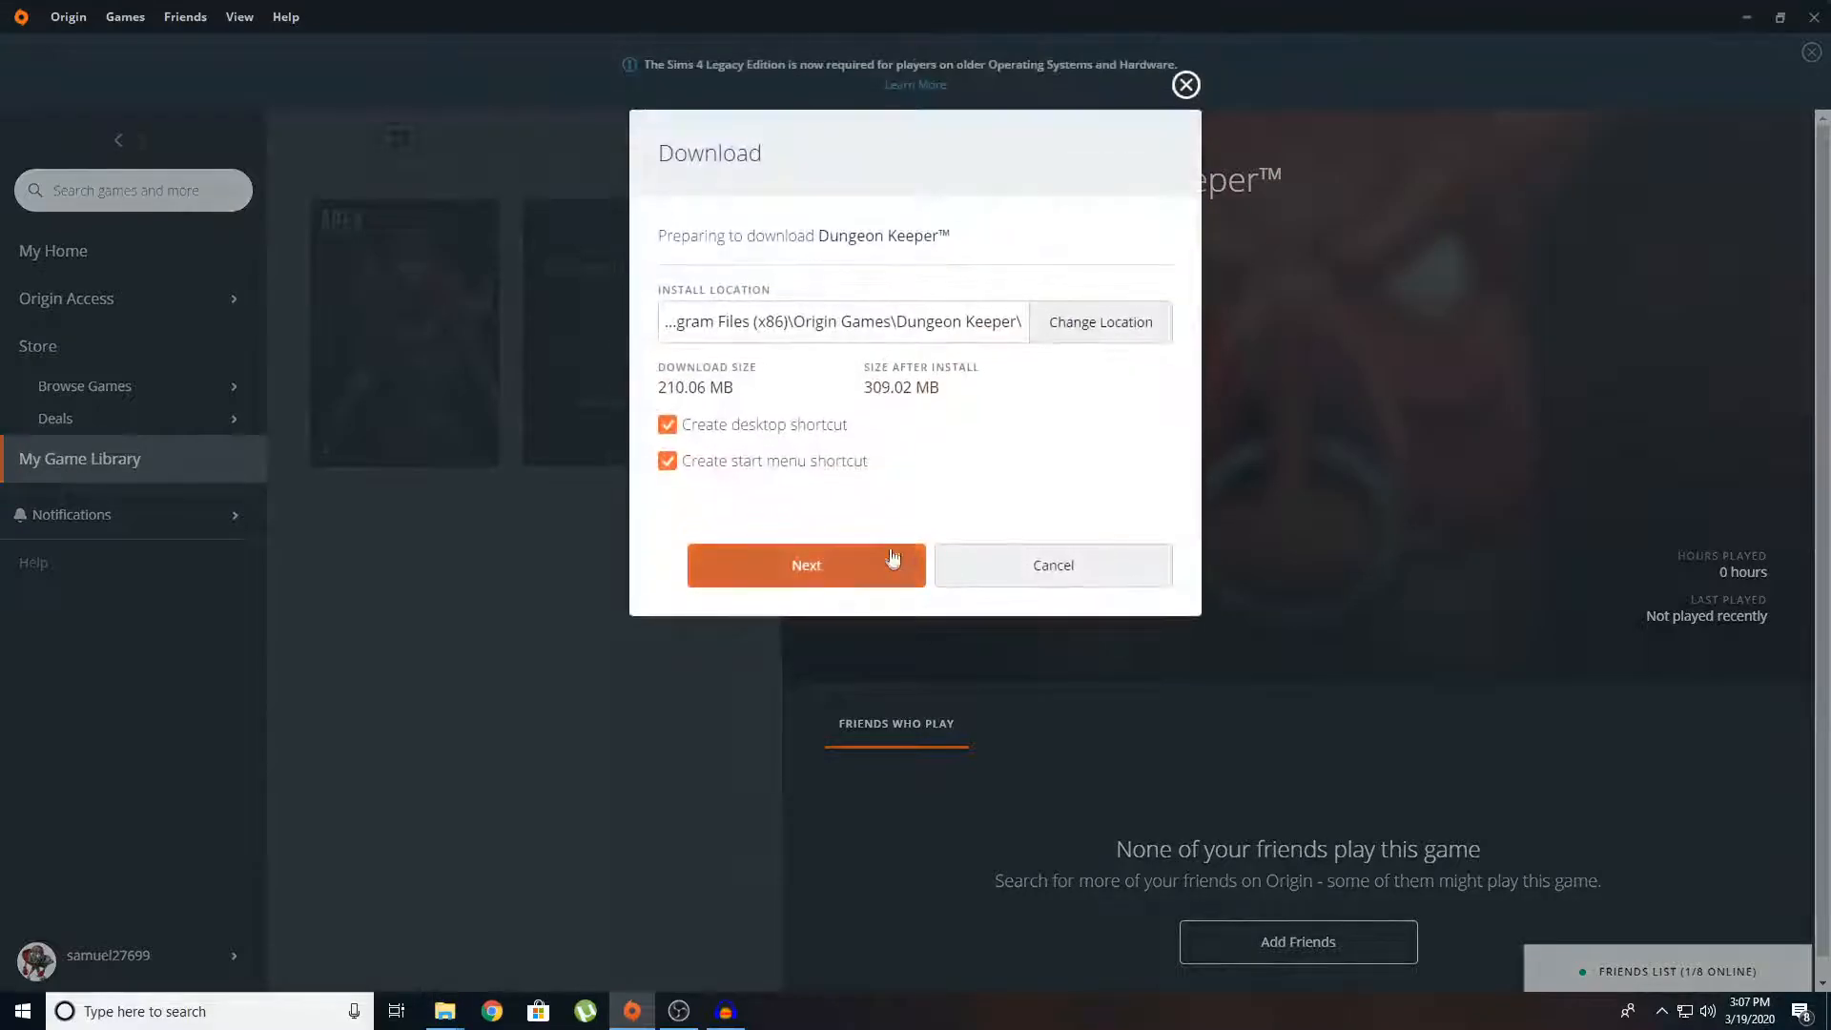
{"action": "mouse_move", "coordinate": [946, 418]}
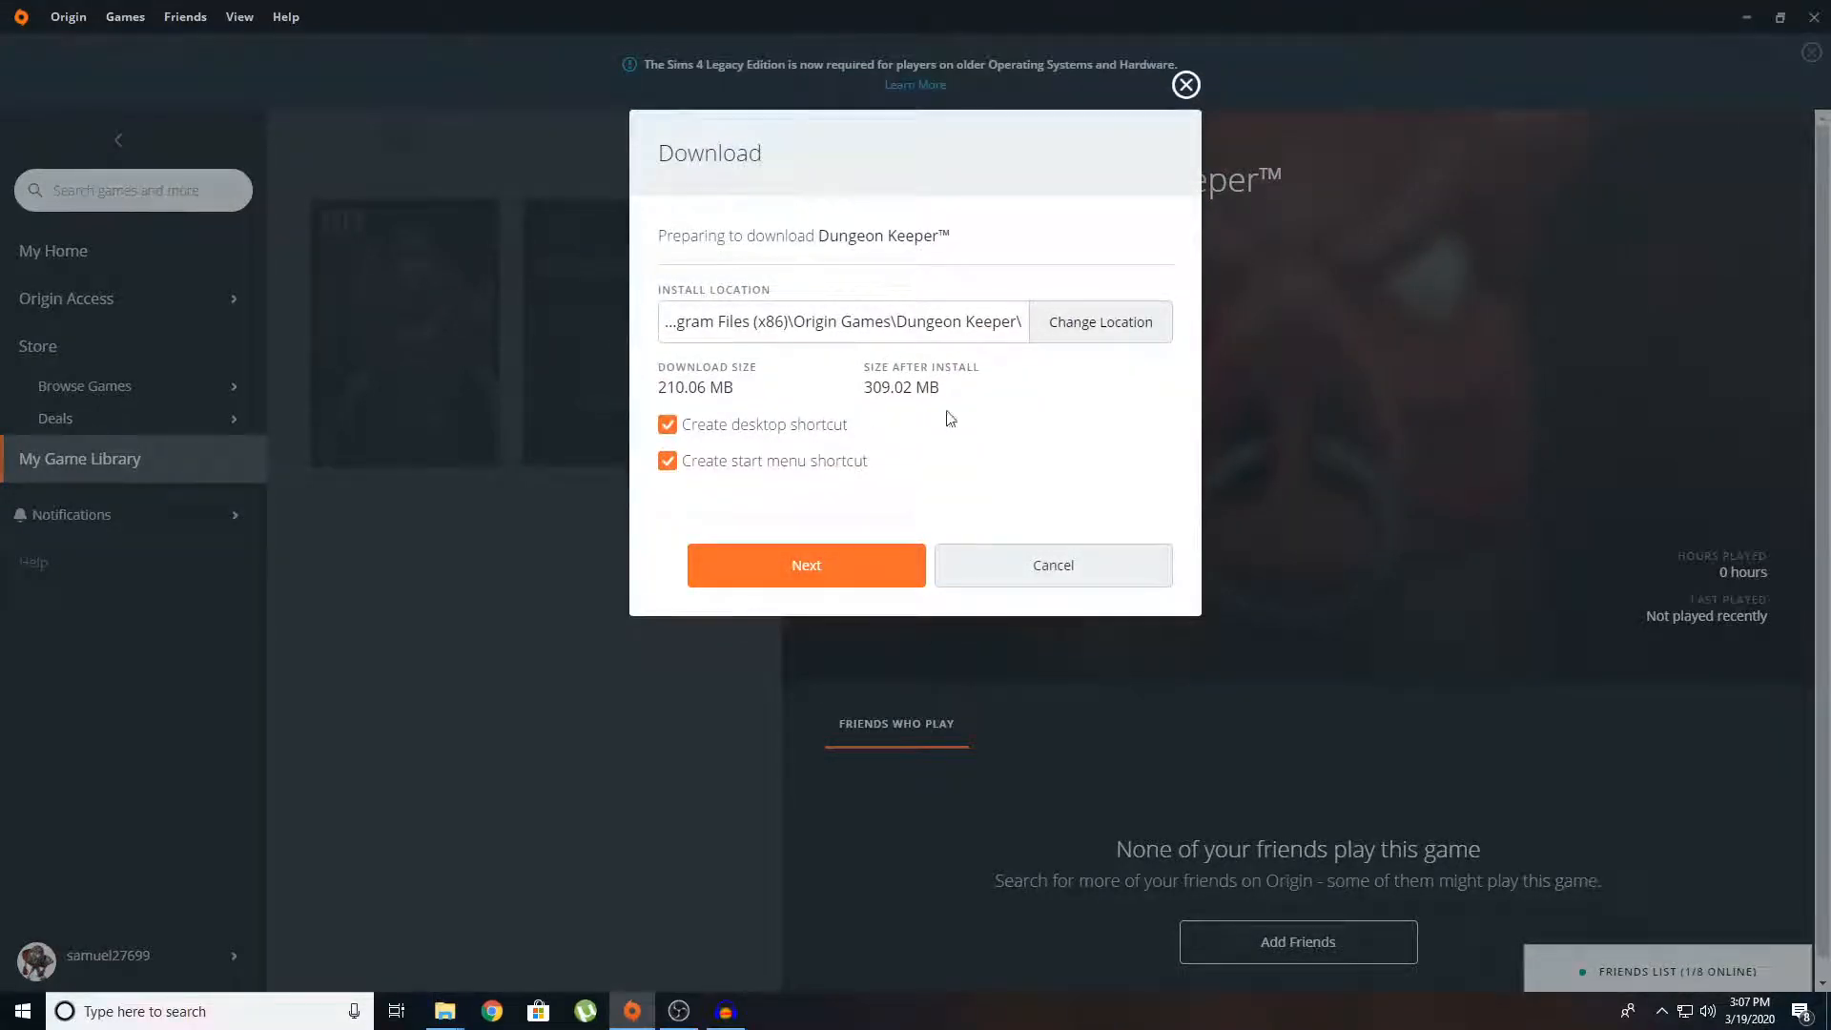
{"action": "left_click", "coordinate": [1098, 321]}
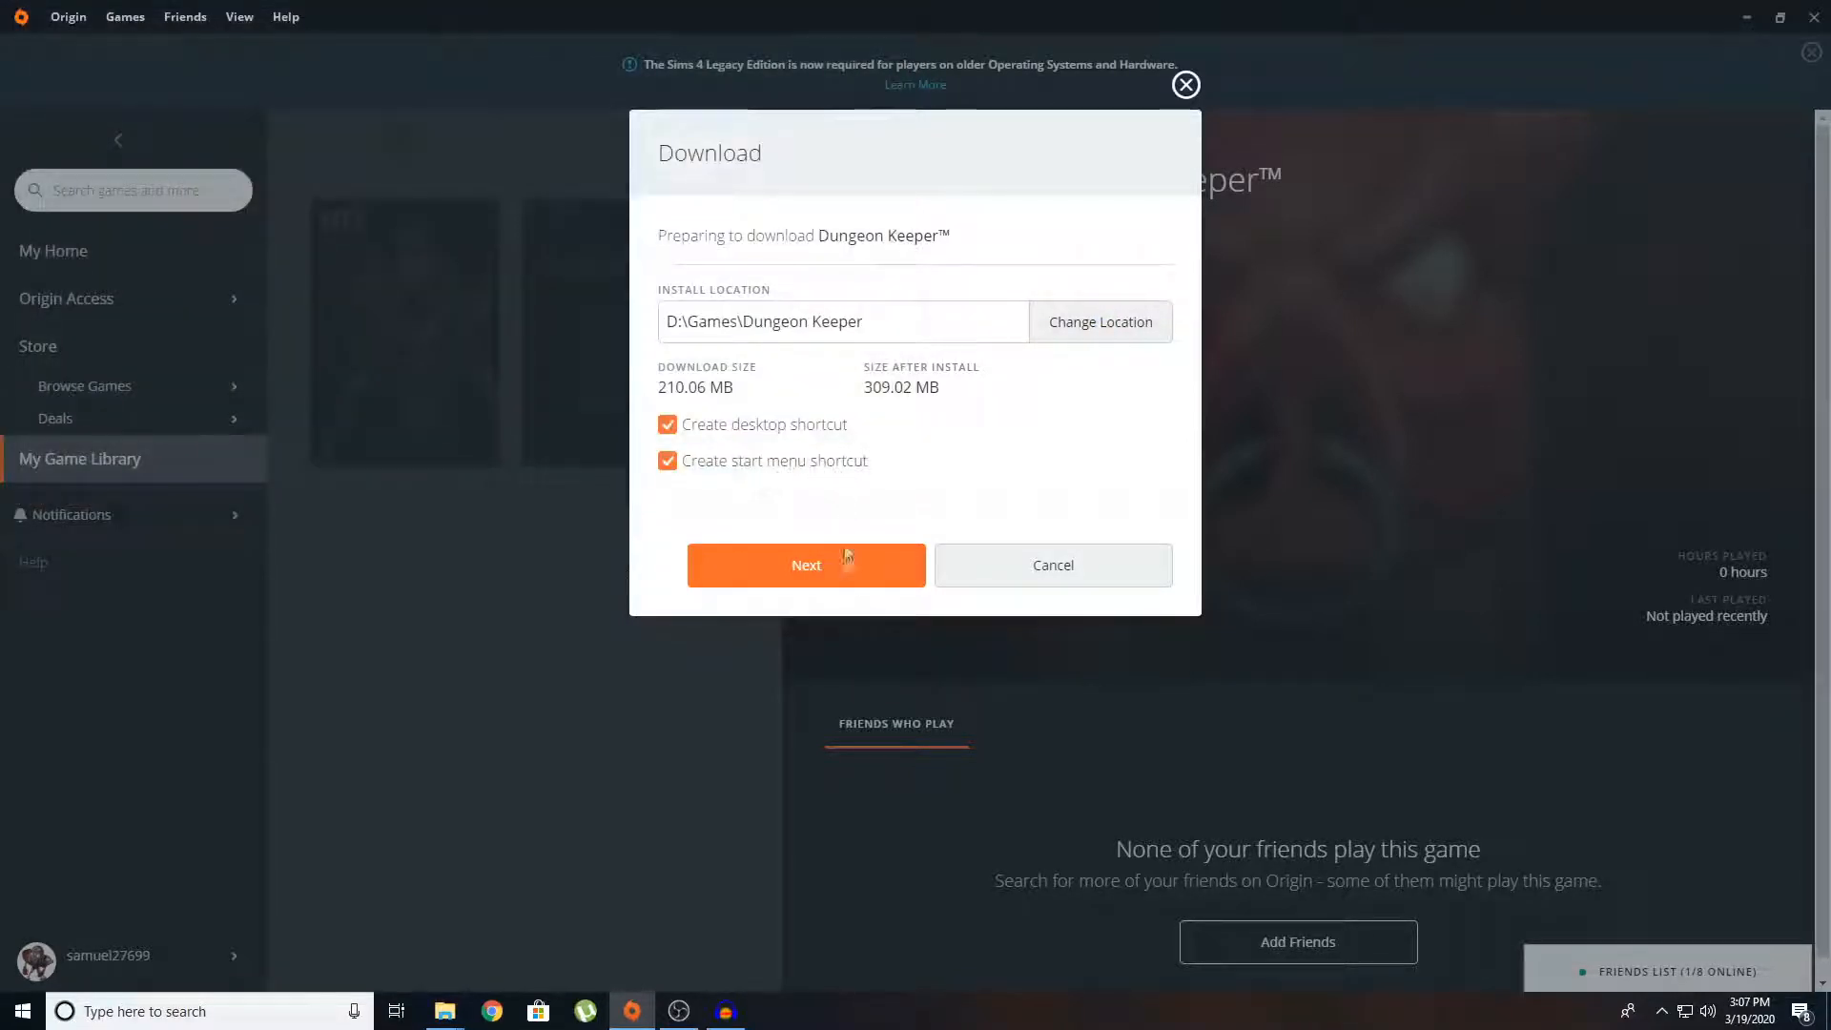
{"action": "mouse_move", "coordinate": [806, 572]}
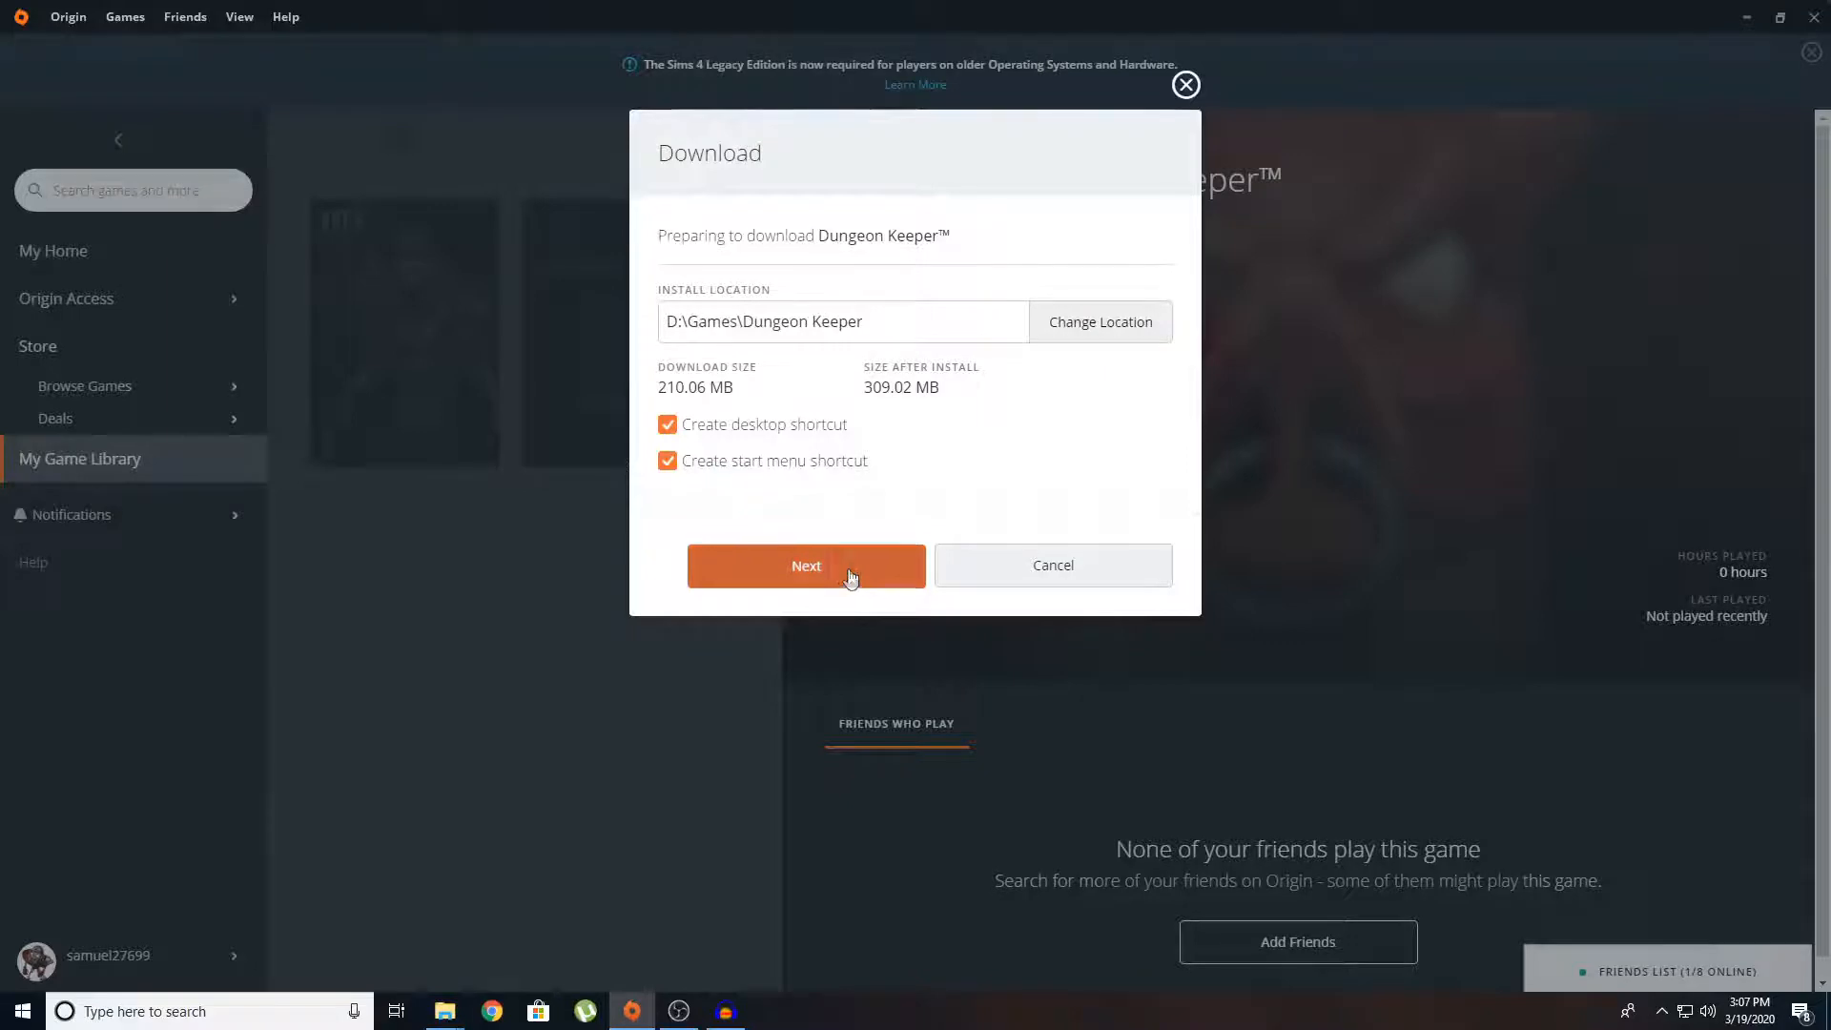
{"action": "left_click", "coordinate": [806, 566]}
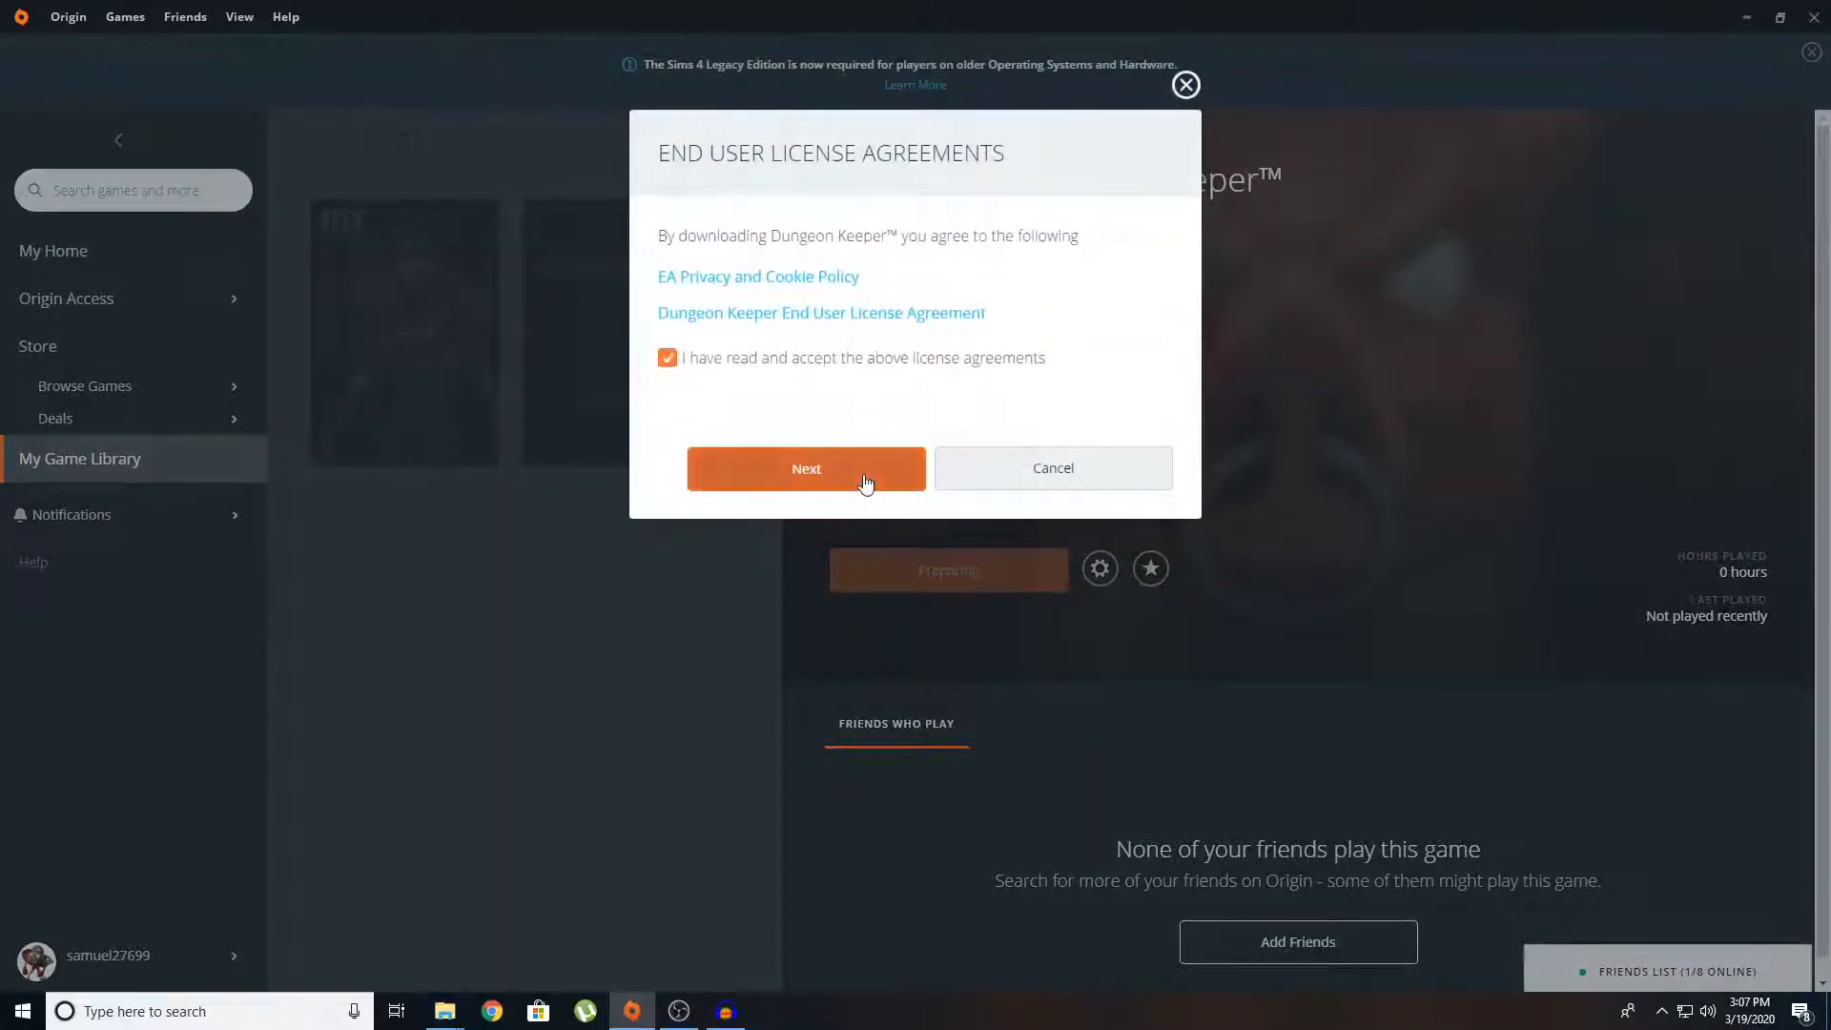
{"action": "left_click", "coordinate": [804, 468]}
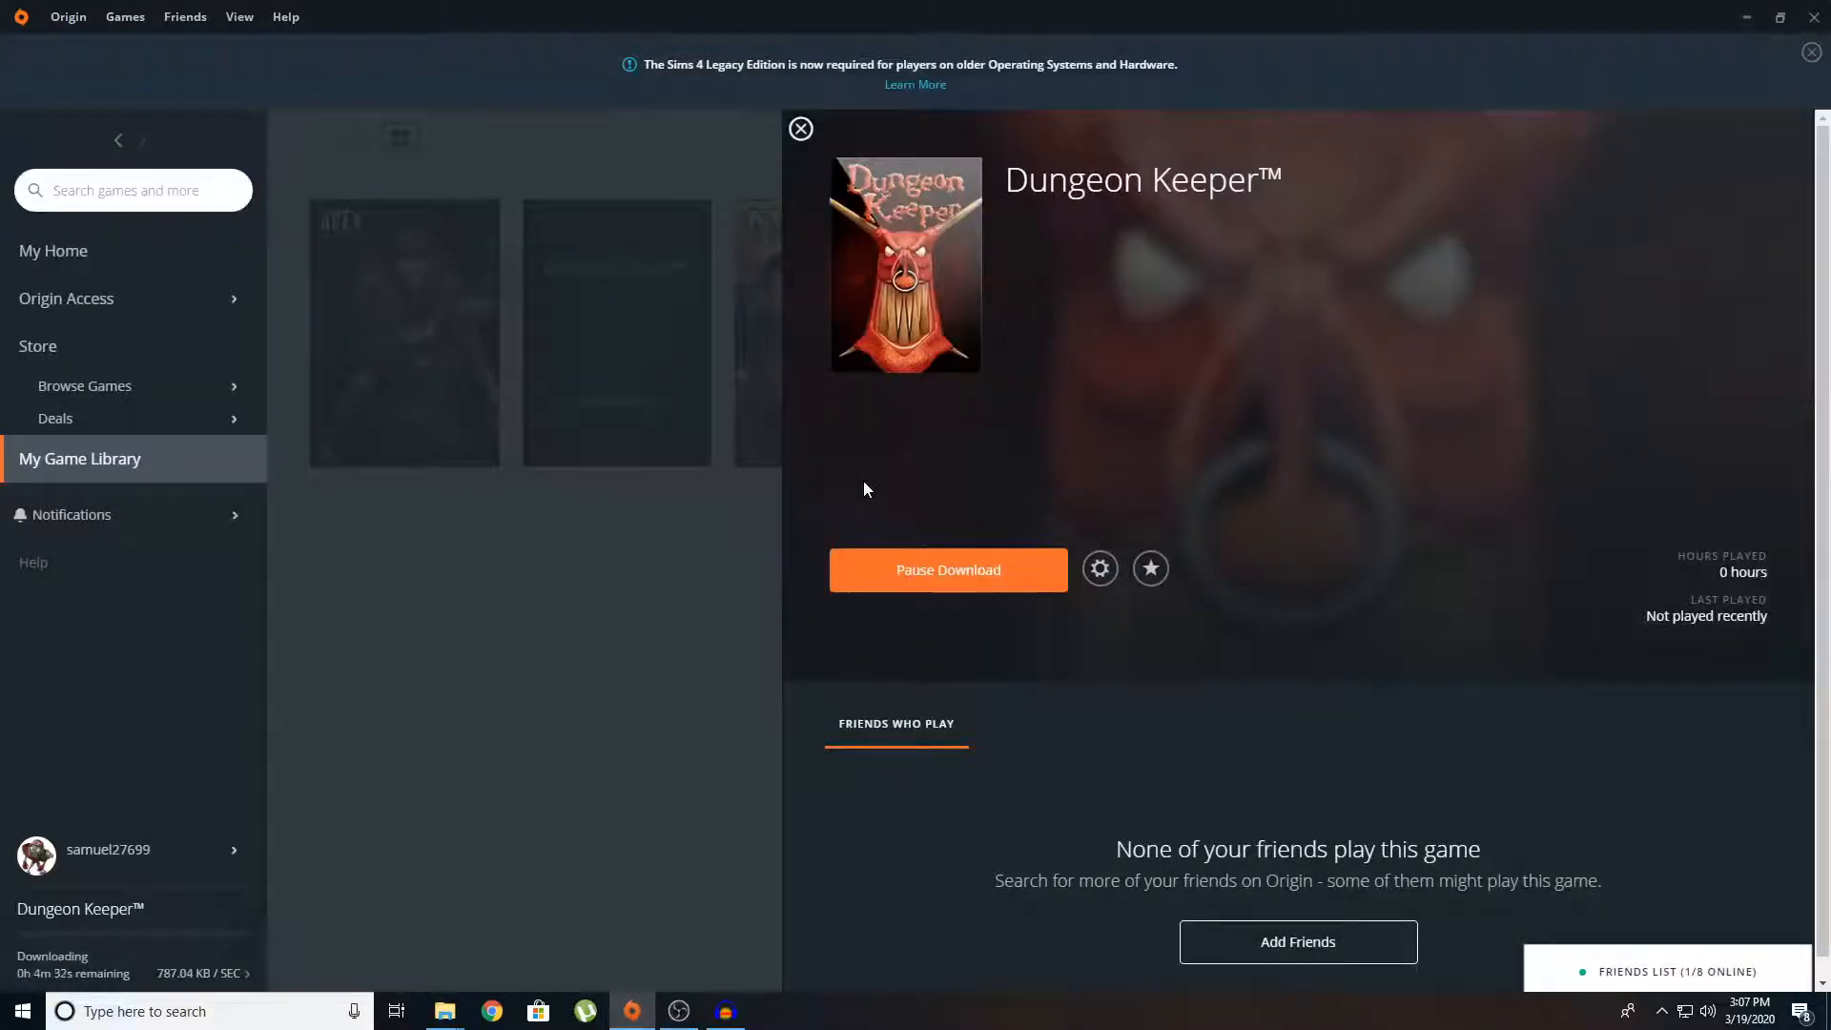
Close the Dungeon Keeper page and show the download progress panel (6%, about 4 minutes left).
{"action": "left_click", "coordinate": [800, 128]}
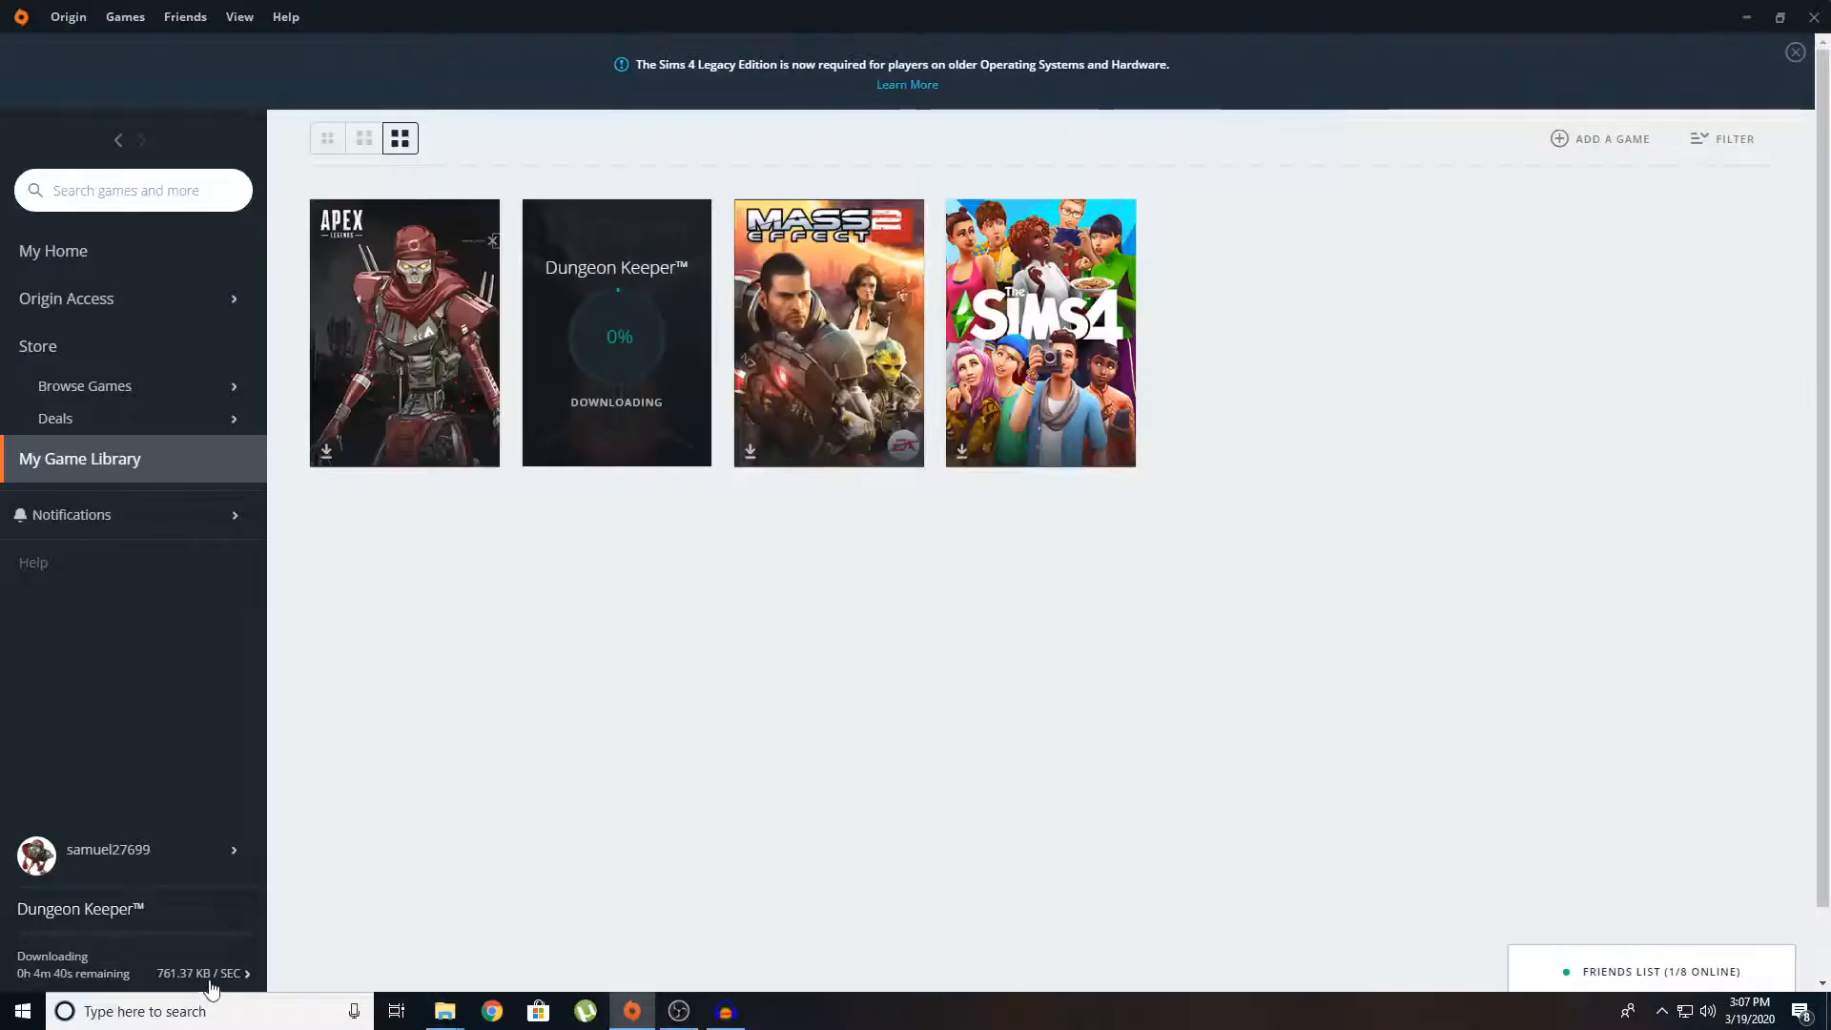
{"action": "left_click", "coordinate": [129, 972]}
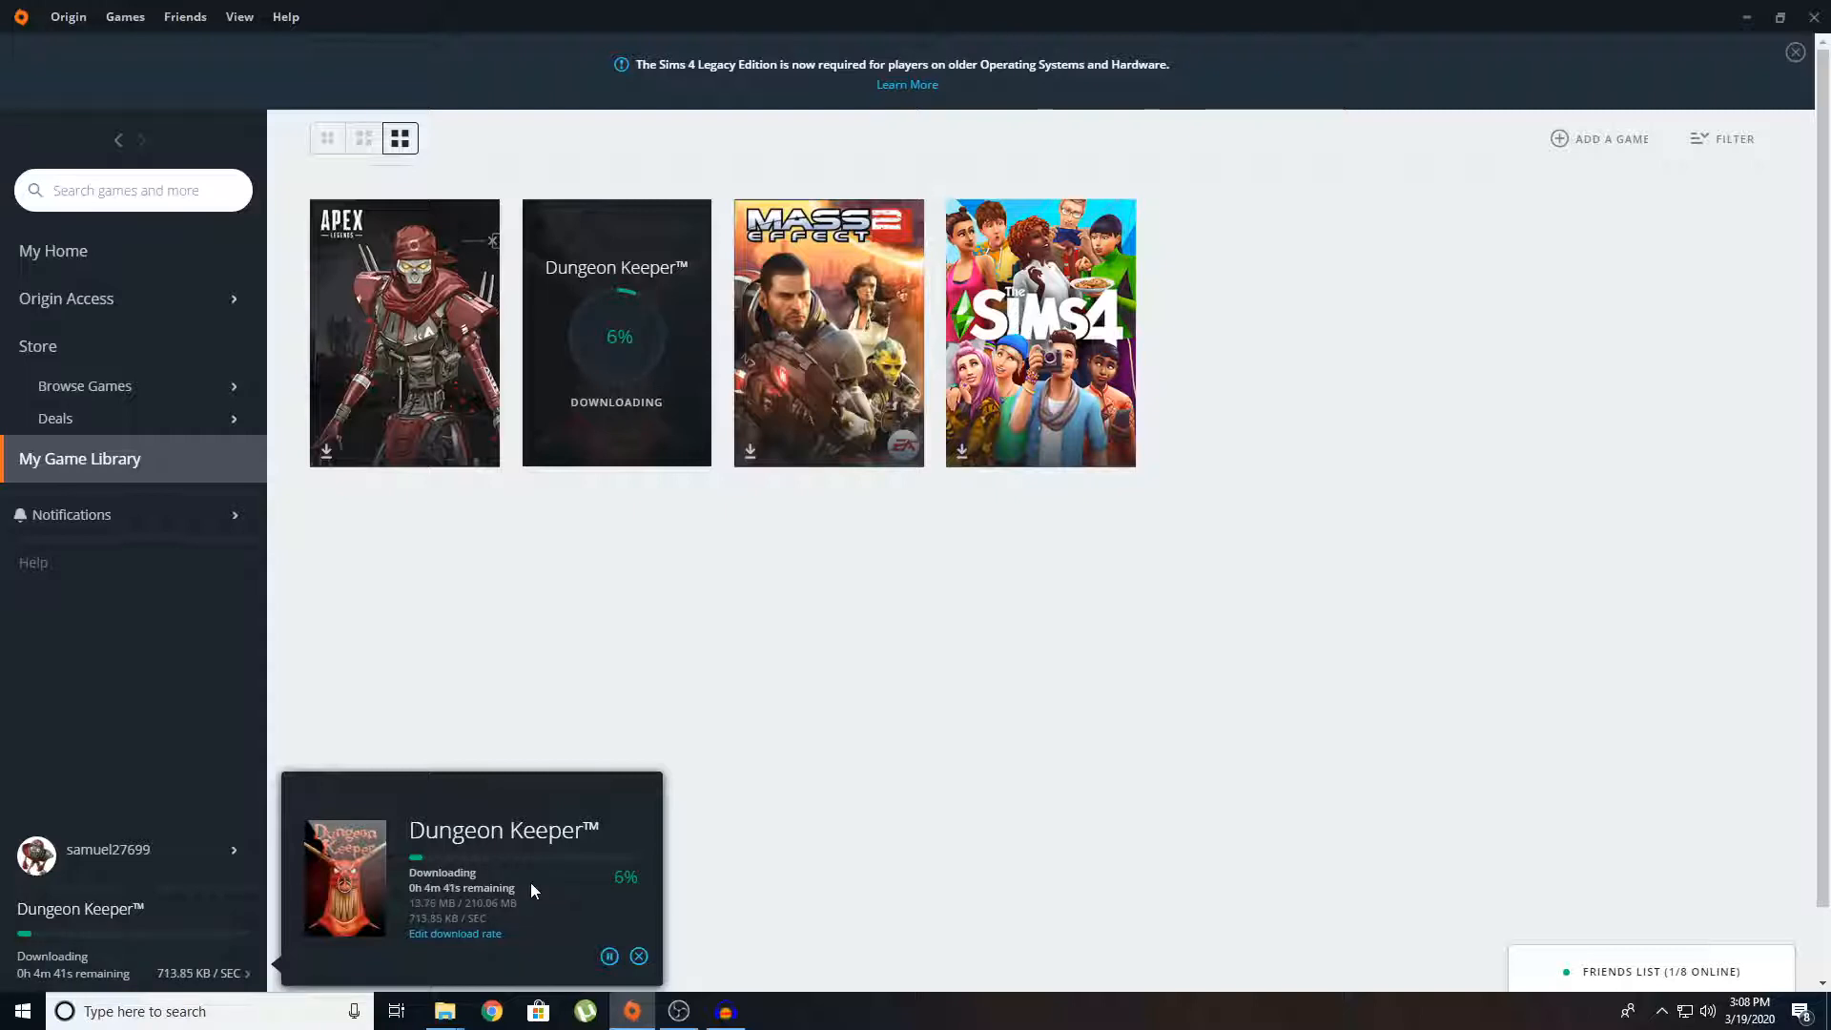
{"action": "mouse_move", "coordinate": [867, 883]}
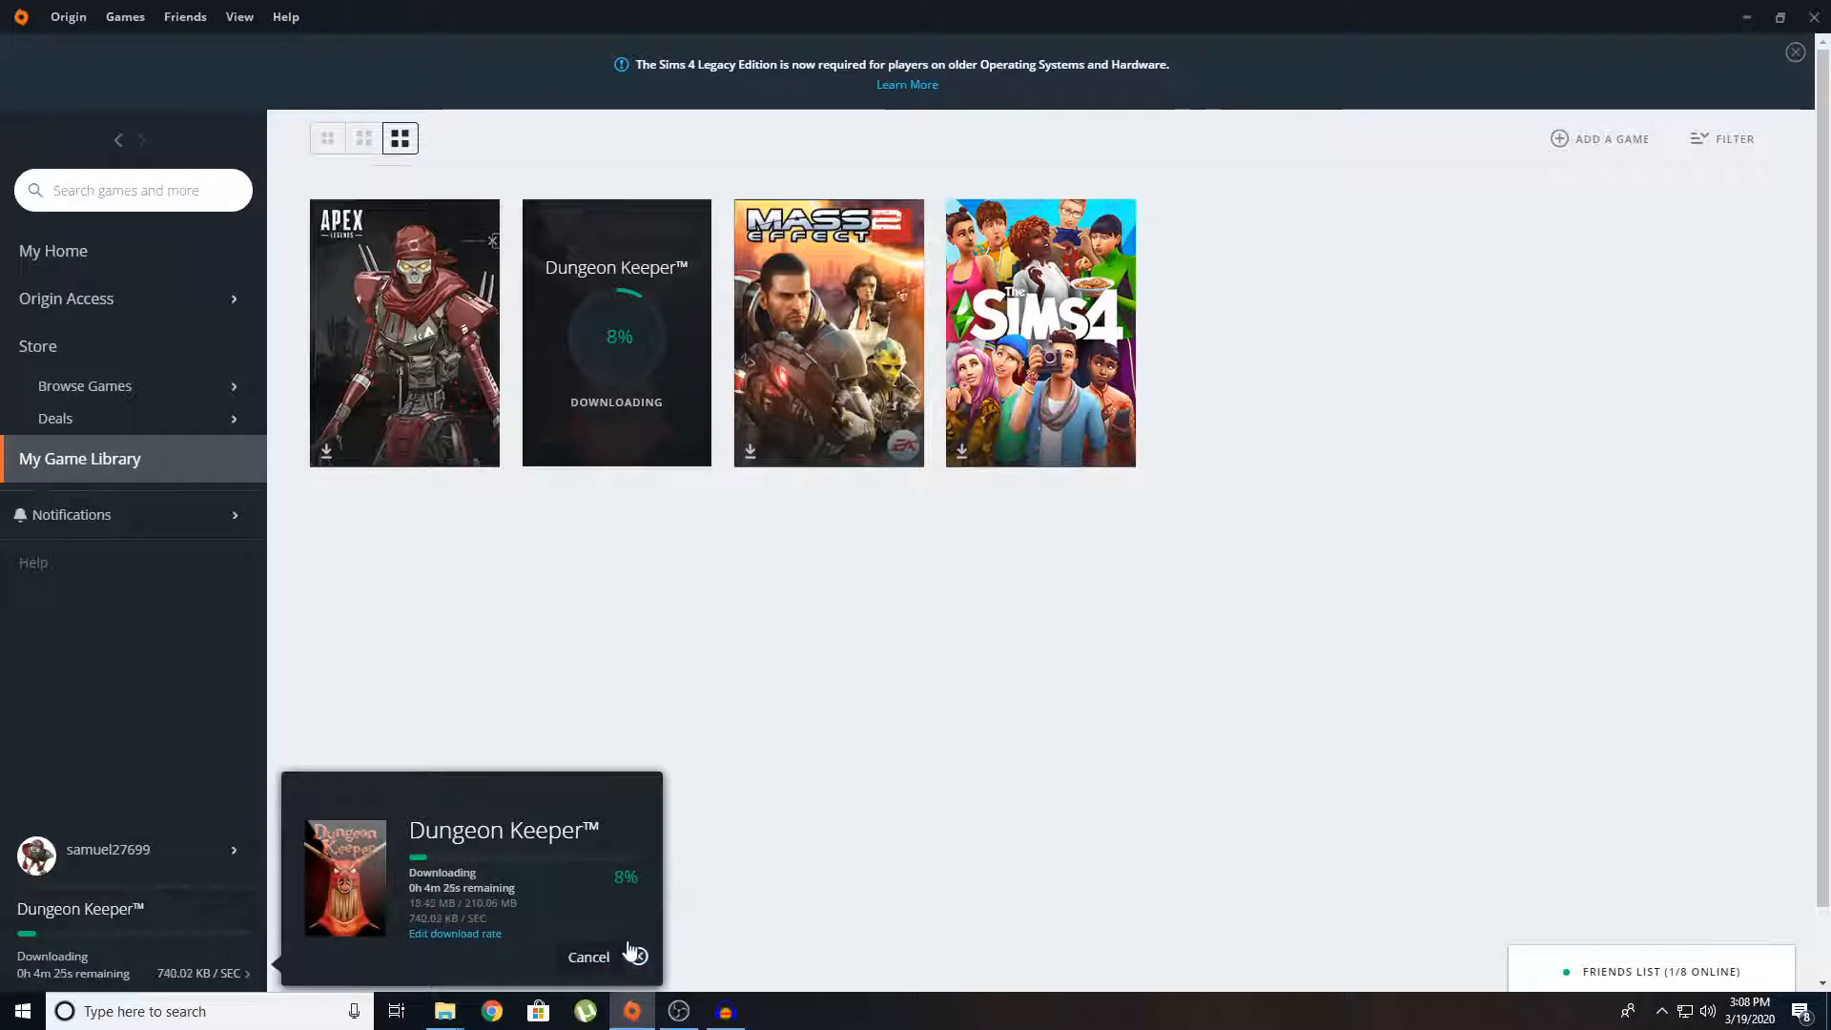
{"action": "mouse_move", "coordinate": [608, 956]}
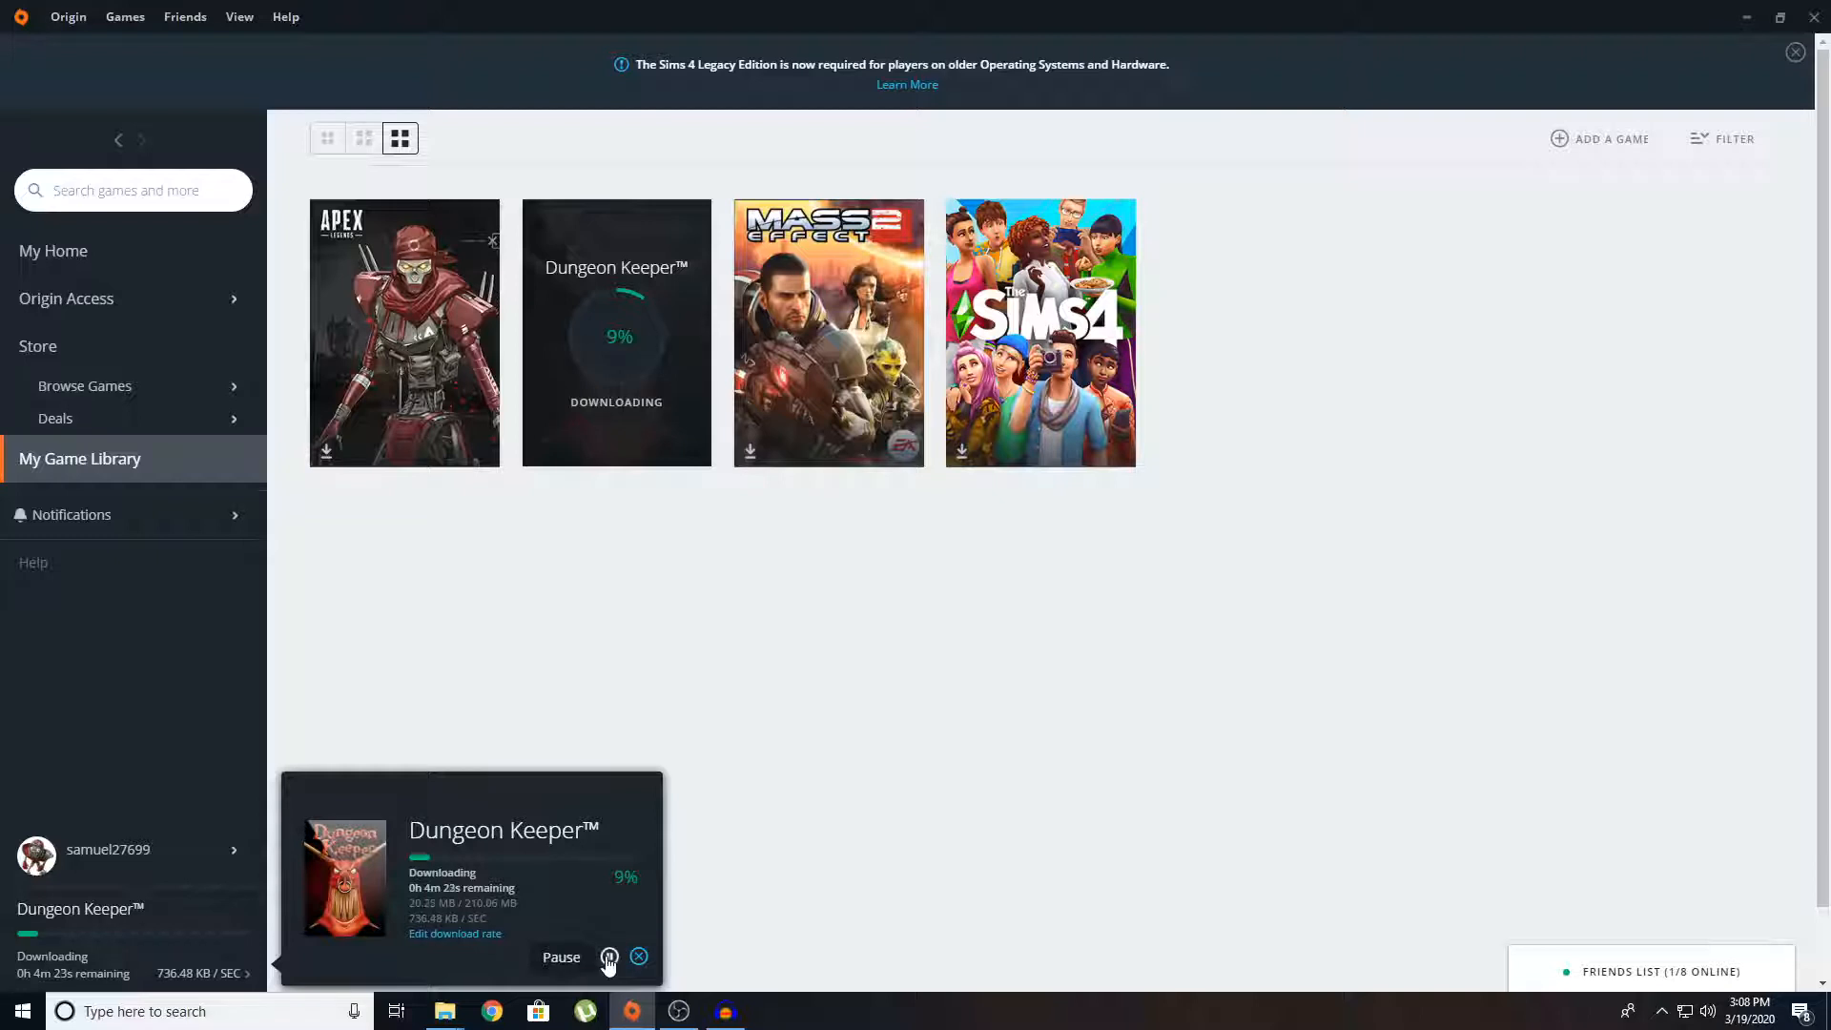
Pause the Dungeon Keeper download at 9% and list the open File Explorer windows.
{"action": "left_click", "coordinate": [608, 957]}
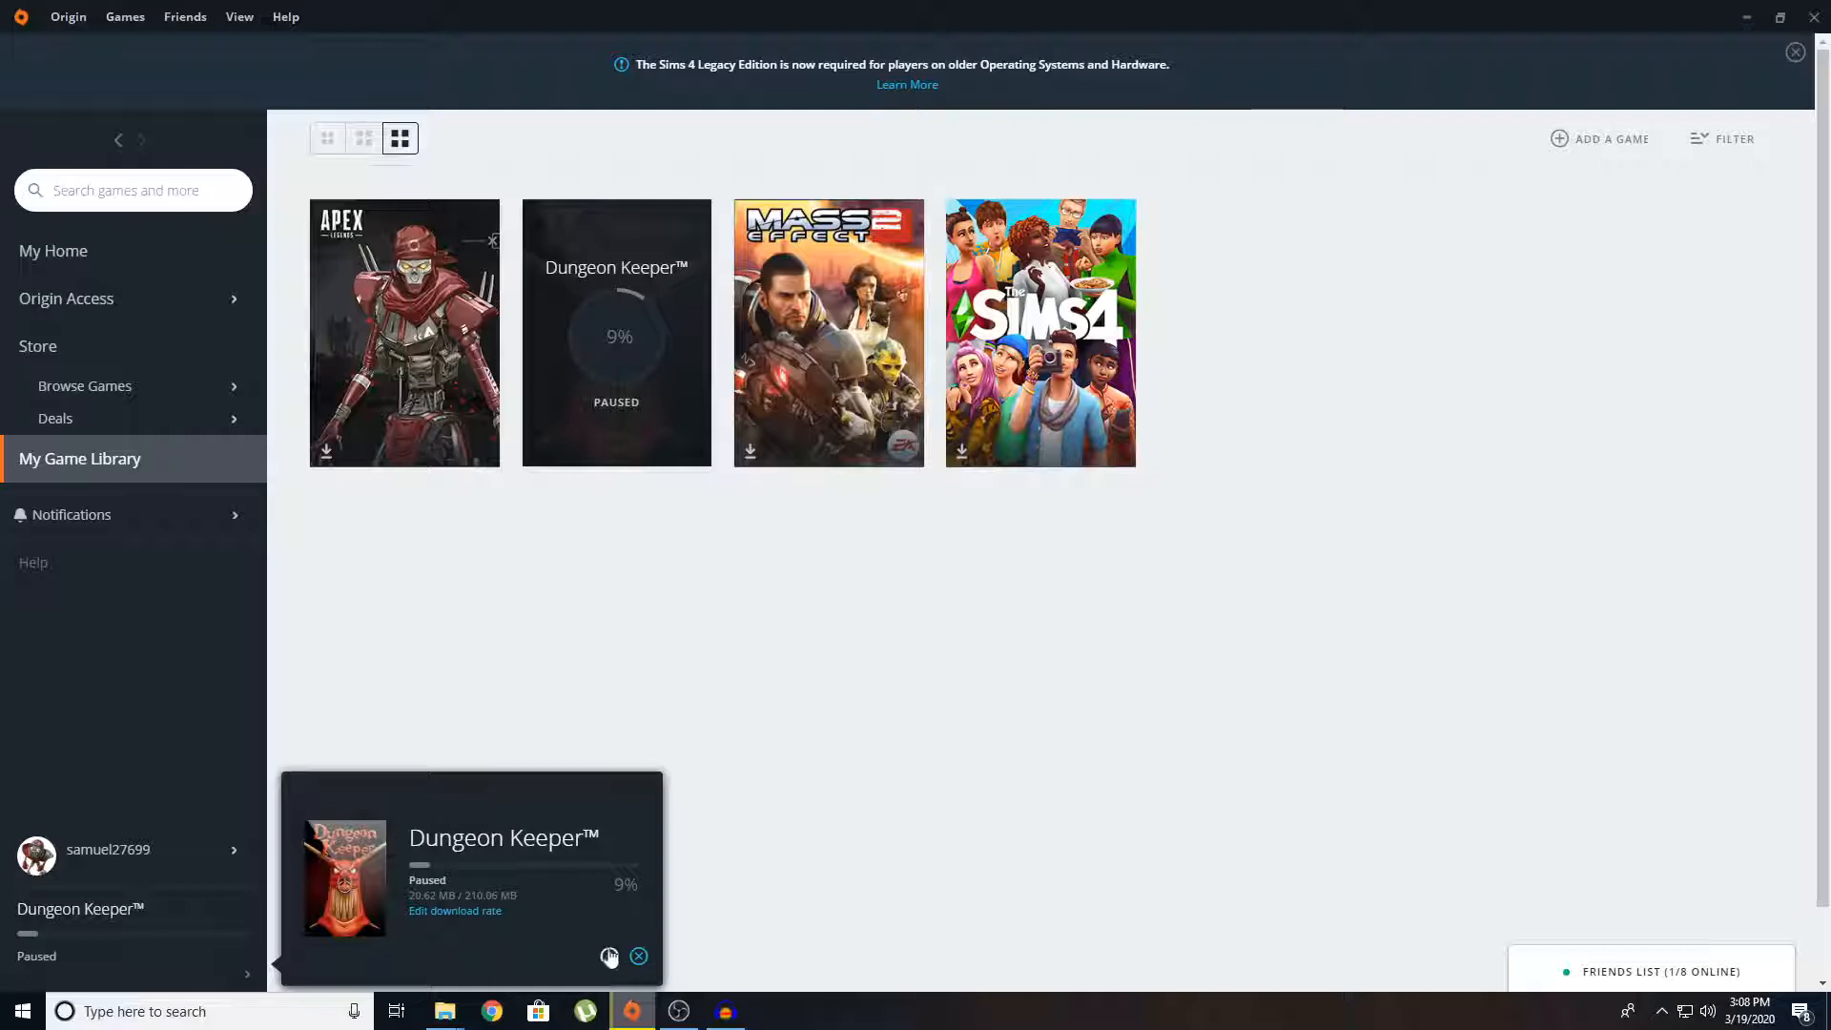
{"action": "mouse_move", "coordinate": [735, 828]}
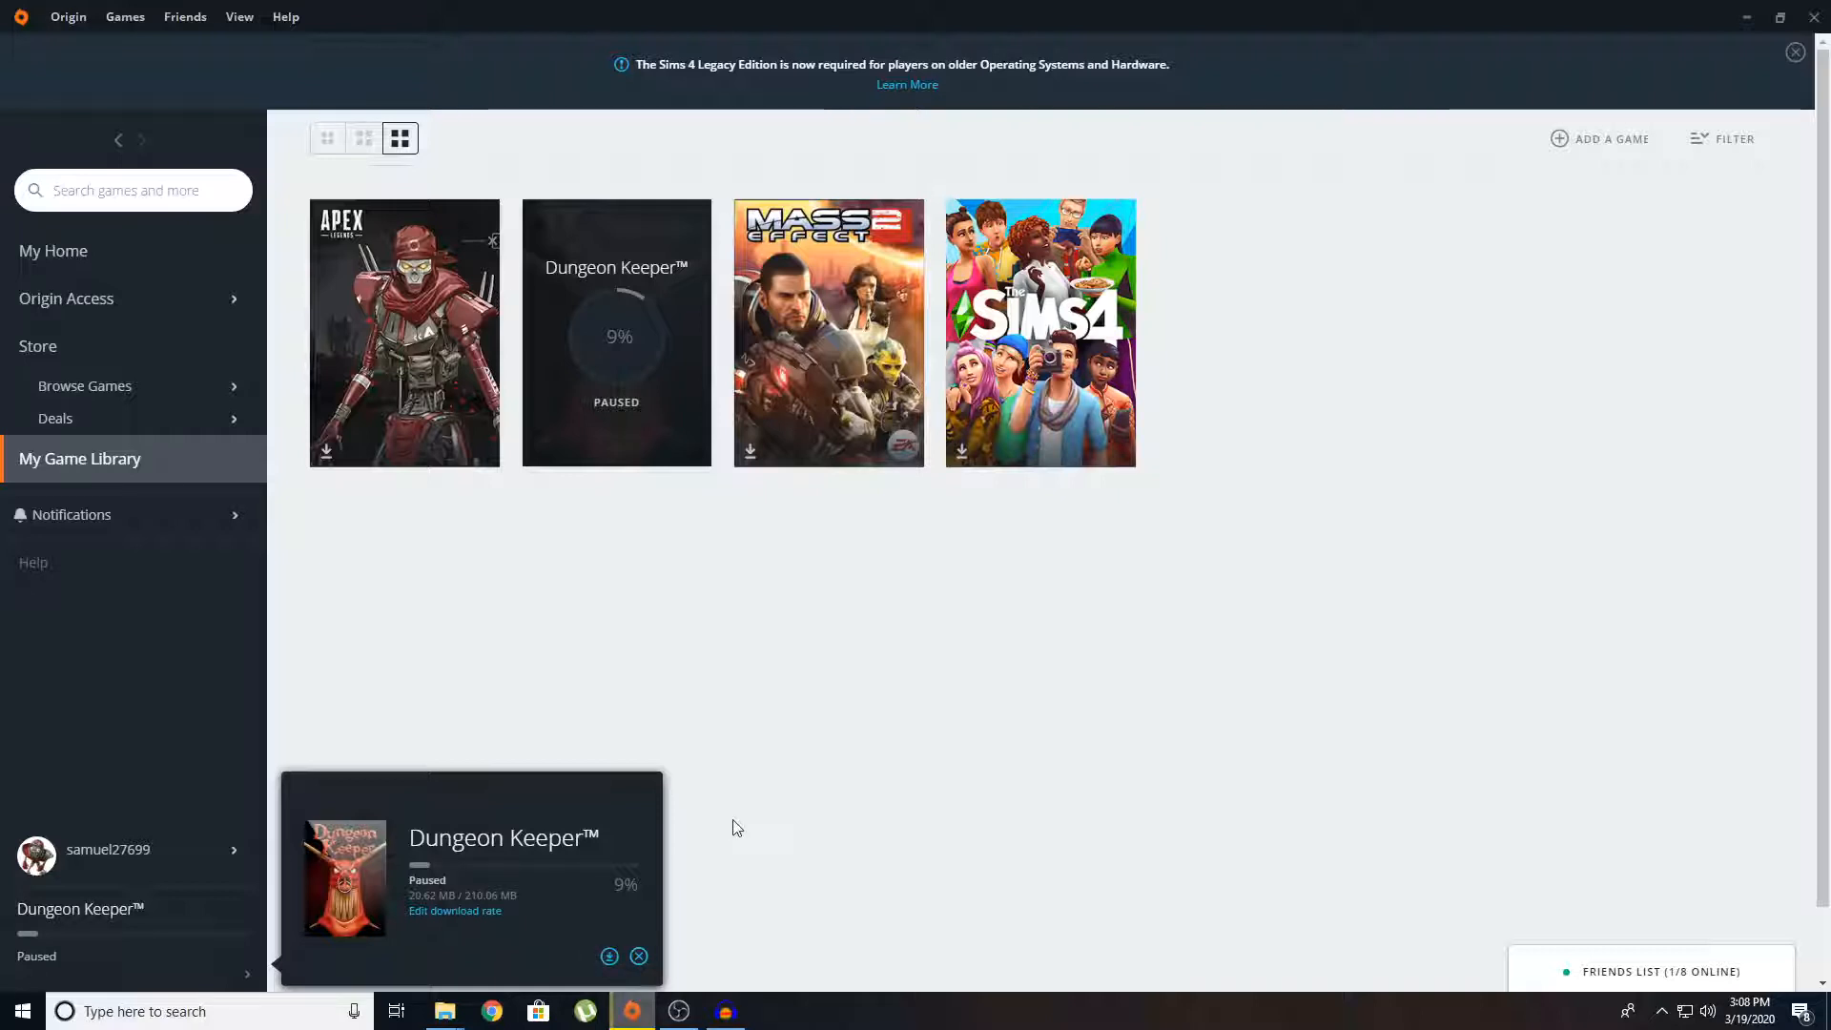
{"action": "mouse_move", "coordinate": [847, 780]}
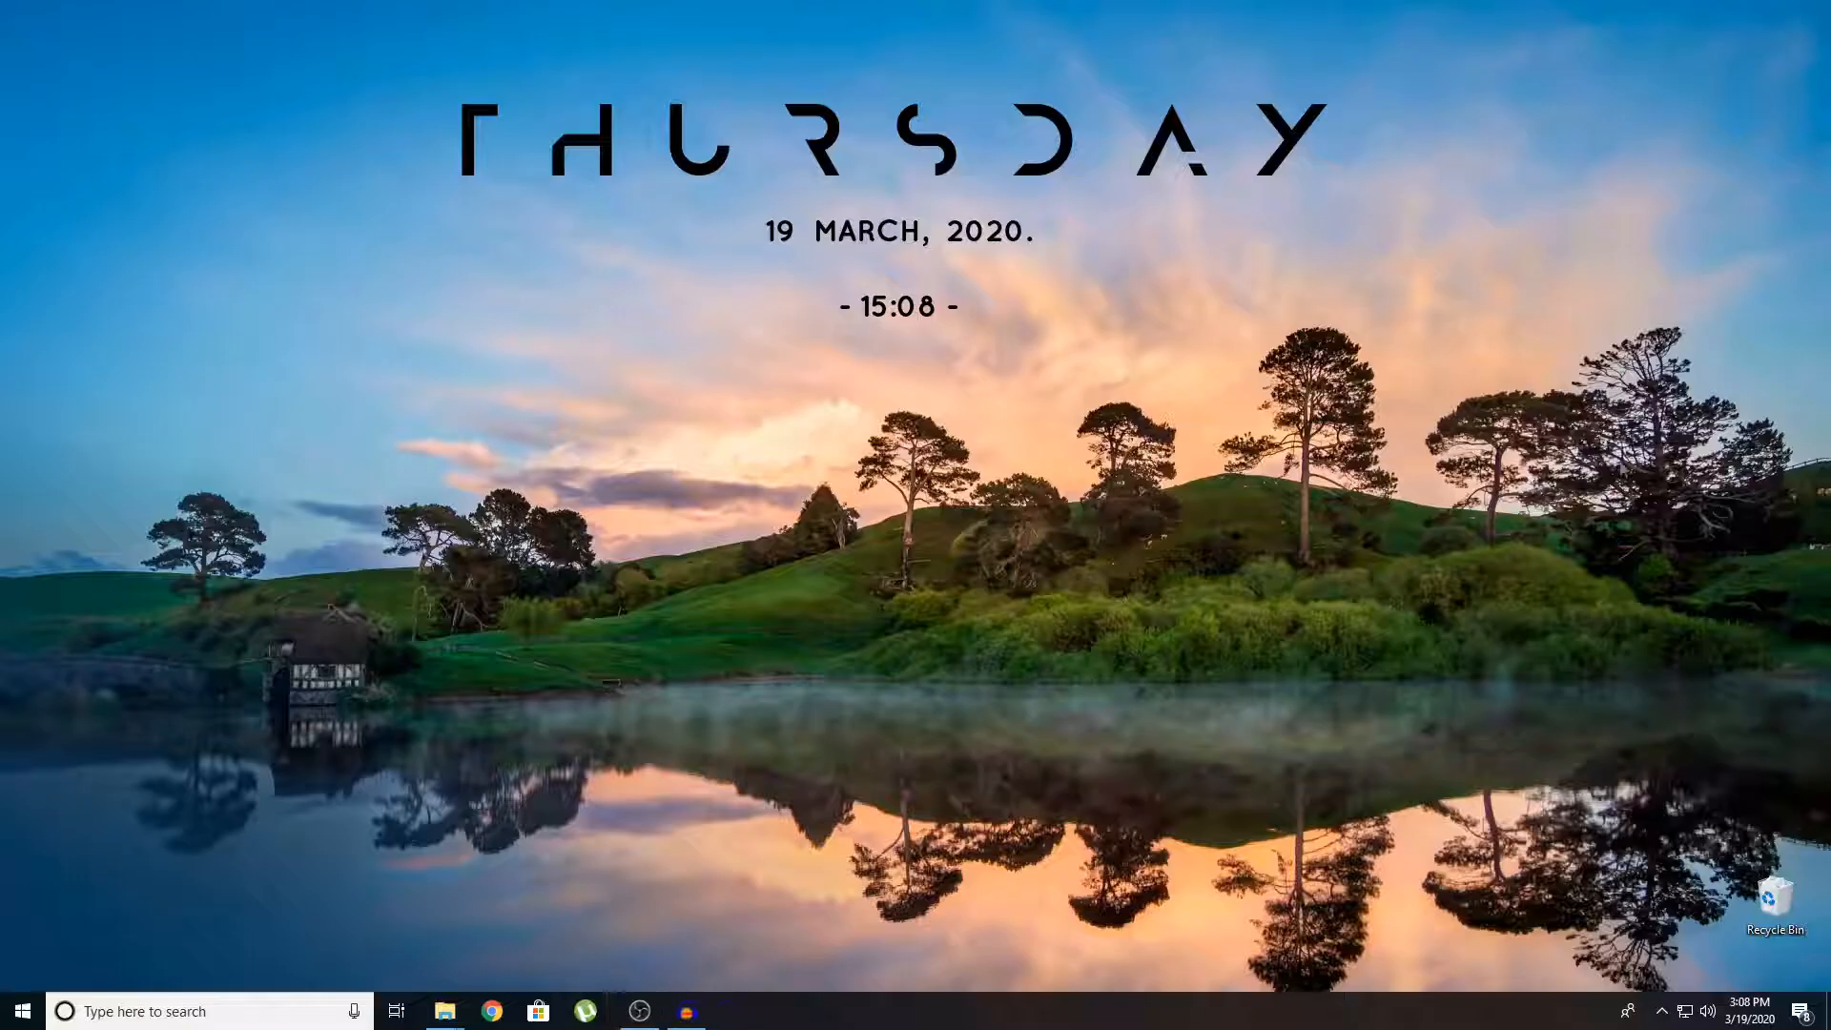
{"action": "left_click", "coordinate": [1627, 1011]}
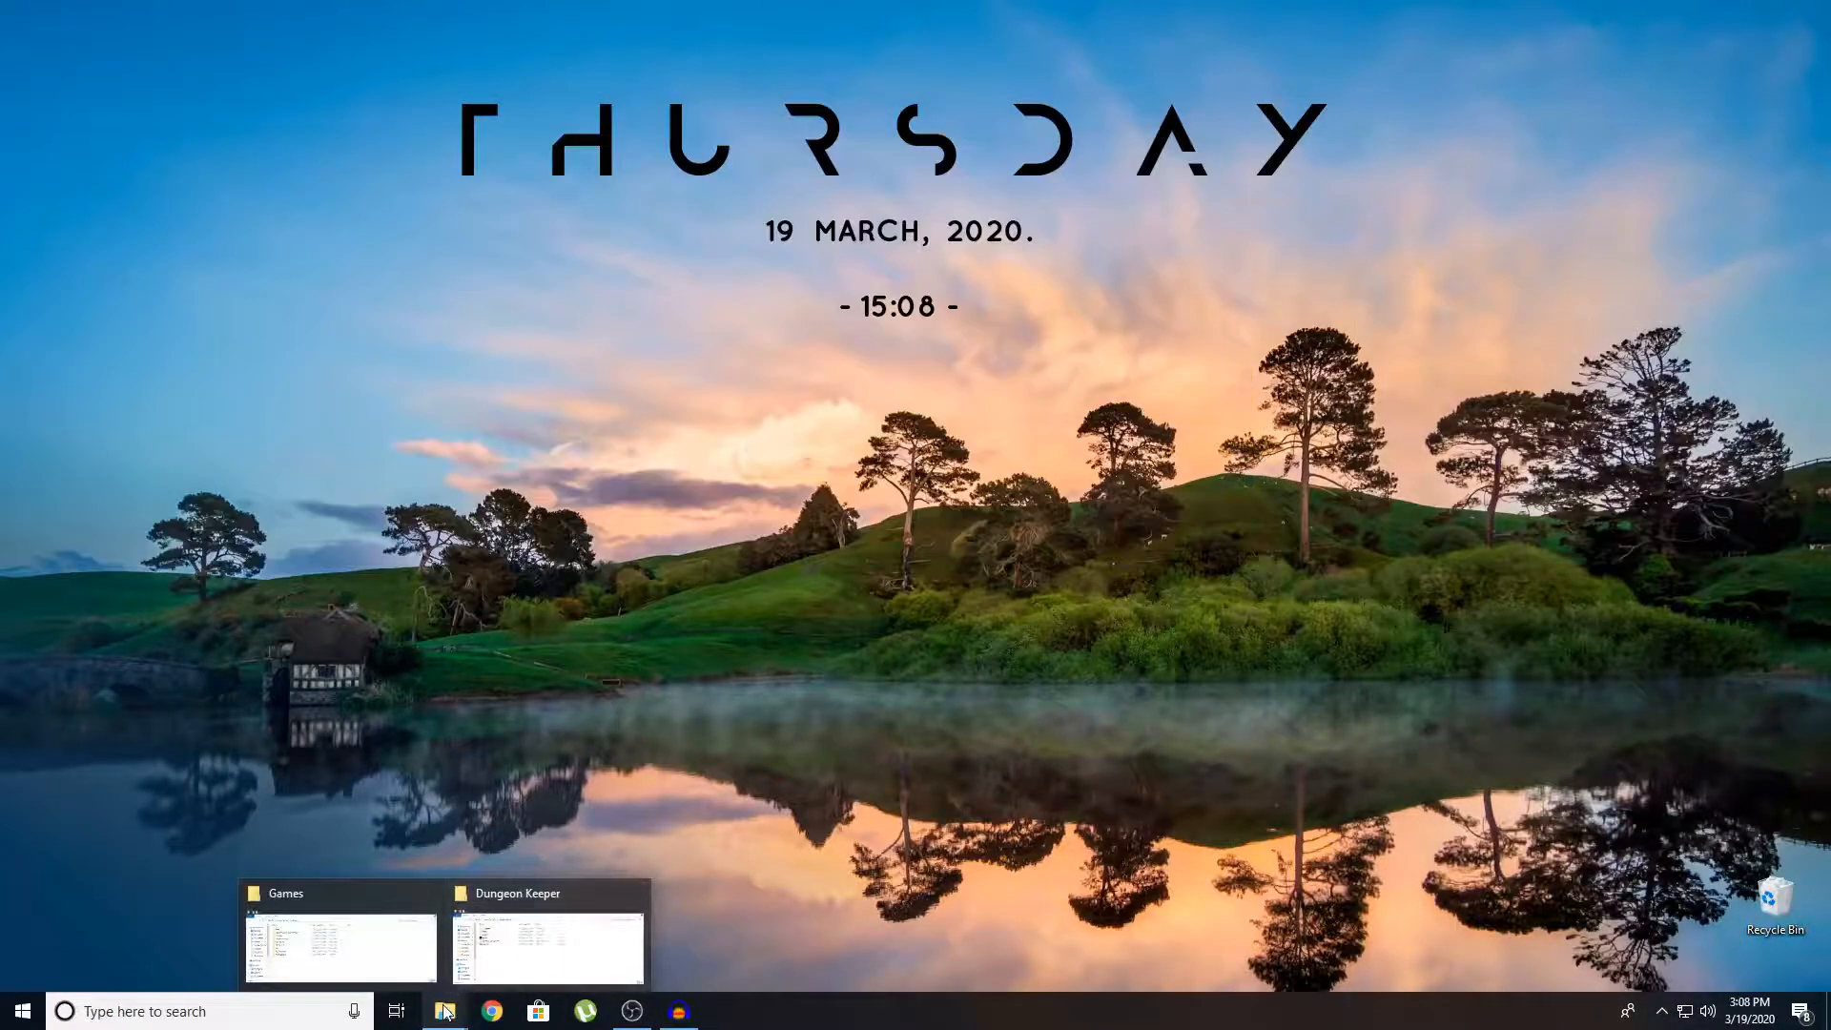
Check that the D:\Games\Dungeon Keeper folder holds 27.5 MB, then close its Properties.
{"action": "left_click", "coordinate": [337, 943]}
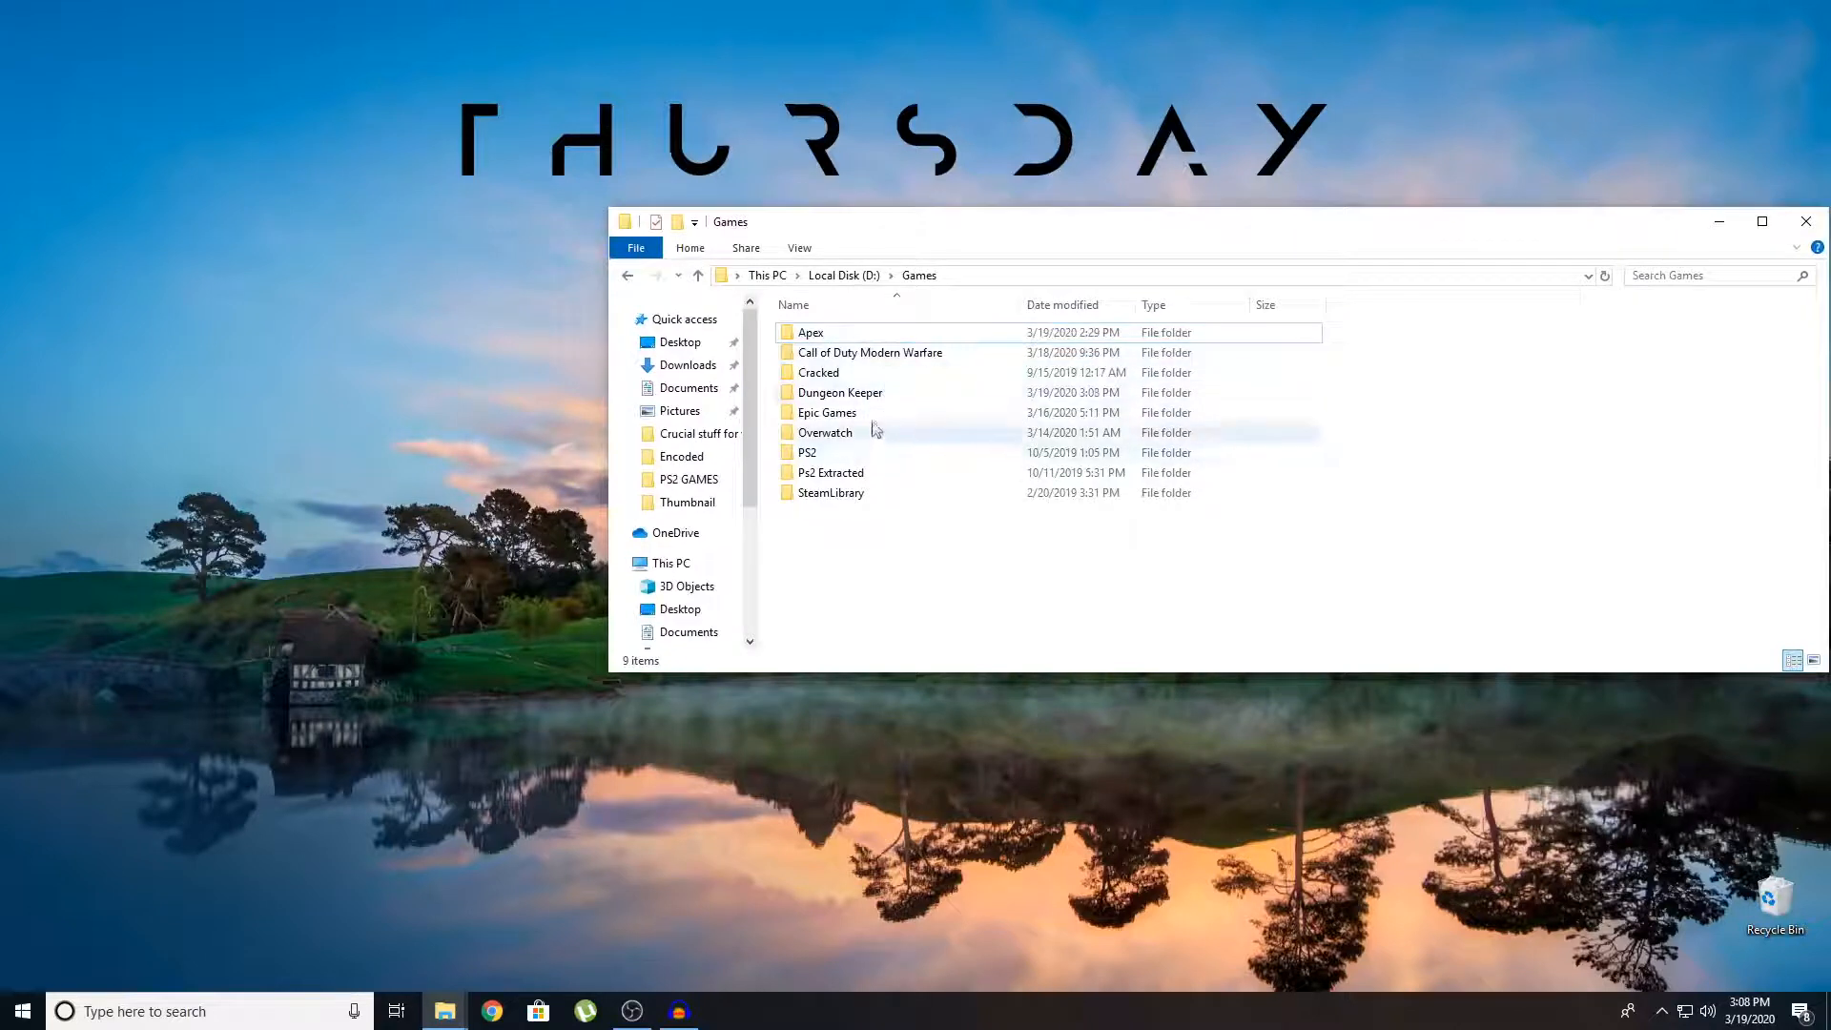
{"action": "double_click", "coordinate": [839, 392]}
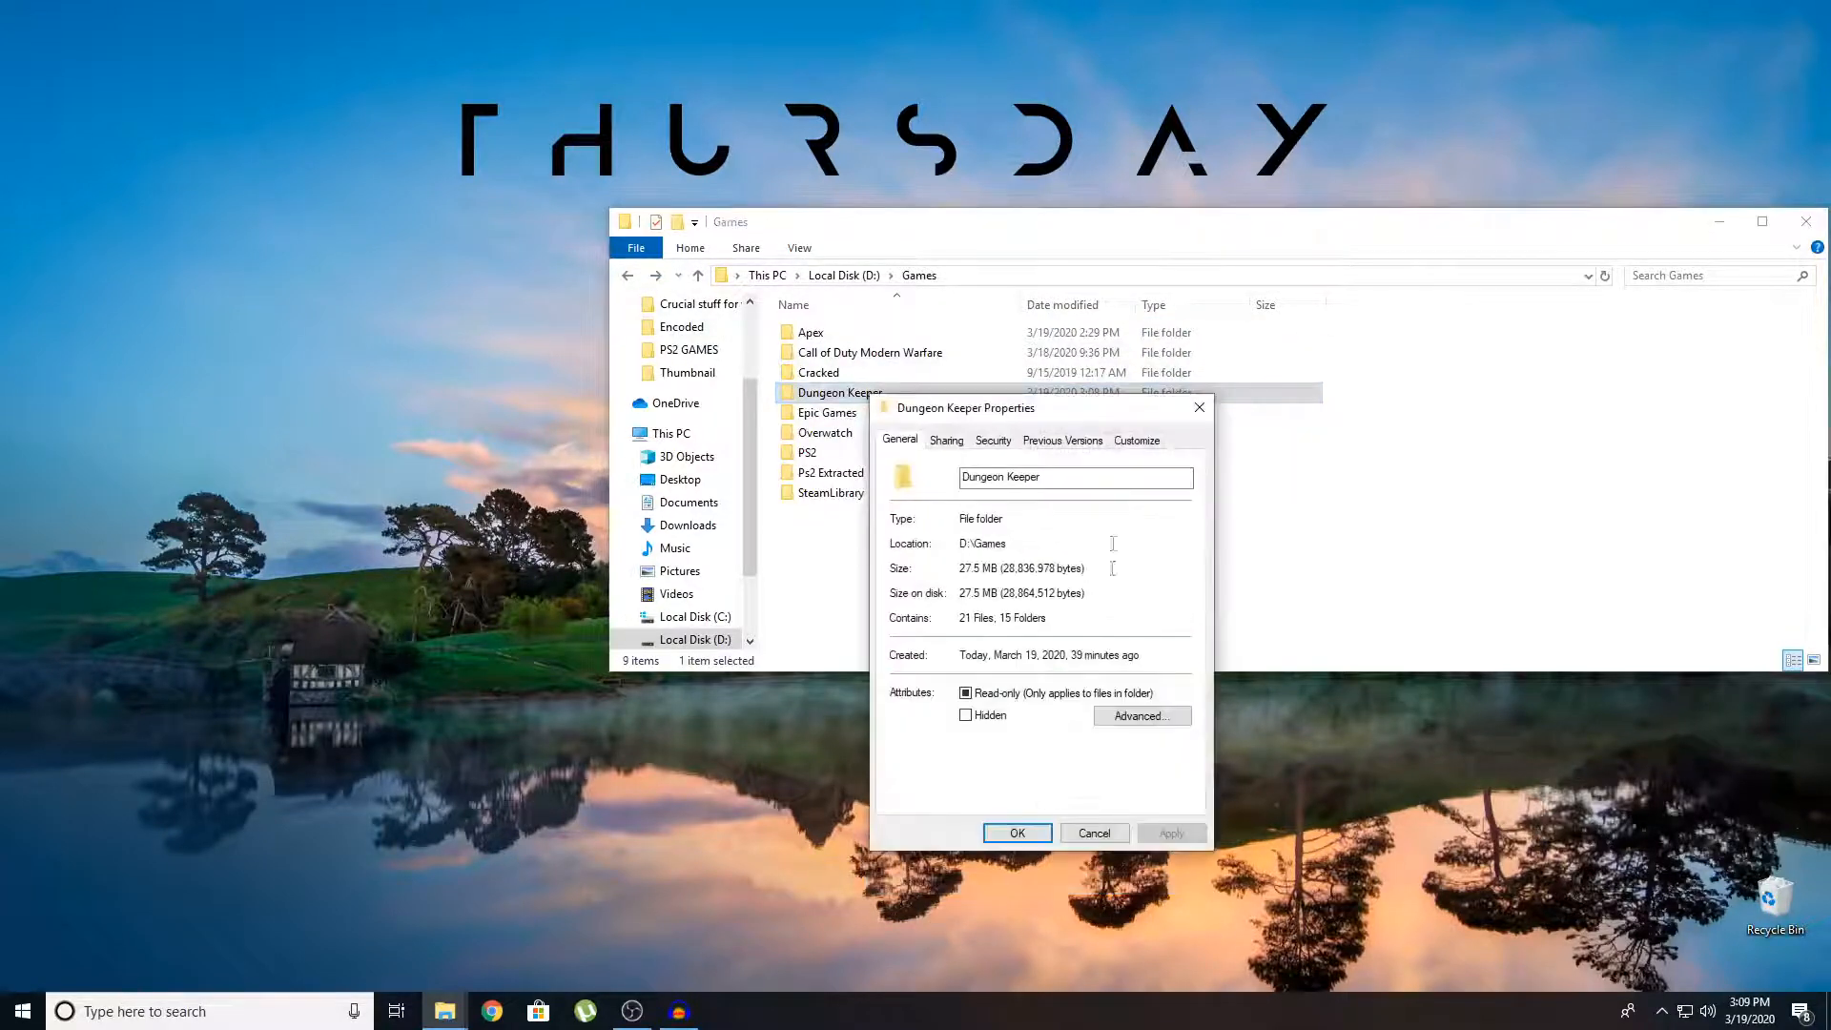
{"action": "left_click_drag", "start_coordinate": [964, 407], "coordinate": [963, 375]}
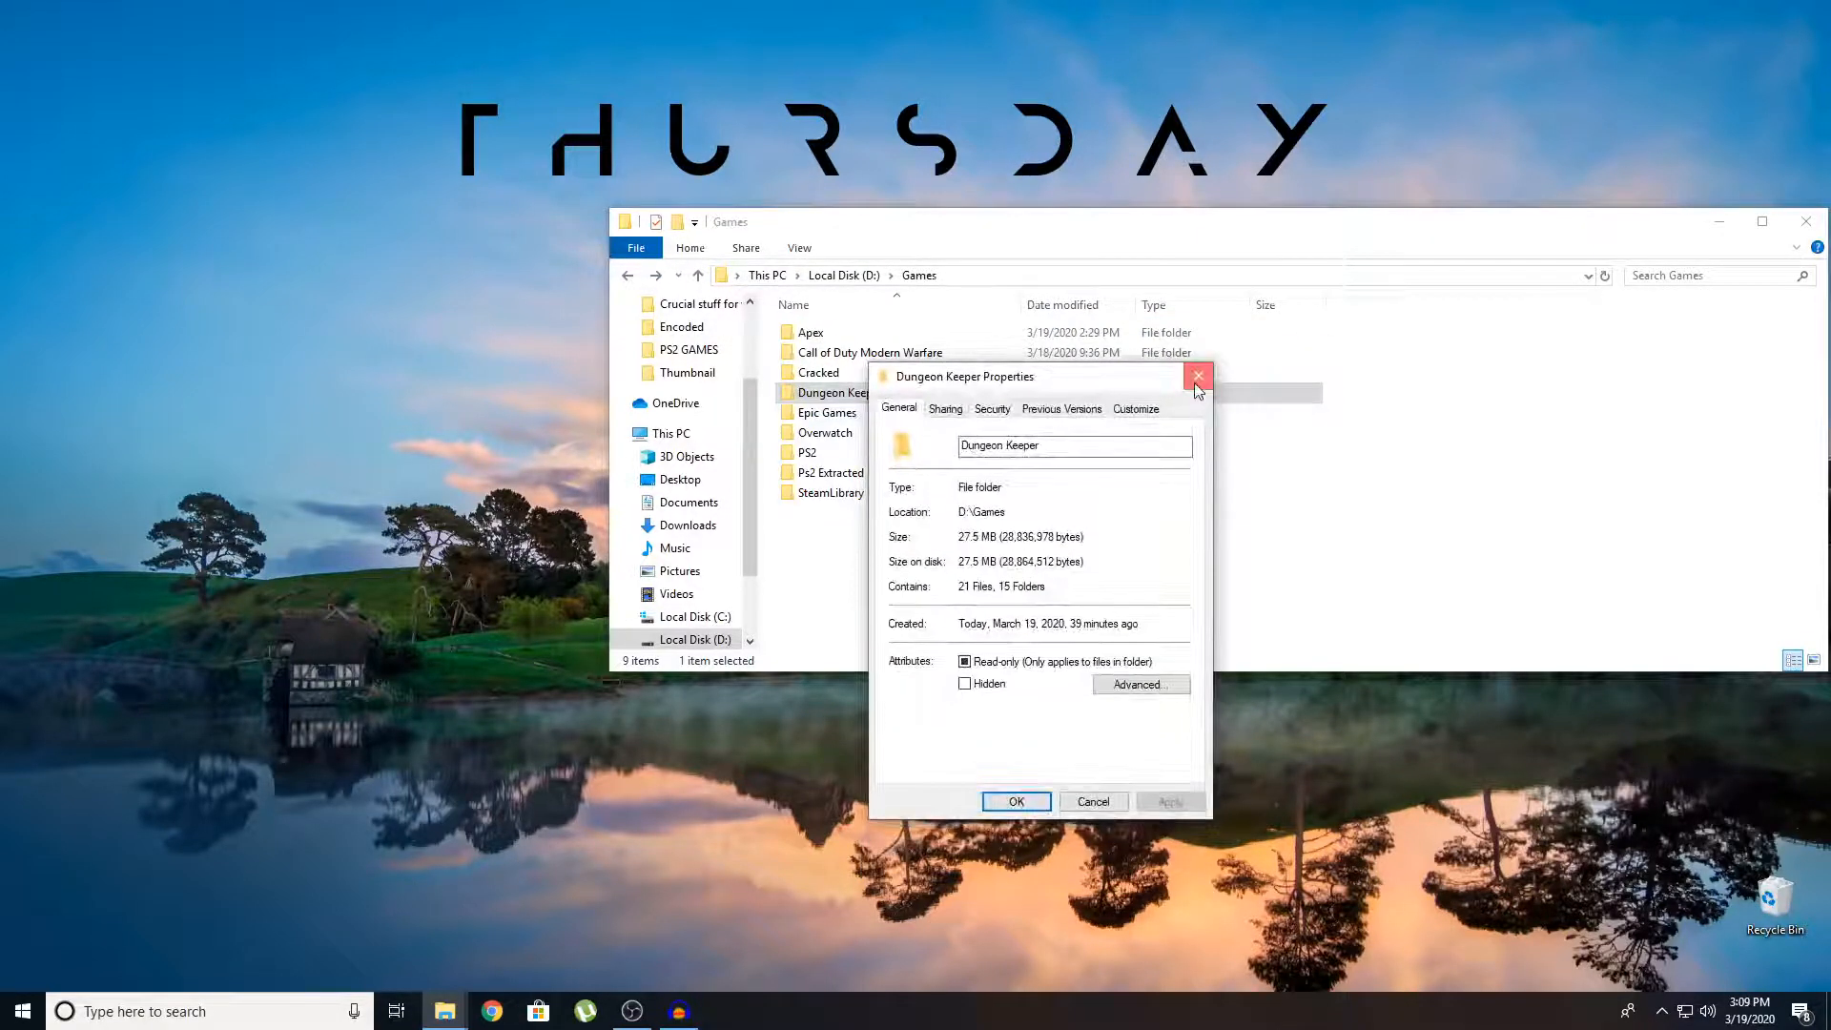
{"action": "left_click", "coordinate": [1197, 376]}
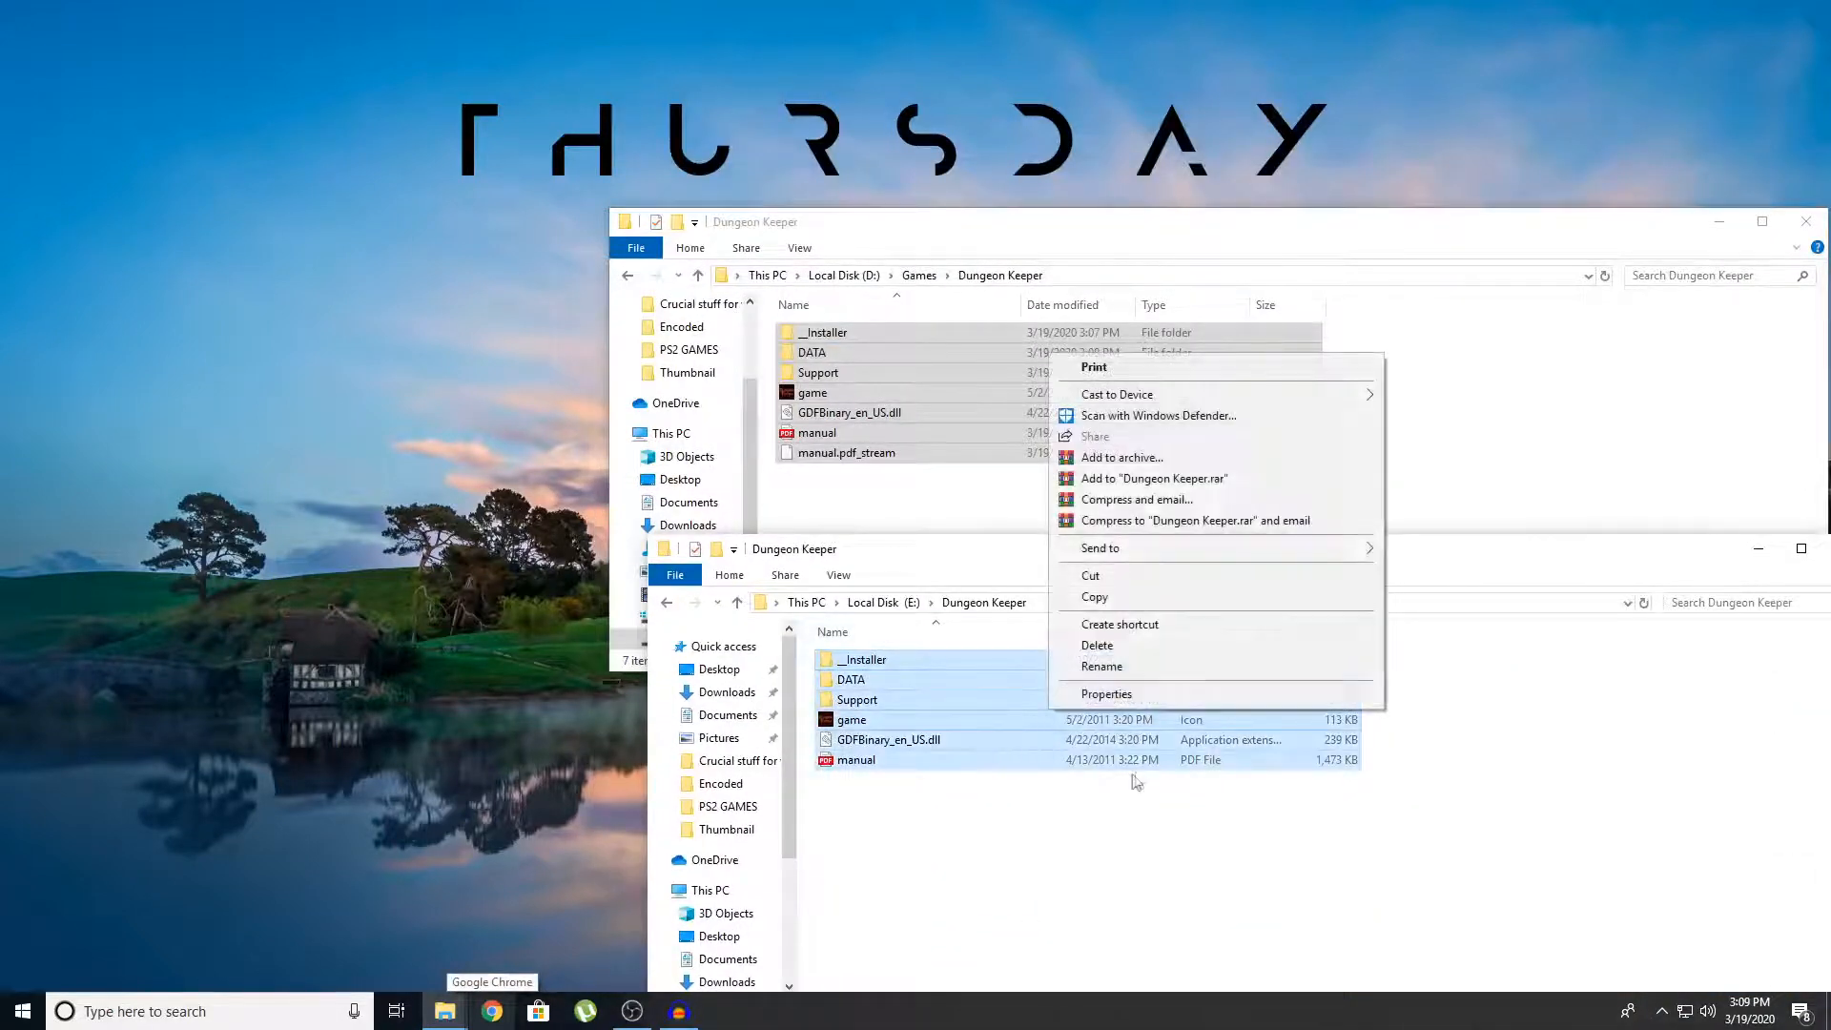
Confirm the E:\Dungeon Keeper backup files total 309 MB and clear the selection.
{"action": "left_click", "coordinate": [1106, 693]}
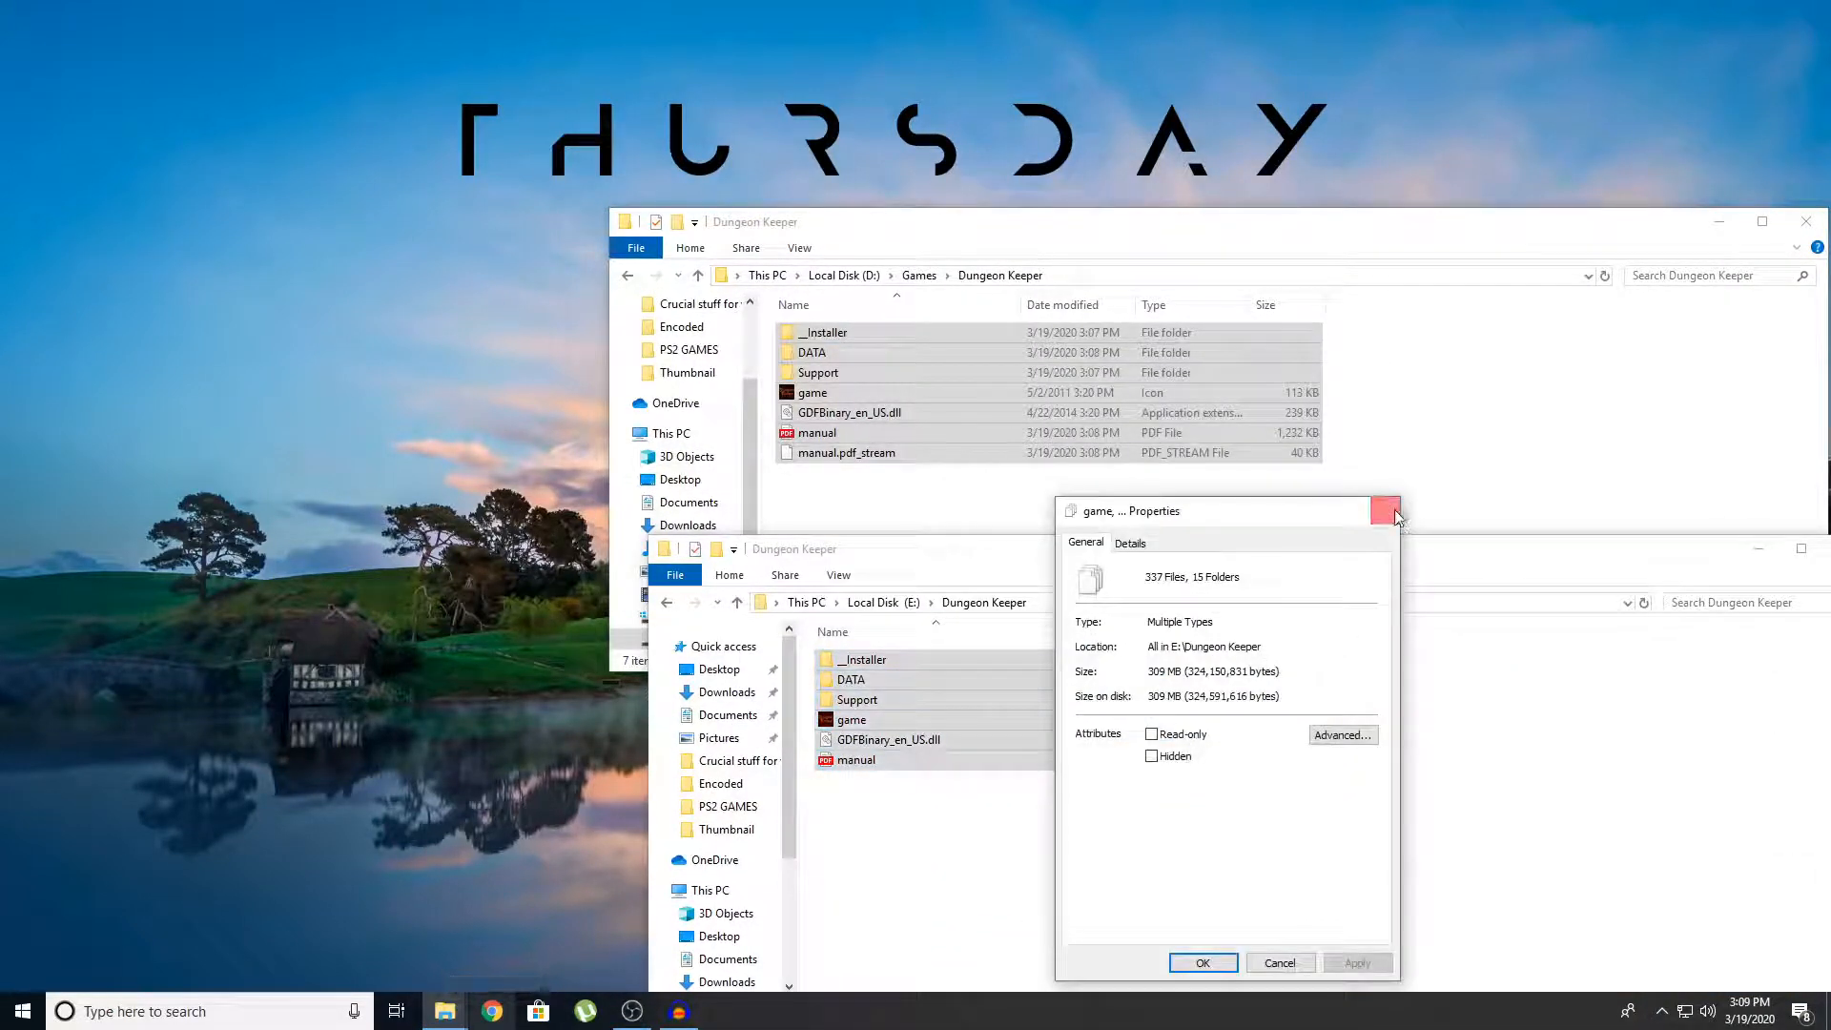
{"action": "left_click", "coordinate": [1387, 510]}
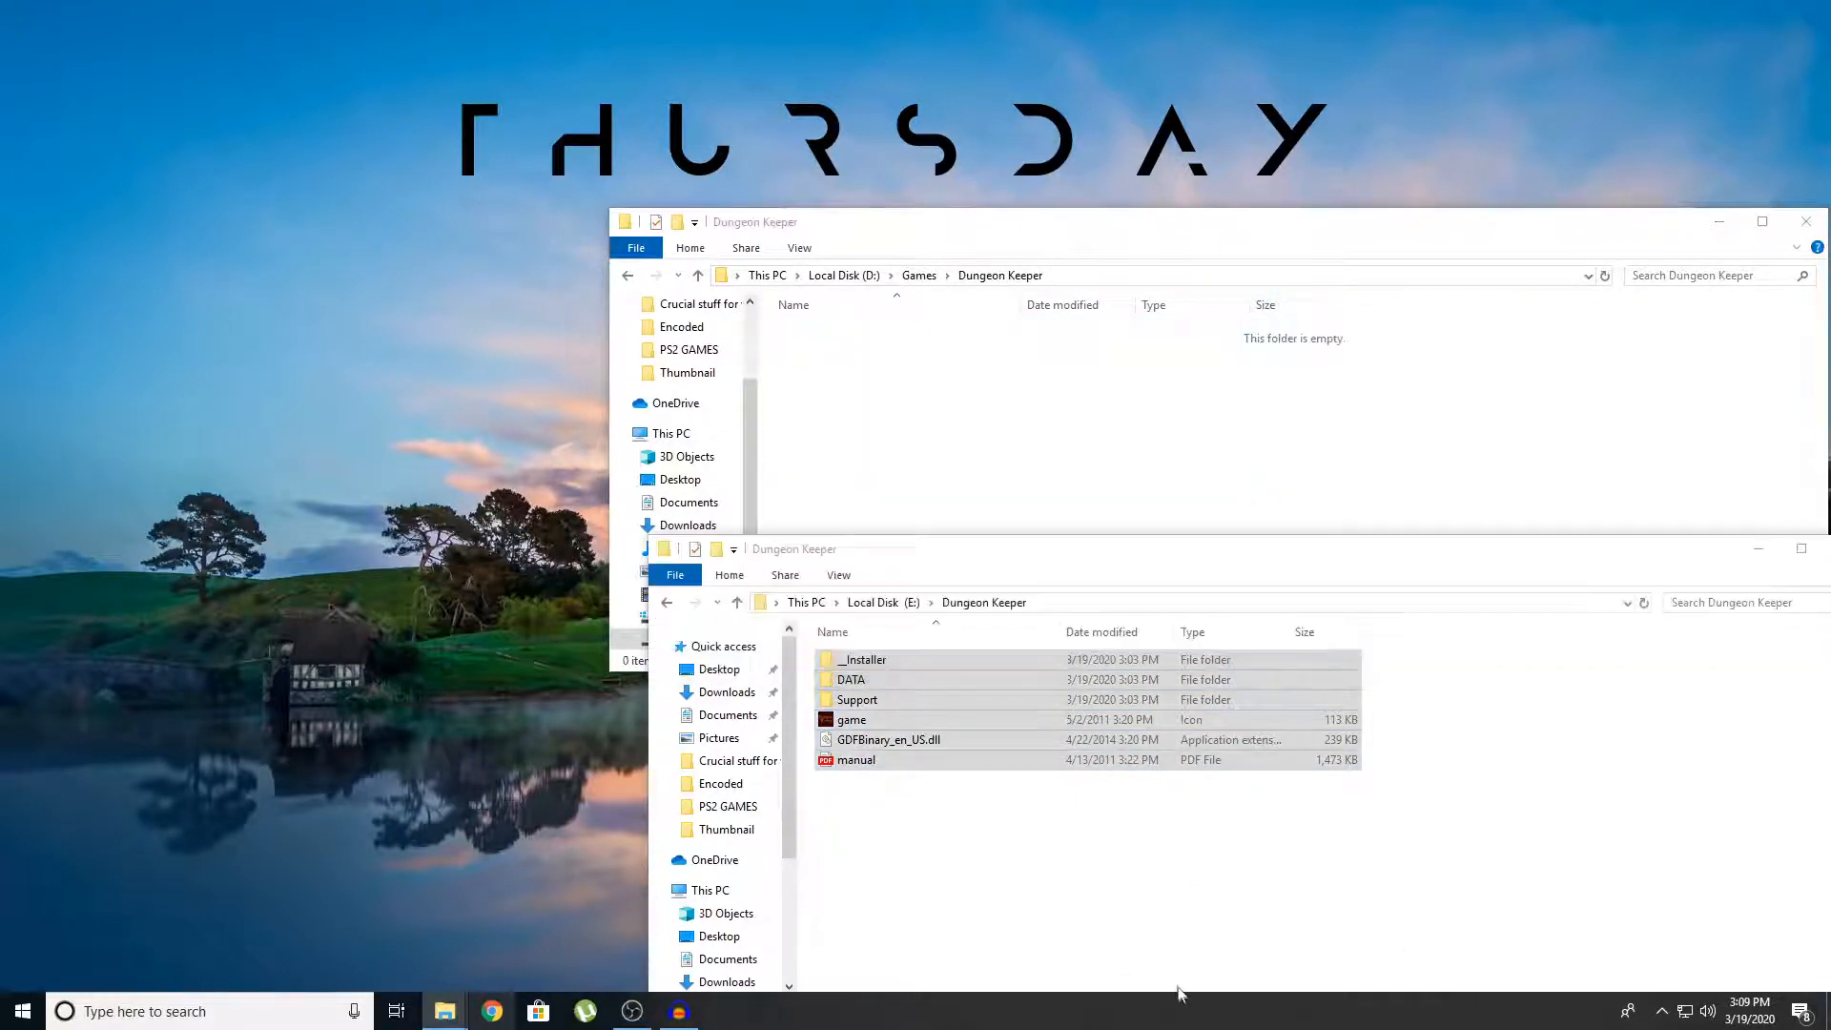
{"action": "left_click", "coordinate": [856, 759]}
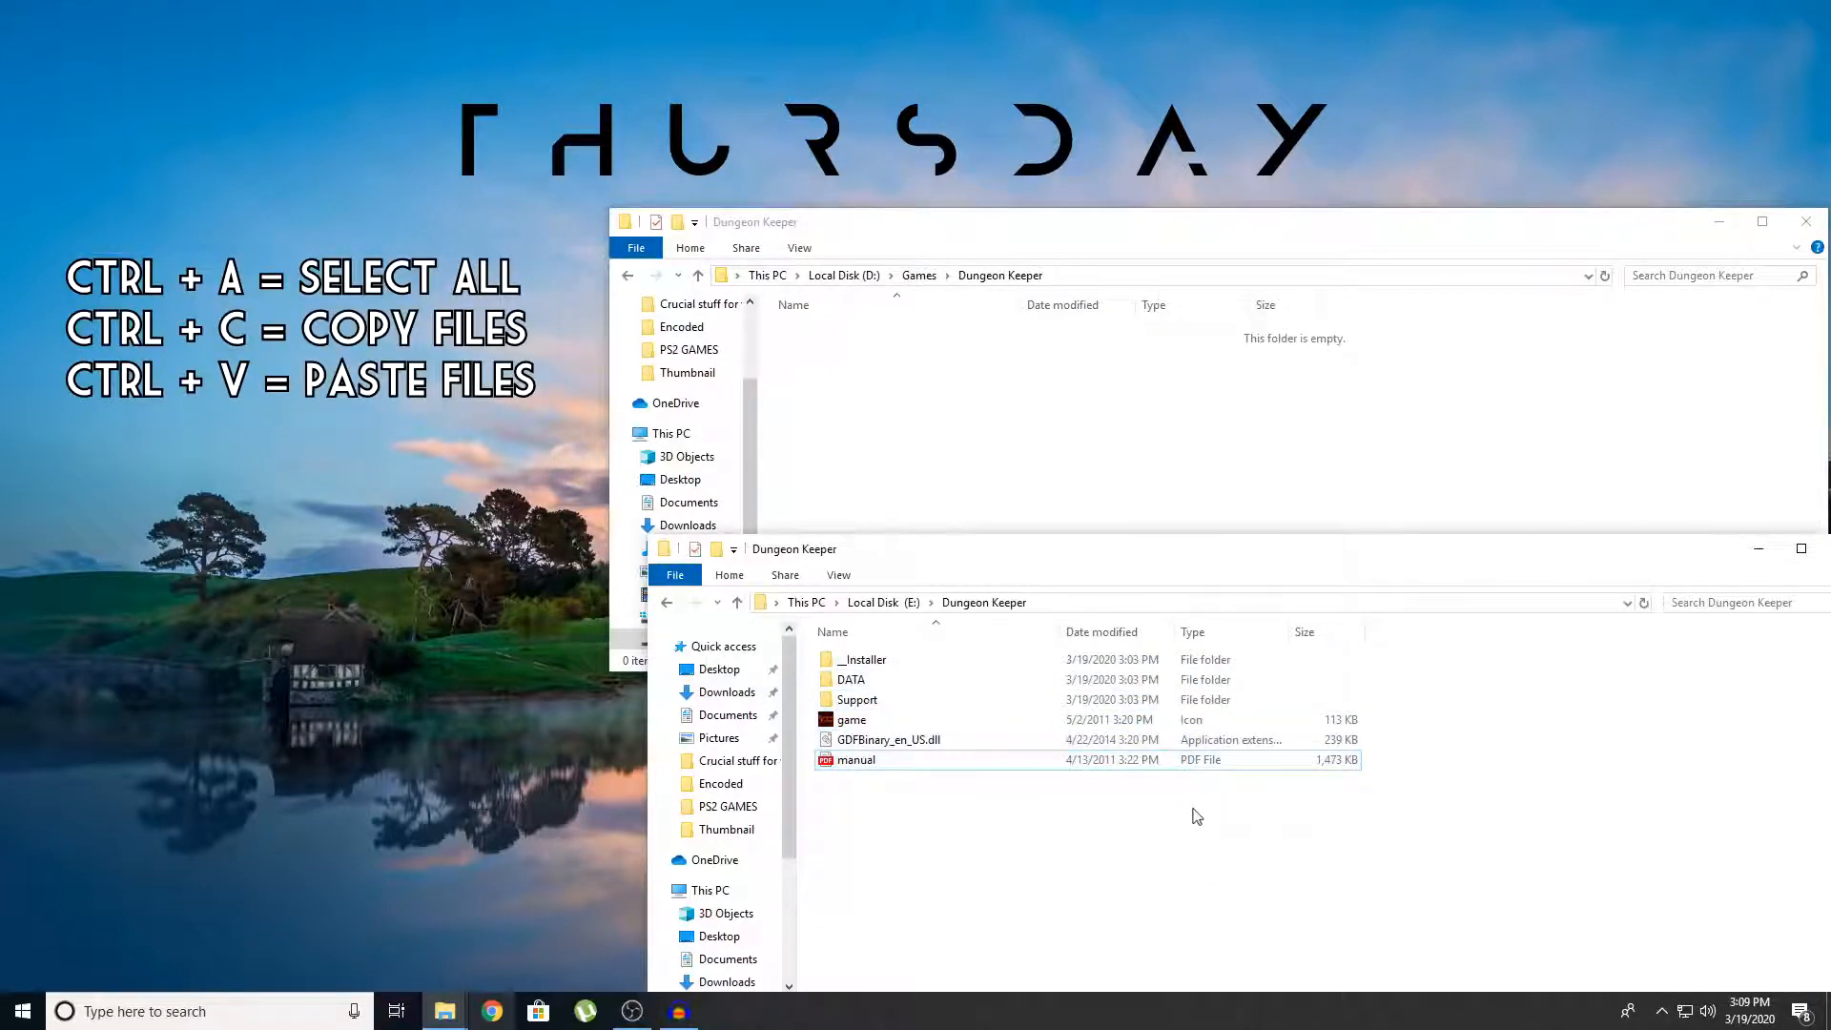
{"action": "mouse_move", "coordinate": [1211, 832]}
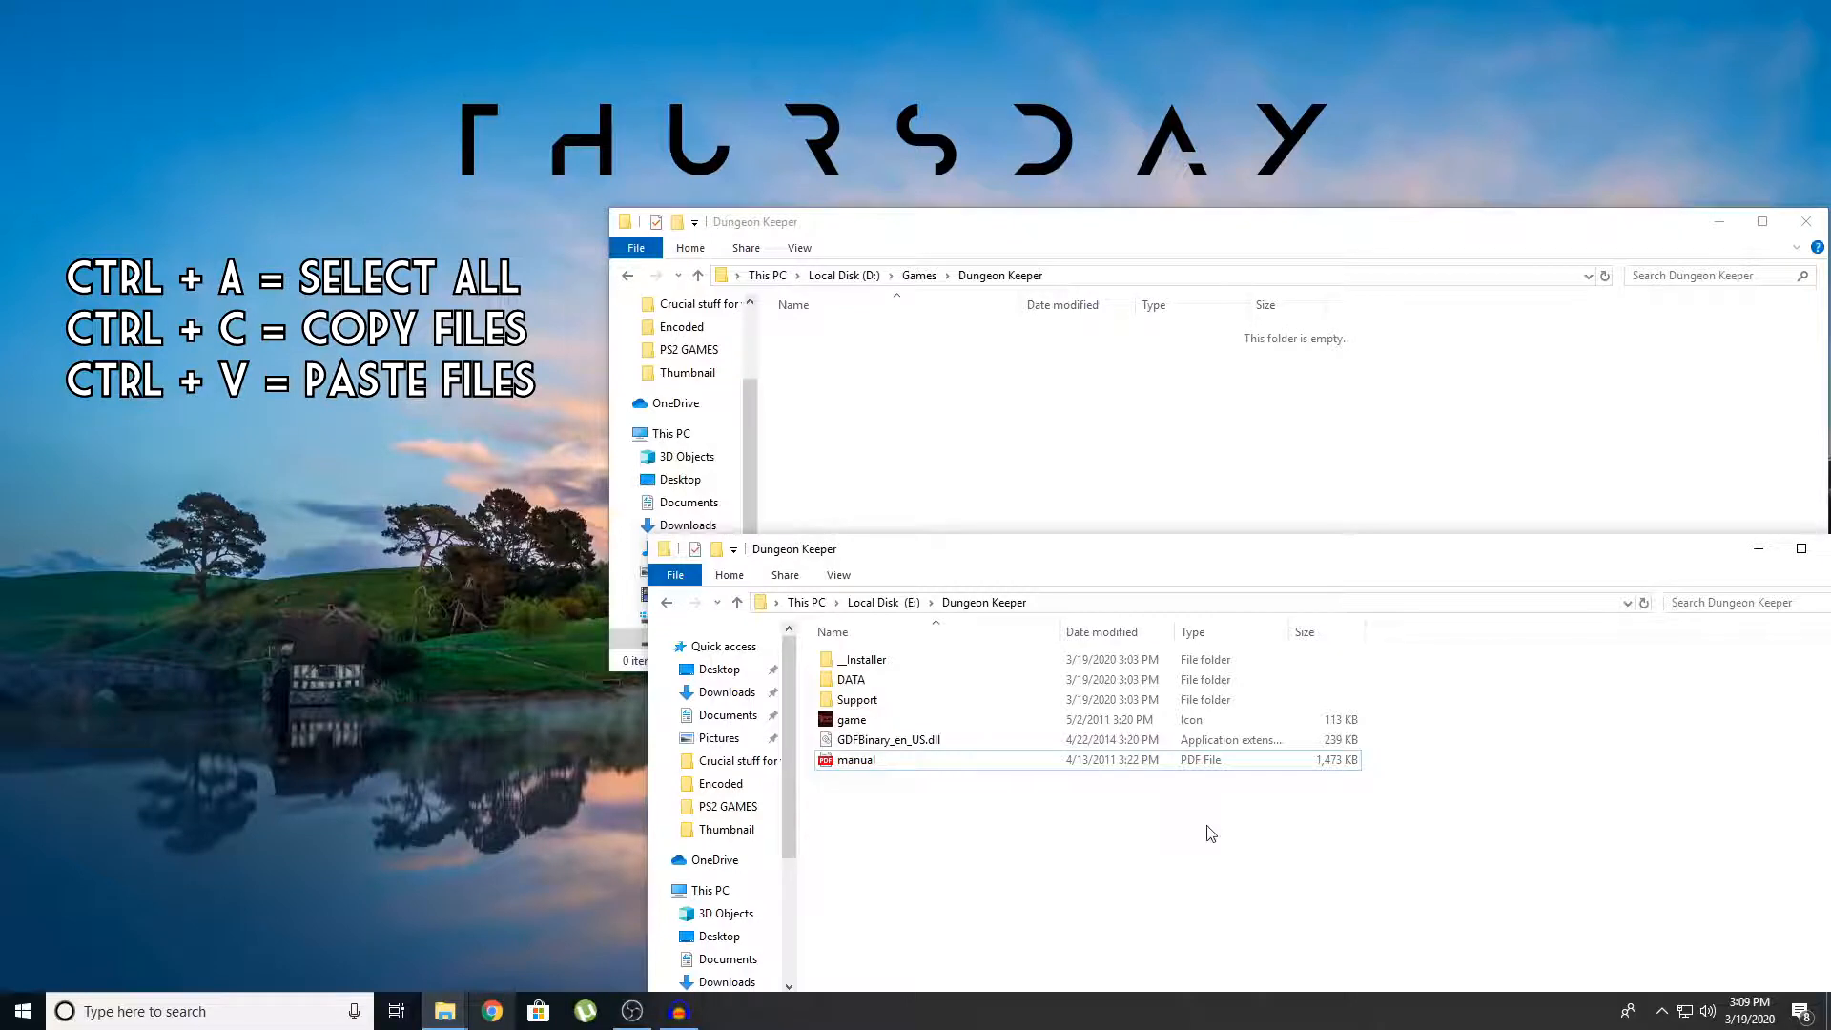
Copy all E:\Dungeon Keeper files into D:\Games\Dungeon Keeper and close the backup window.
{"action": "key", "text": "ctrl+a"}
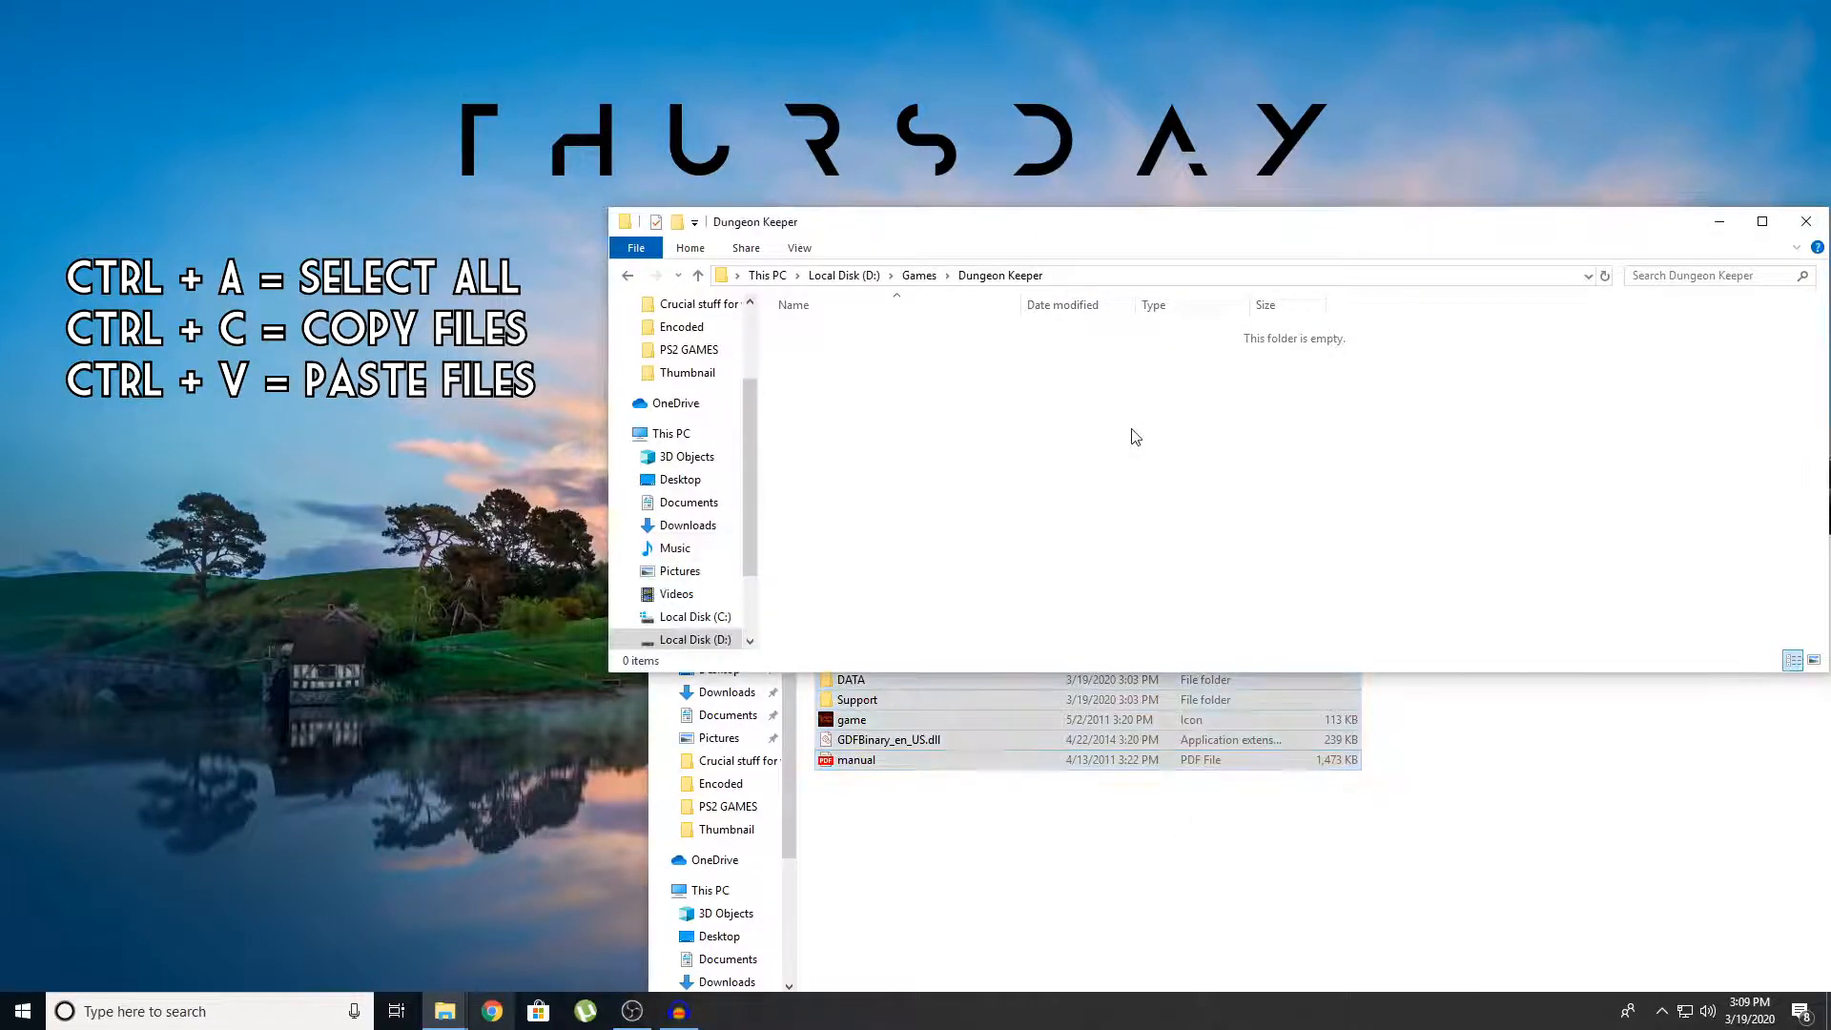
{"action": "mouse_move", "coordinate": [1167, 479]}
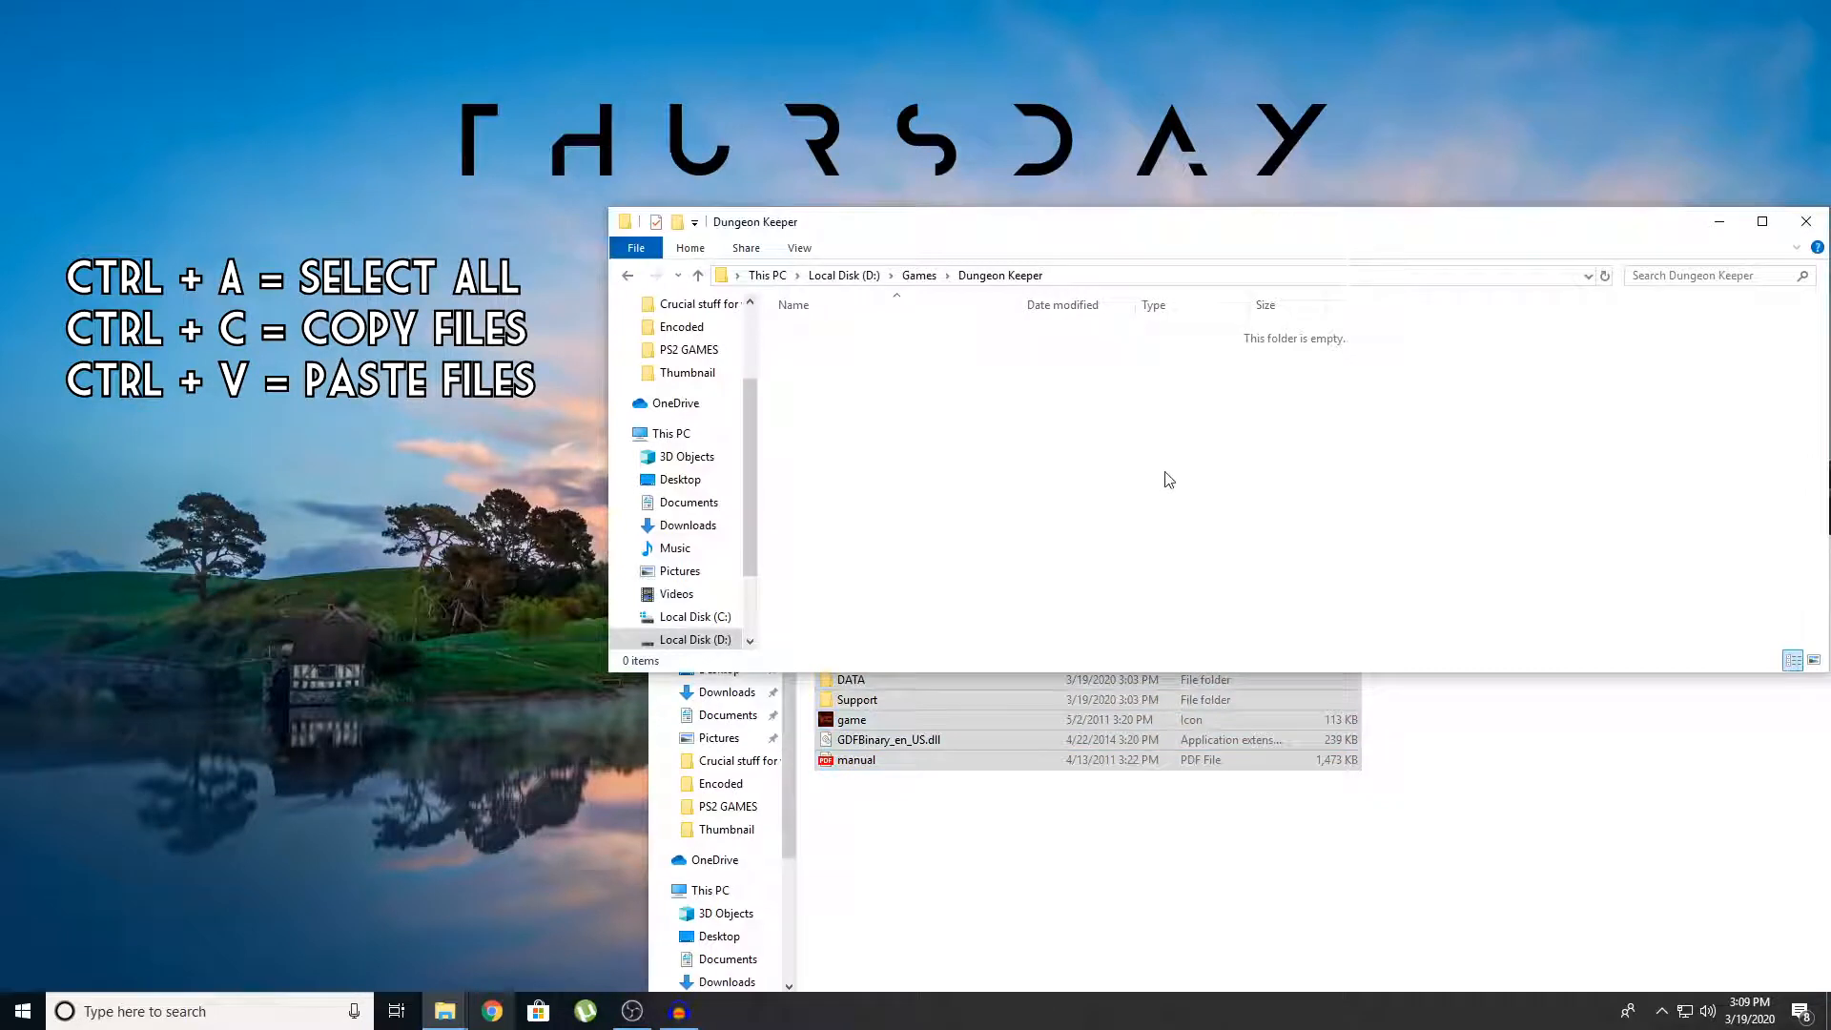
{"action": "key", "text": "ctrl+v"}
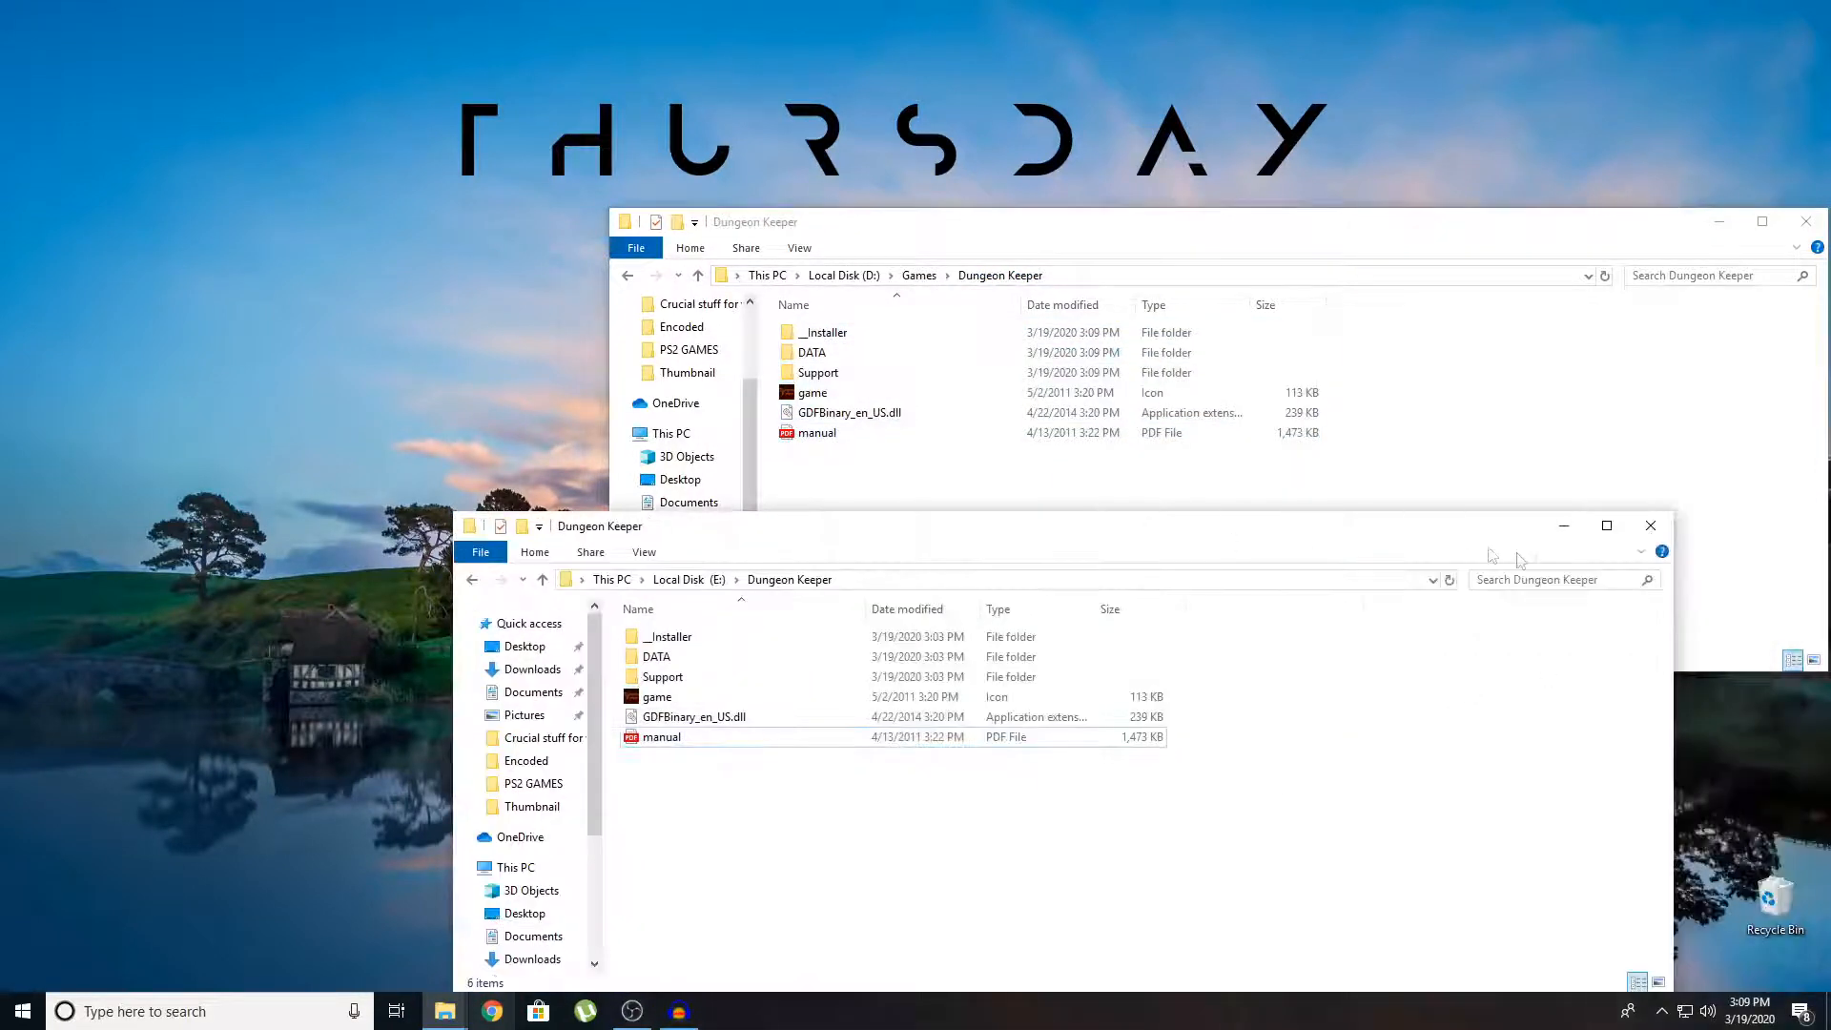
{"action": "mouse_move", "coordinate": [1650, 525]}
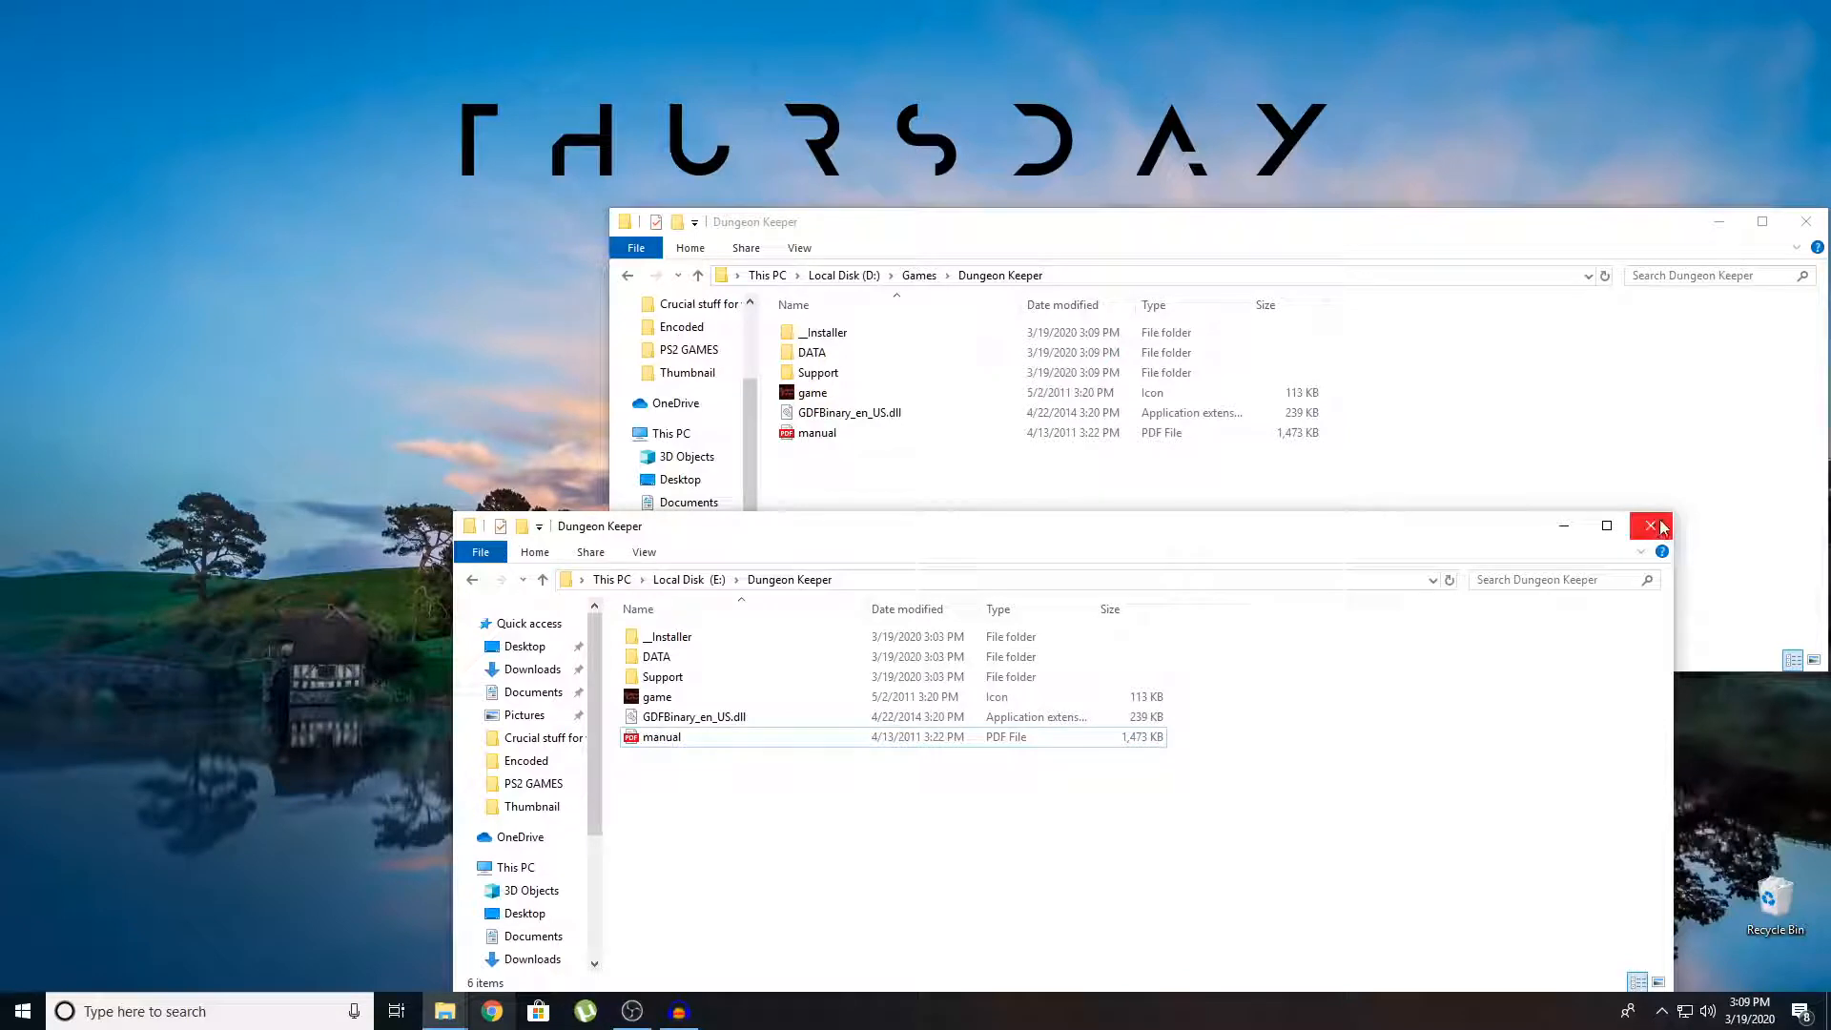
{"action": "mouse_move", "coordinate": [1650, 525]}
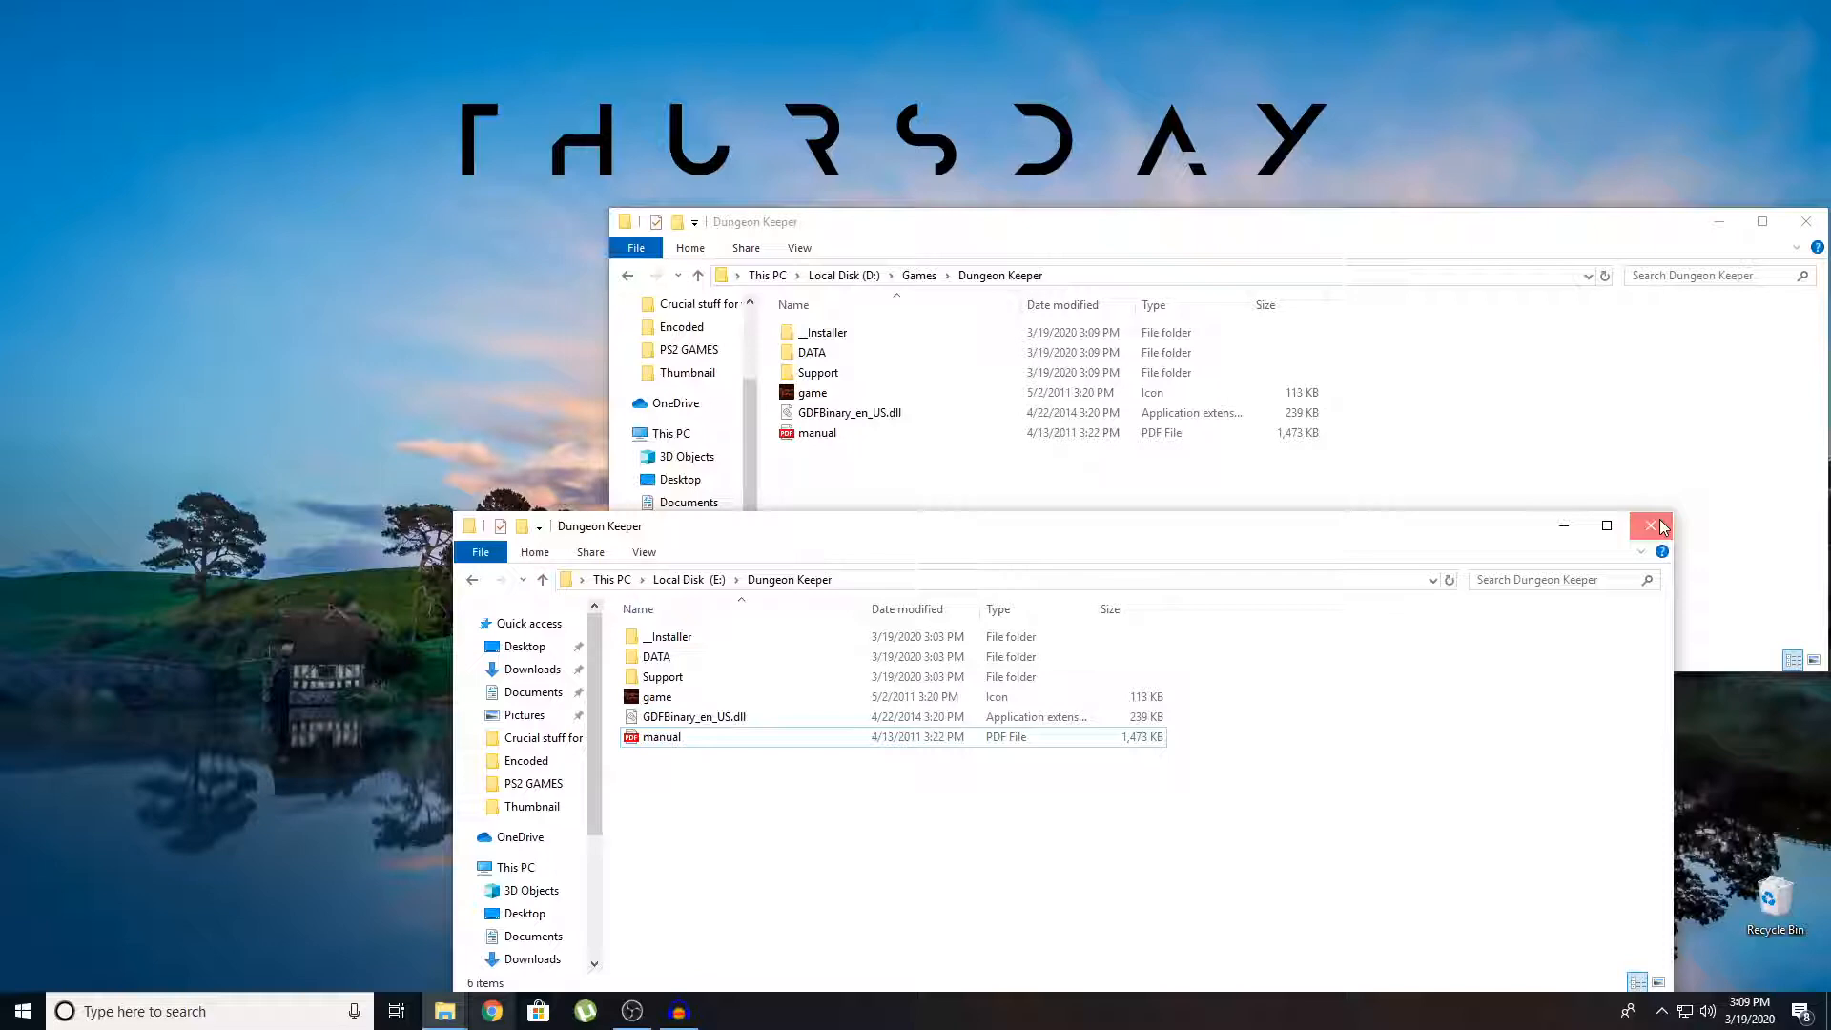
{"action": "left_click", "coordinate": [1648, 525]}
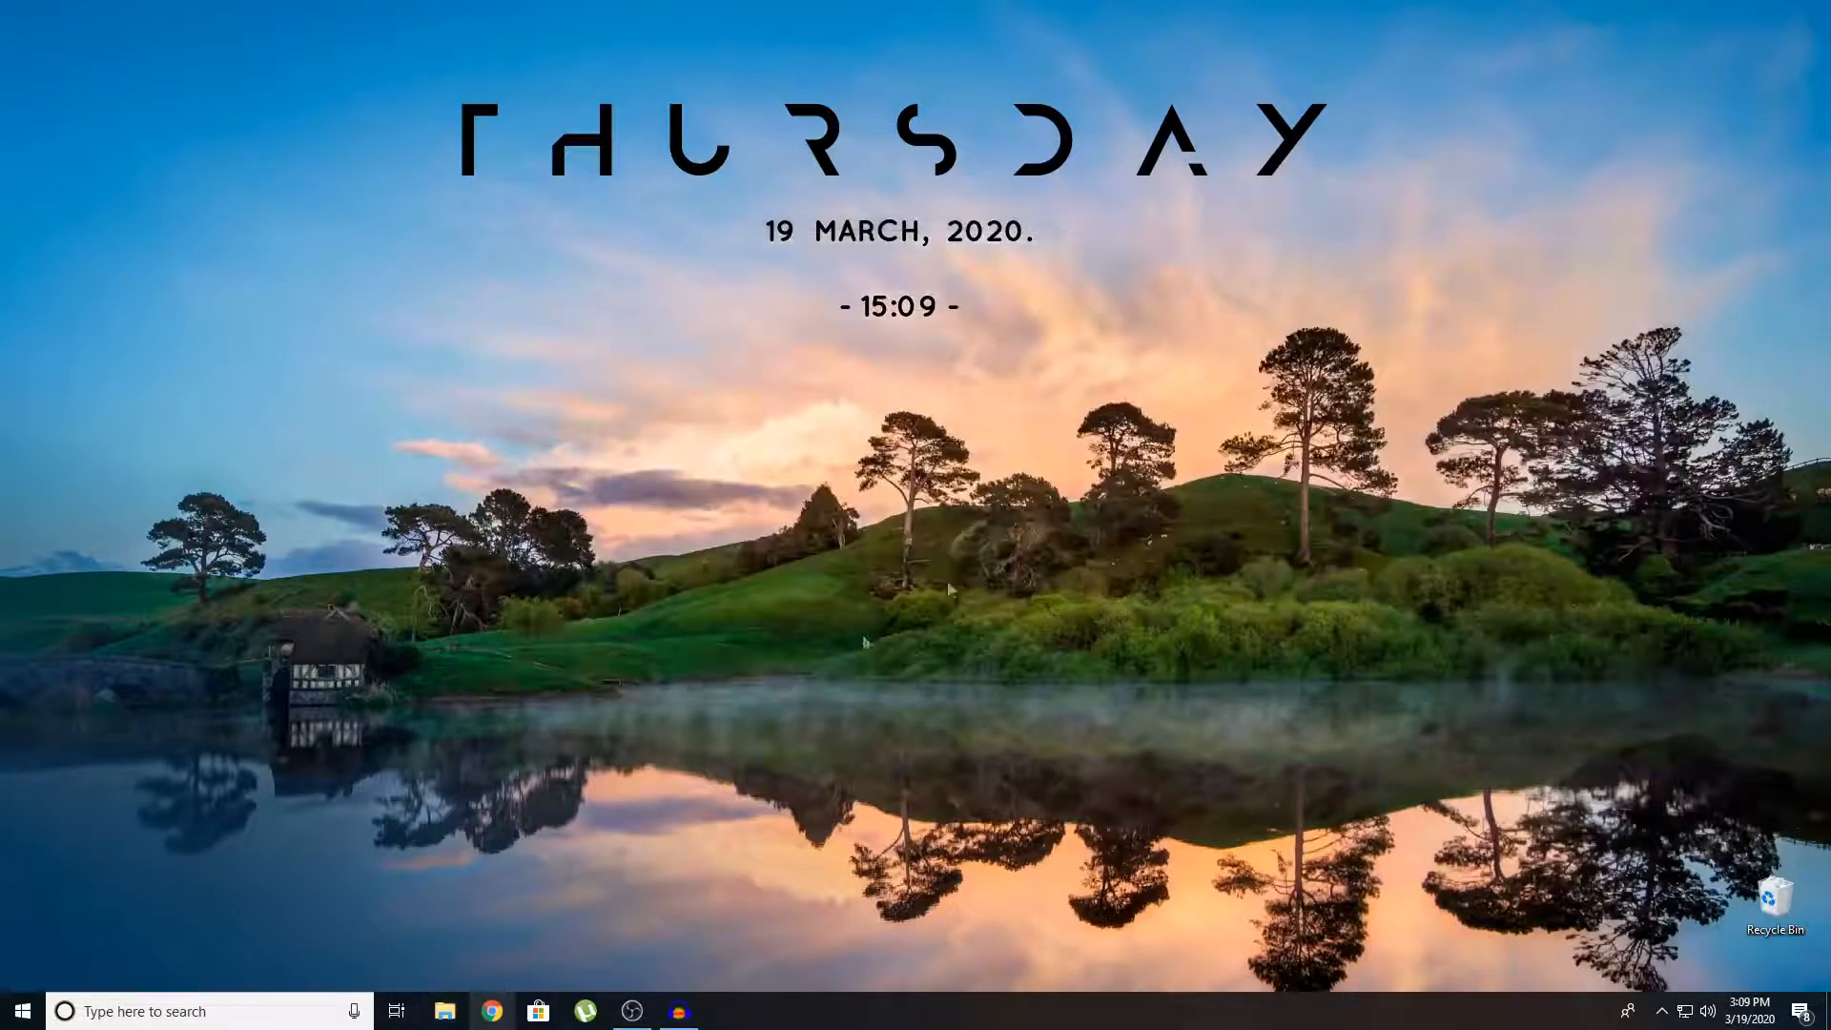
Search Start for 'origin' and launch the Origin app.
{"action": "type", "text": "origin"}
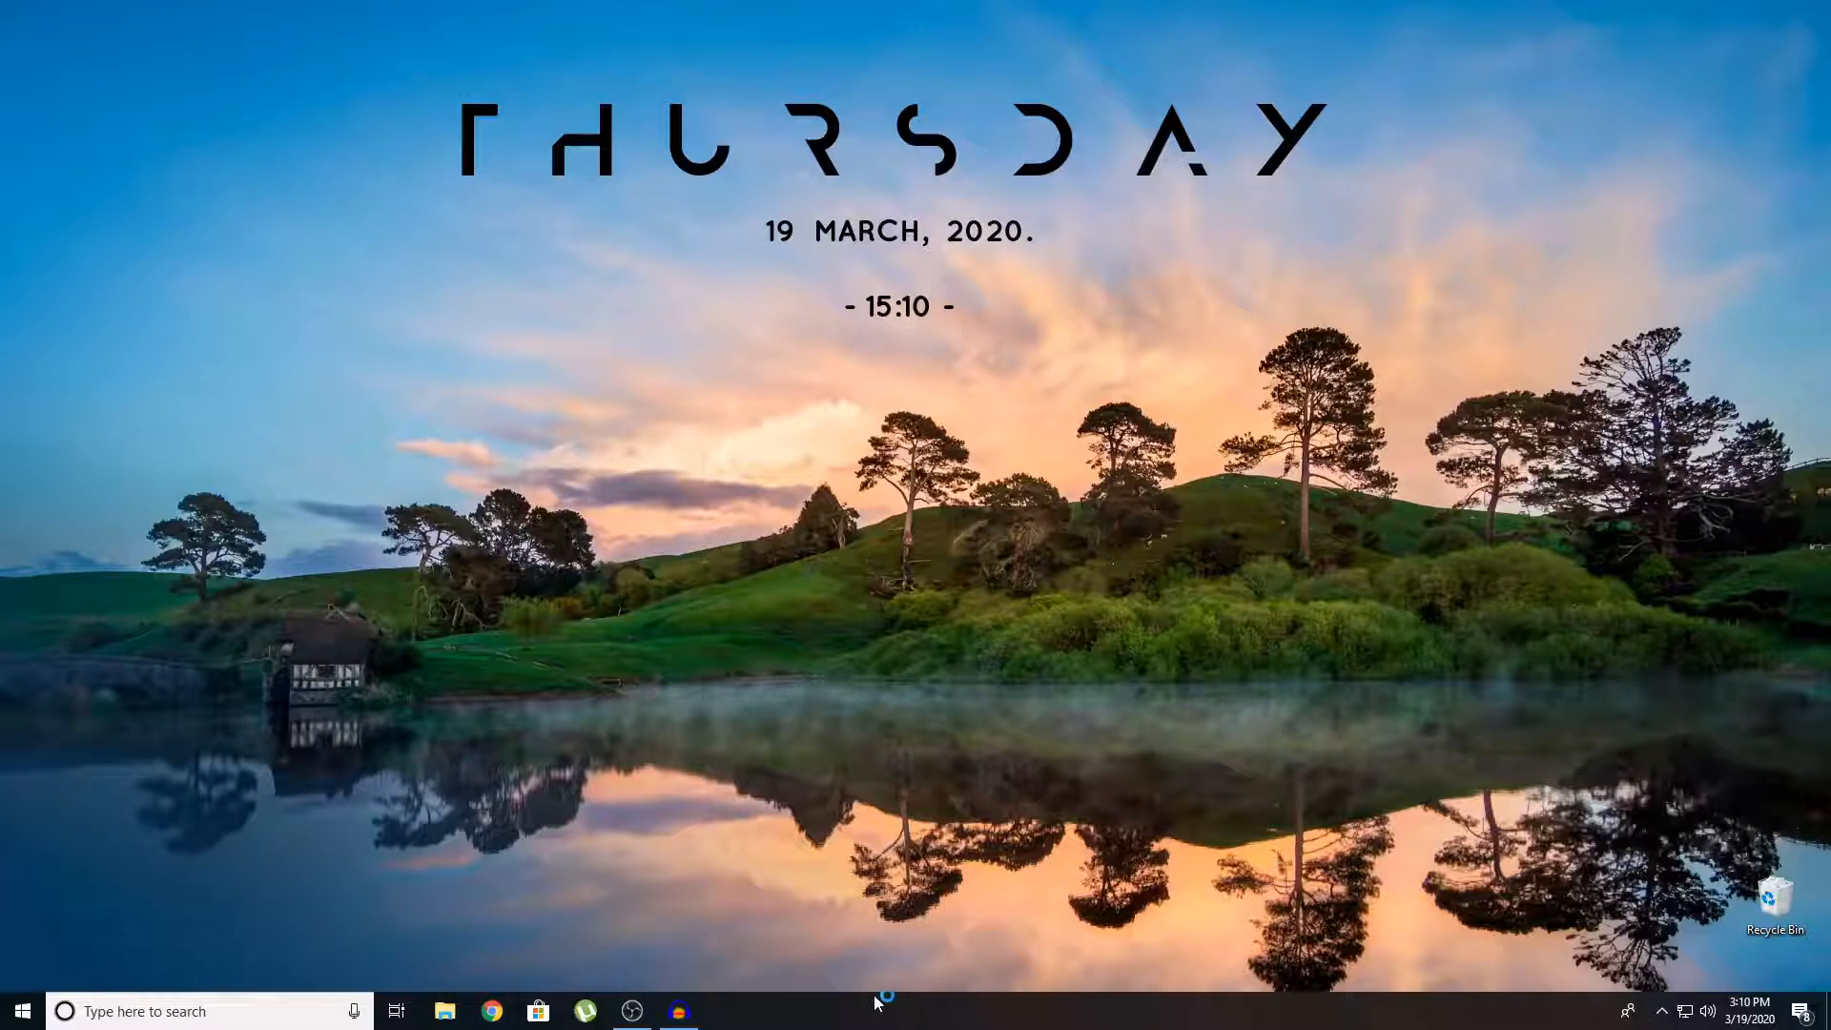
{"action": "right_click", "coordinate": [1296, 573]}
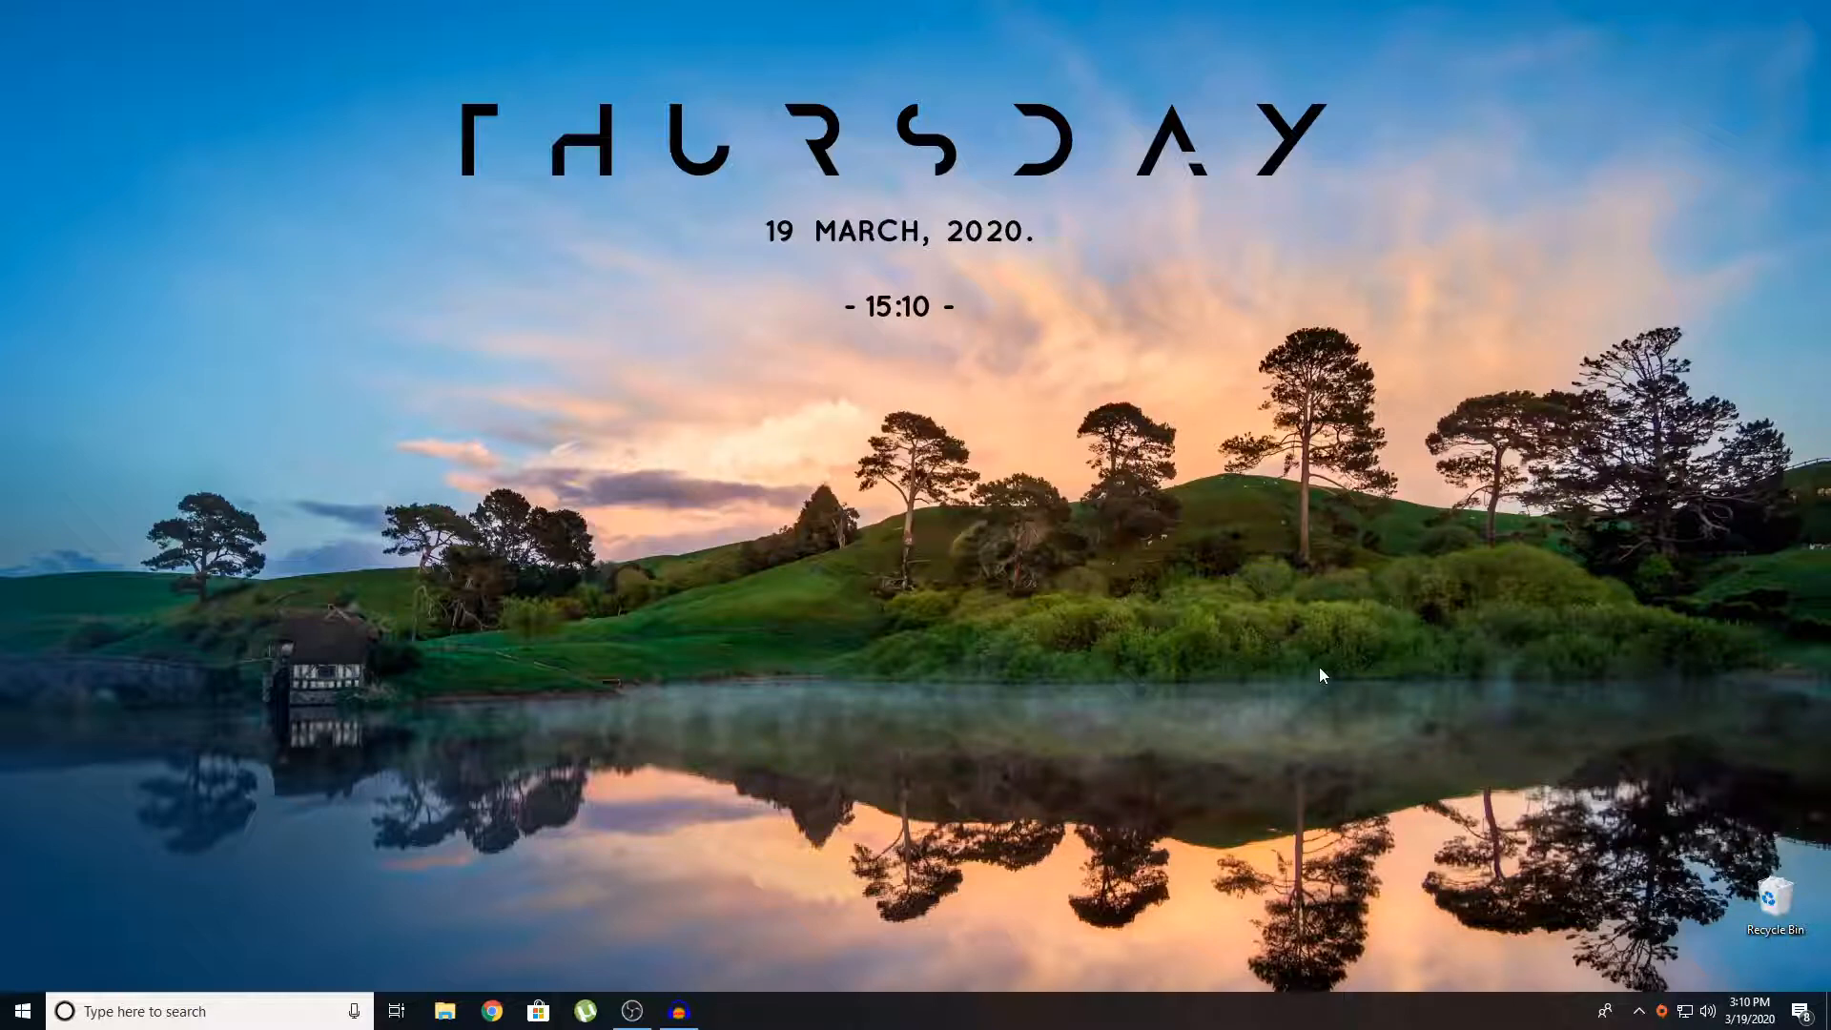
{"action": "left_click", "coordinate": [724, 1011]}
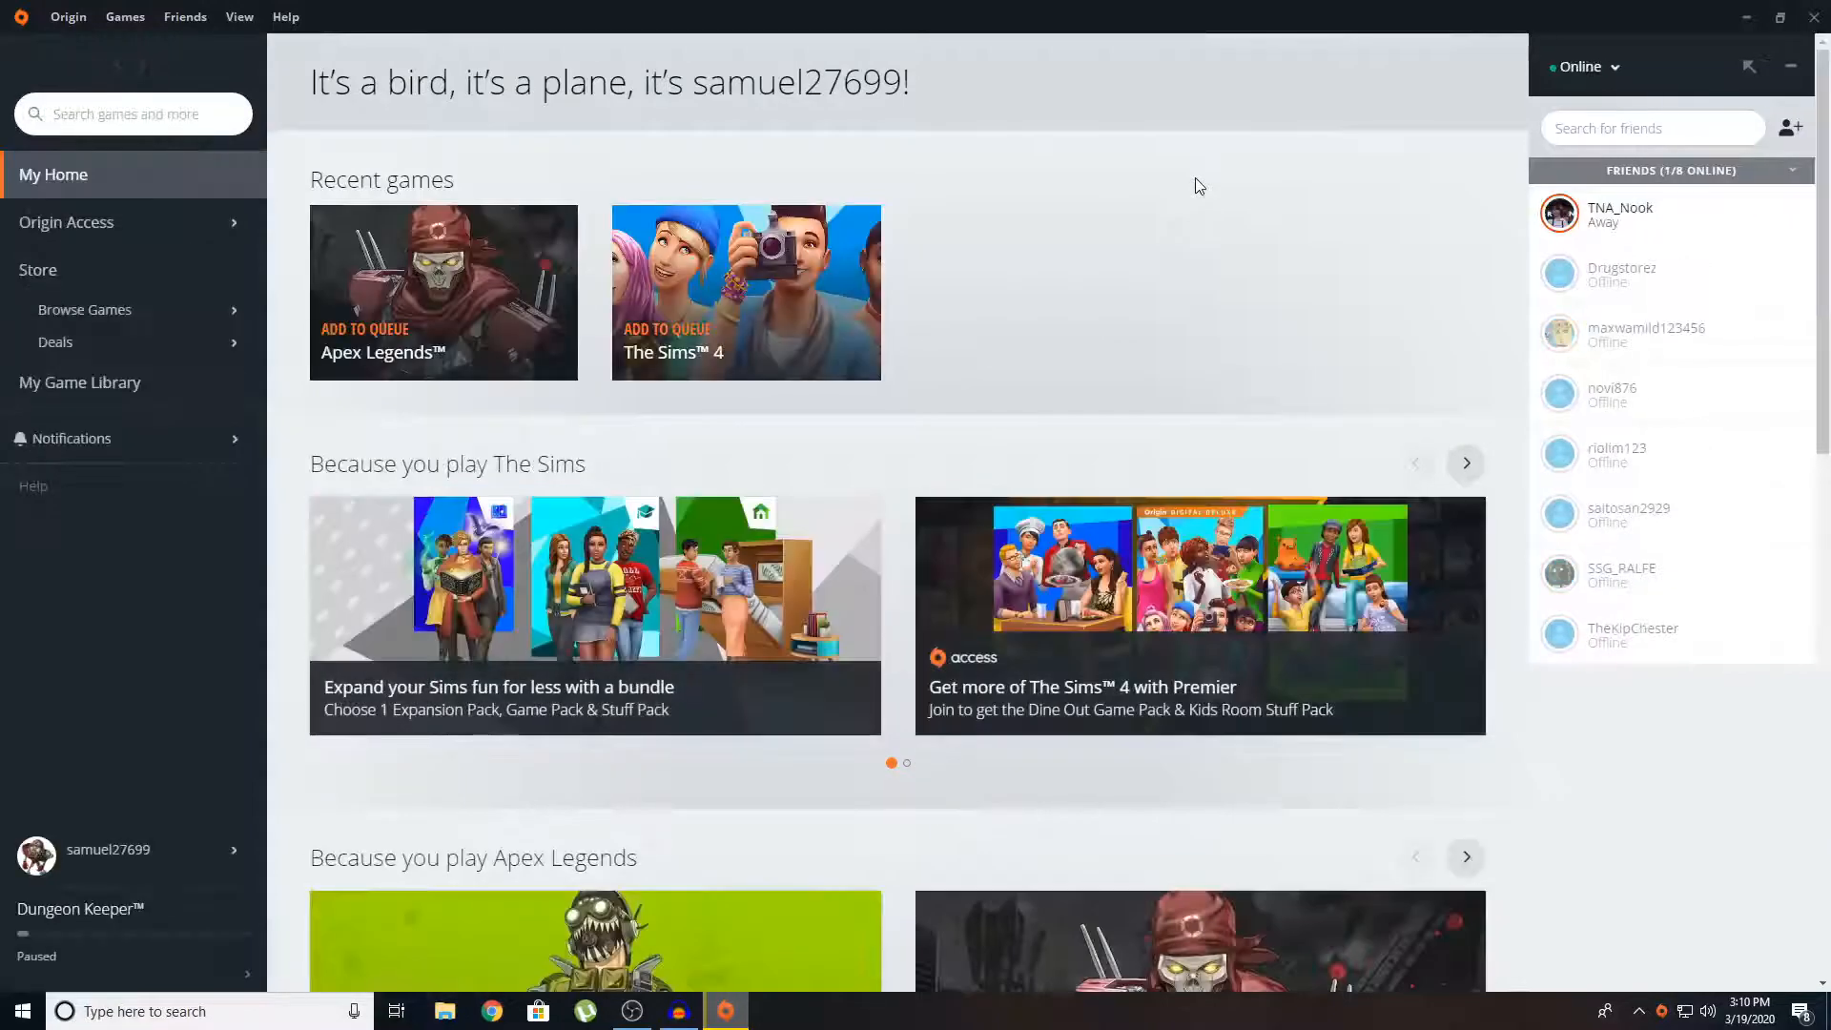
{"action": "mouse_move", "coordinate": [1191, 212]}
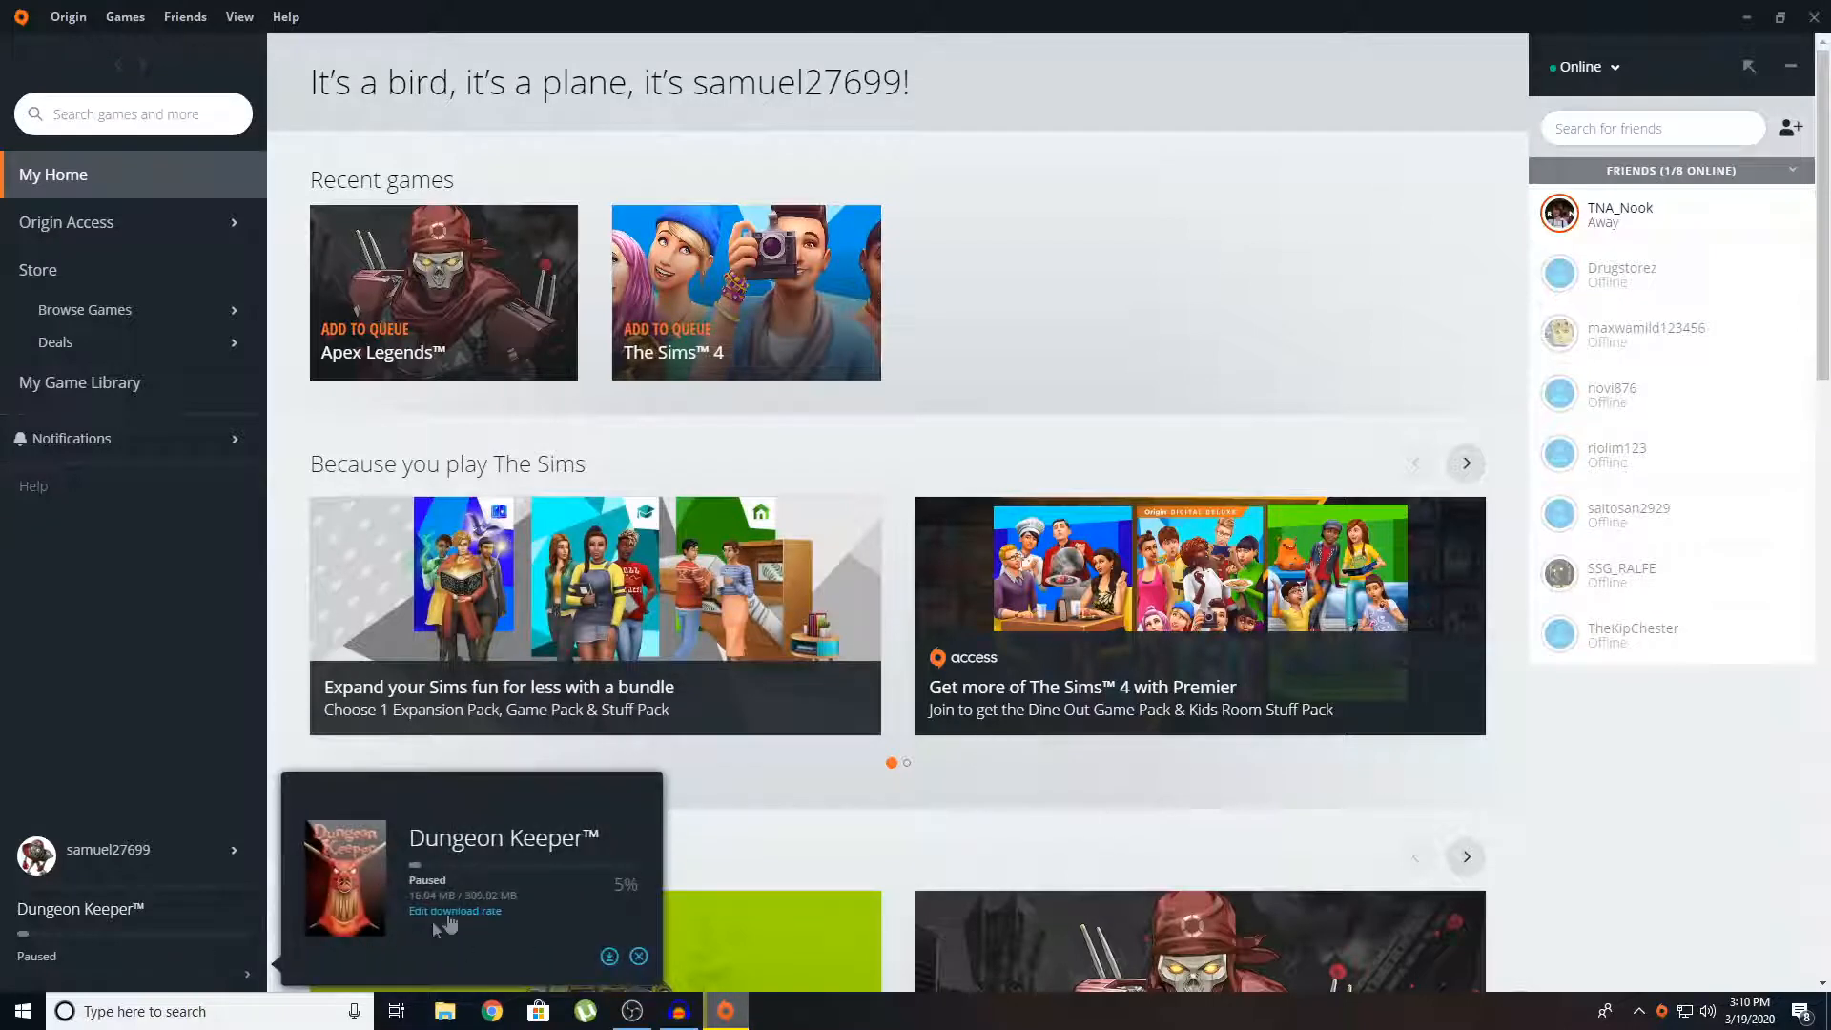
{"action": "mouse_move", "coordinate": [485, 934]}
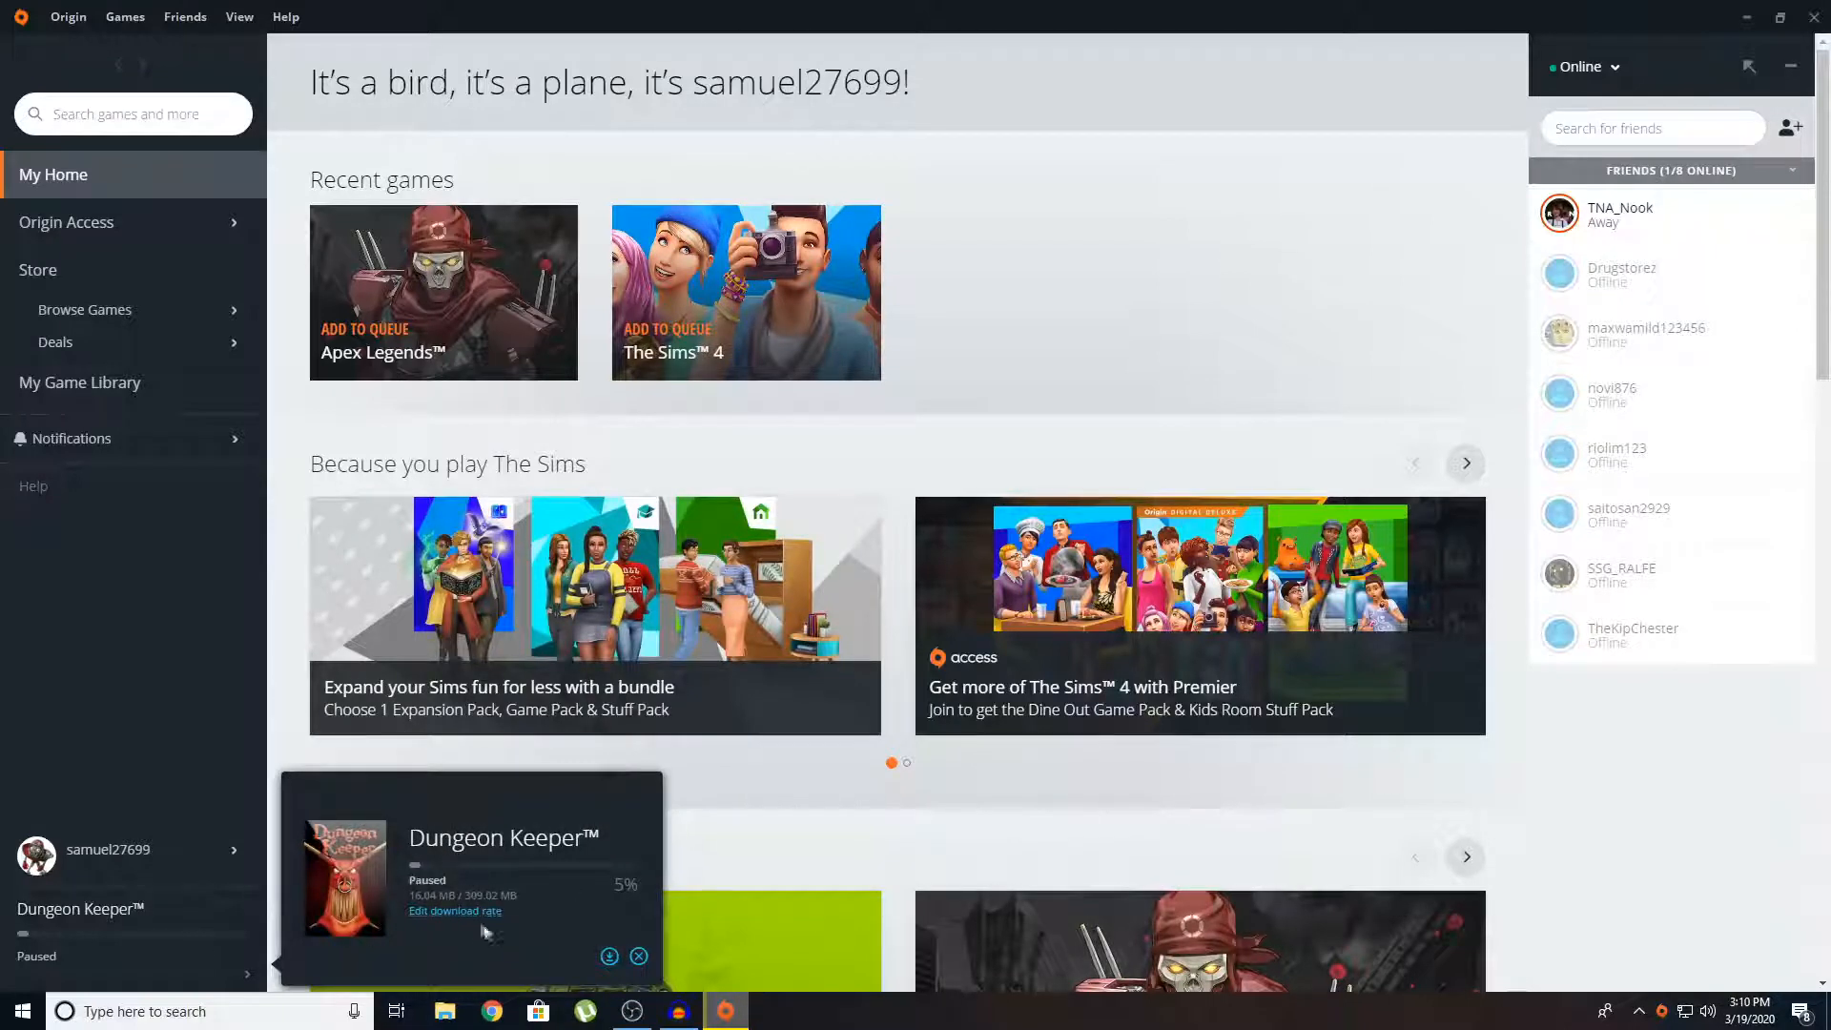
{"action": "mouse_move", "coordinate": [608, 881]}
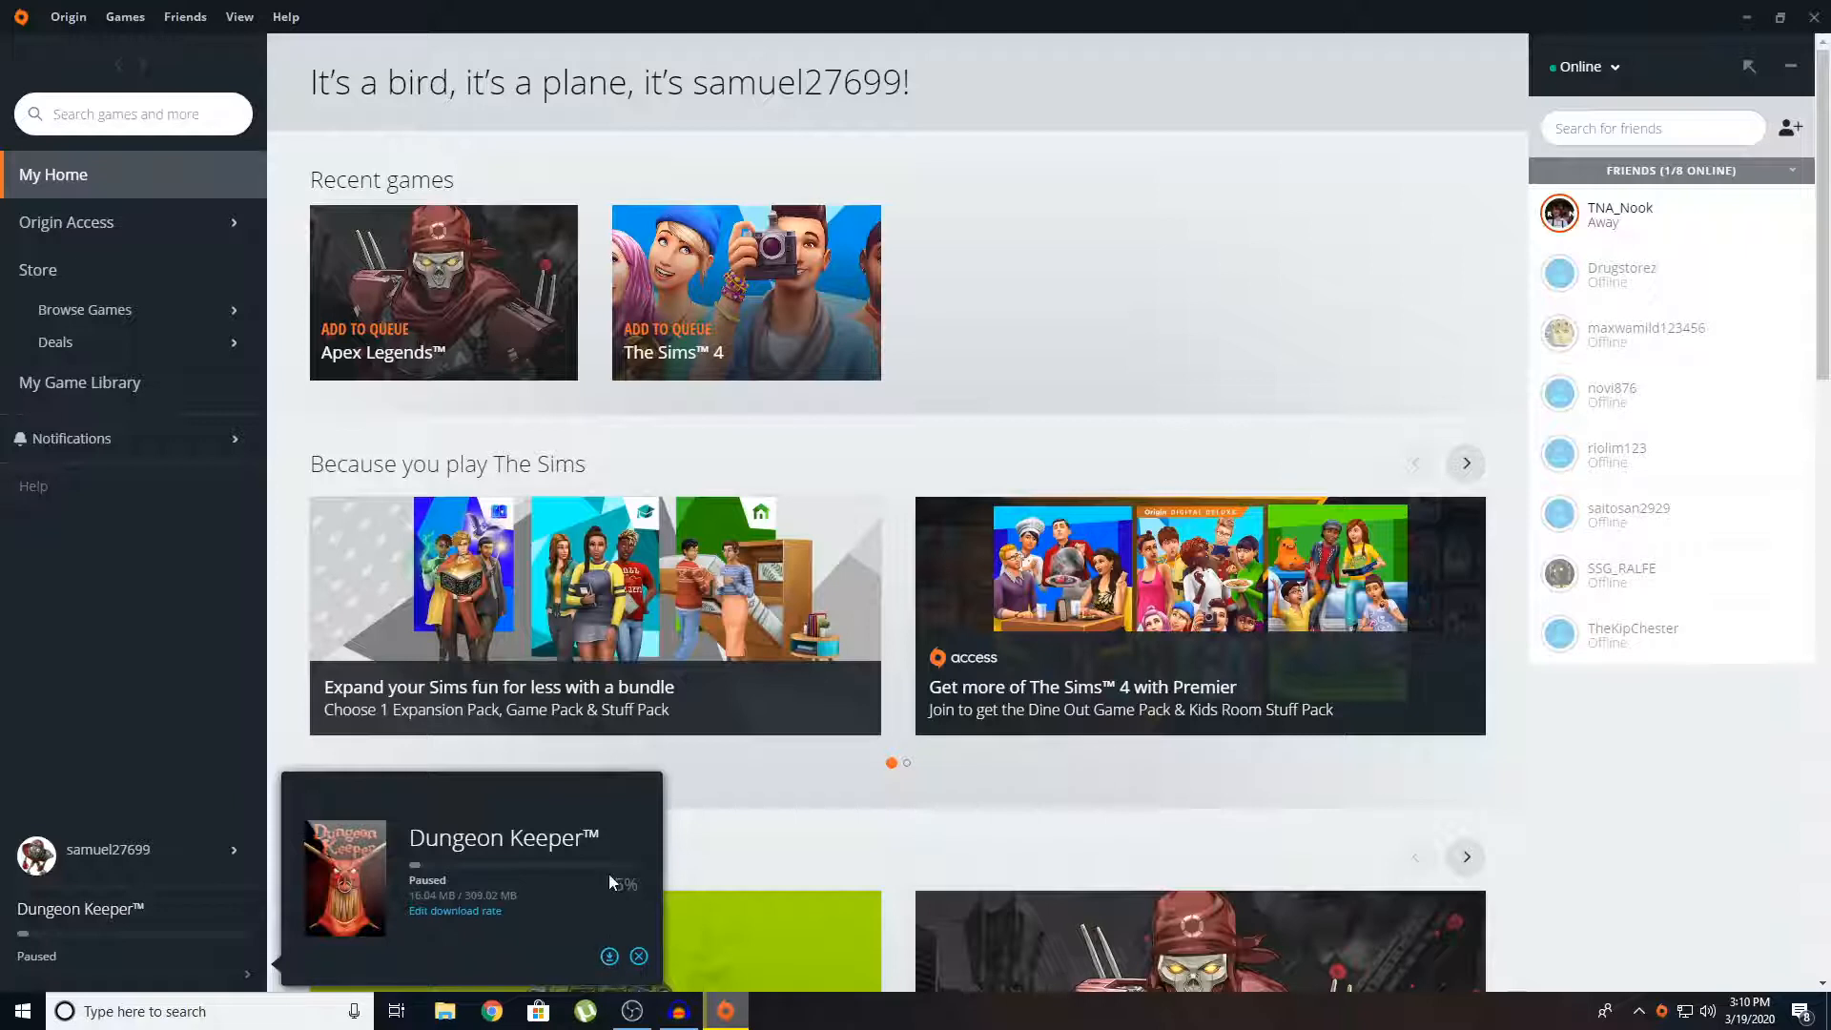
Resume the paused Dungeon Keeper download from the bottom-left download popup.
{"action": "left_click", "coordinate": [608, 955]}
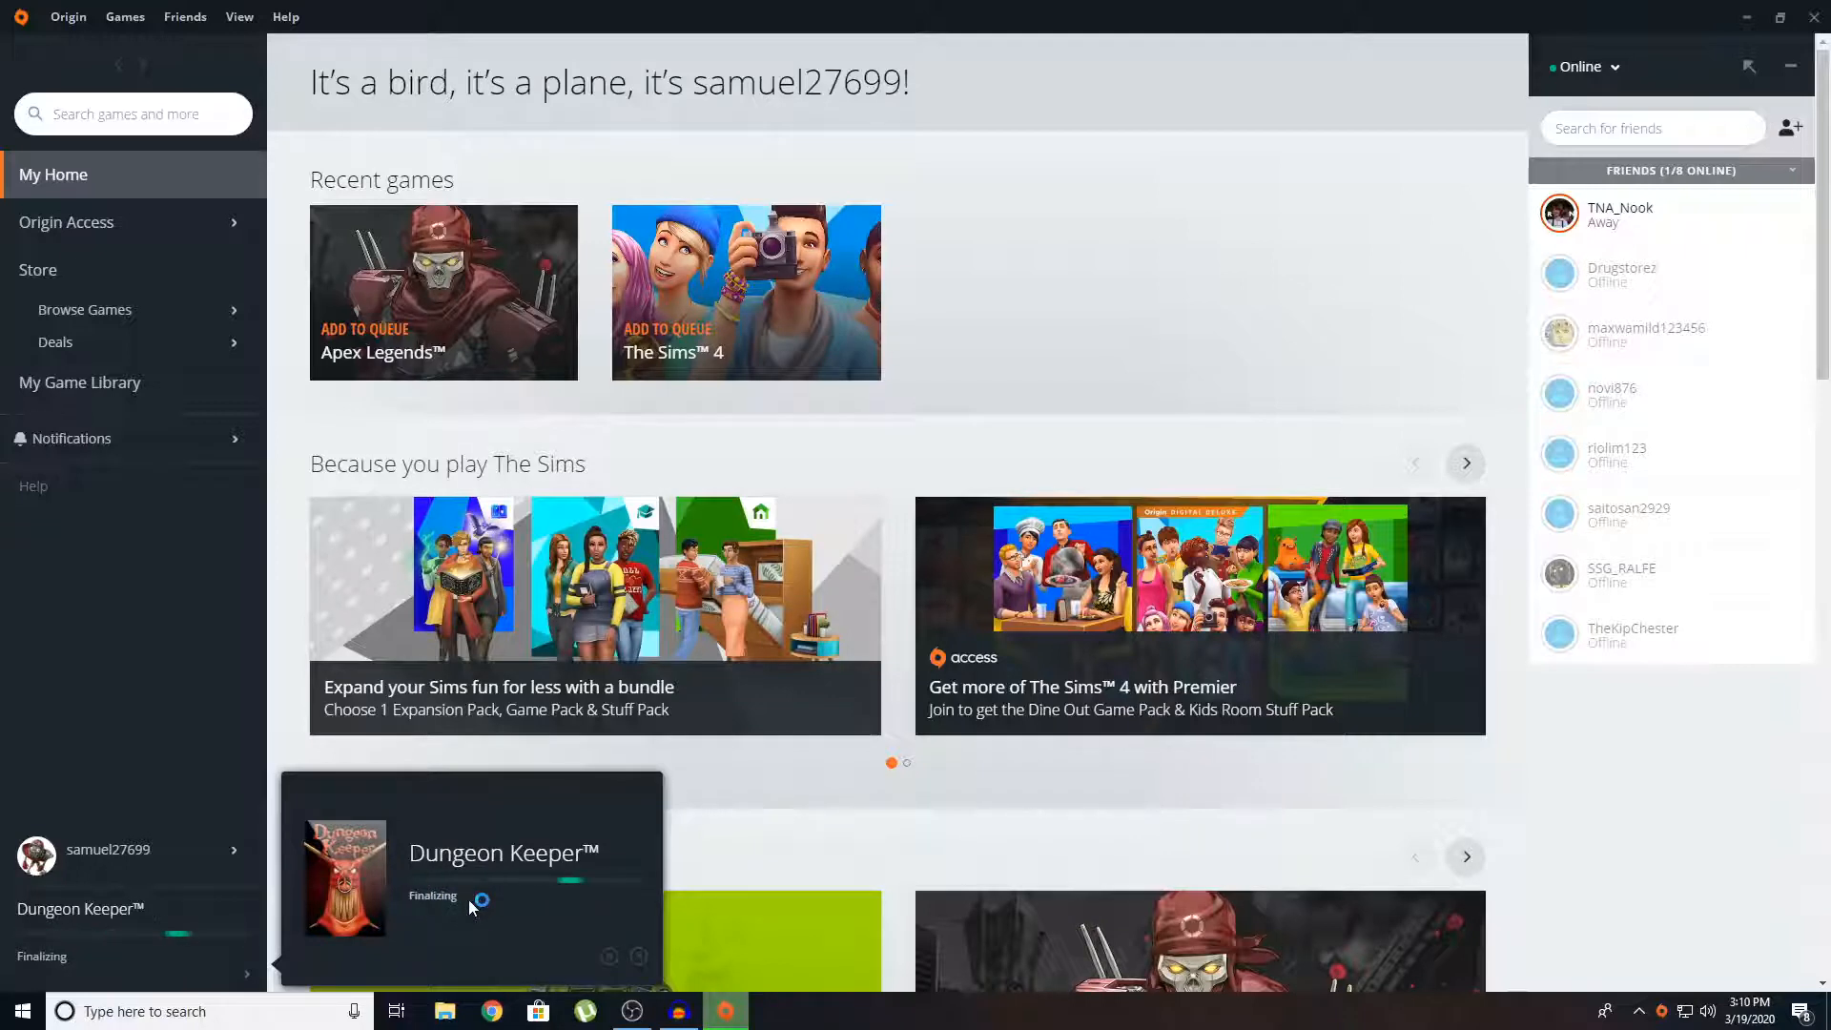
{"action": "mouse_move", "coordinate": [538, 899]}
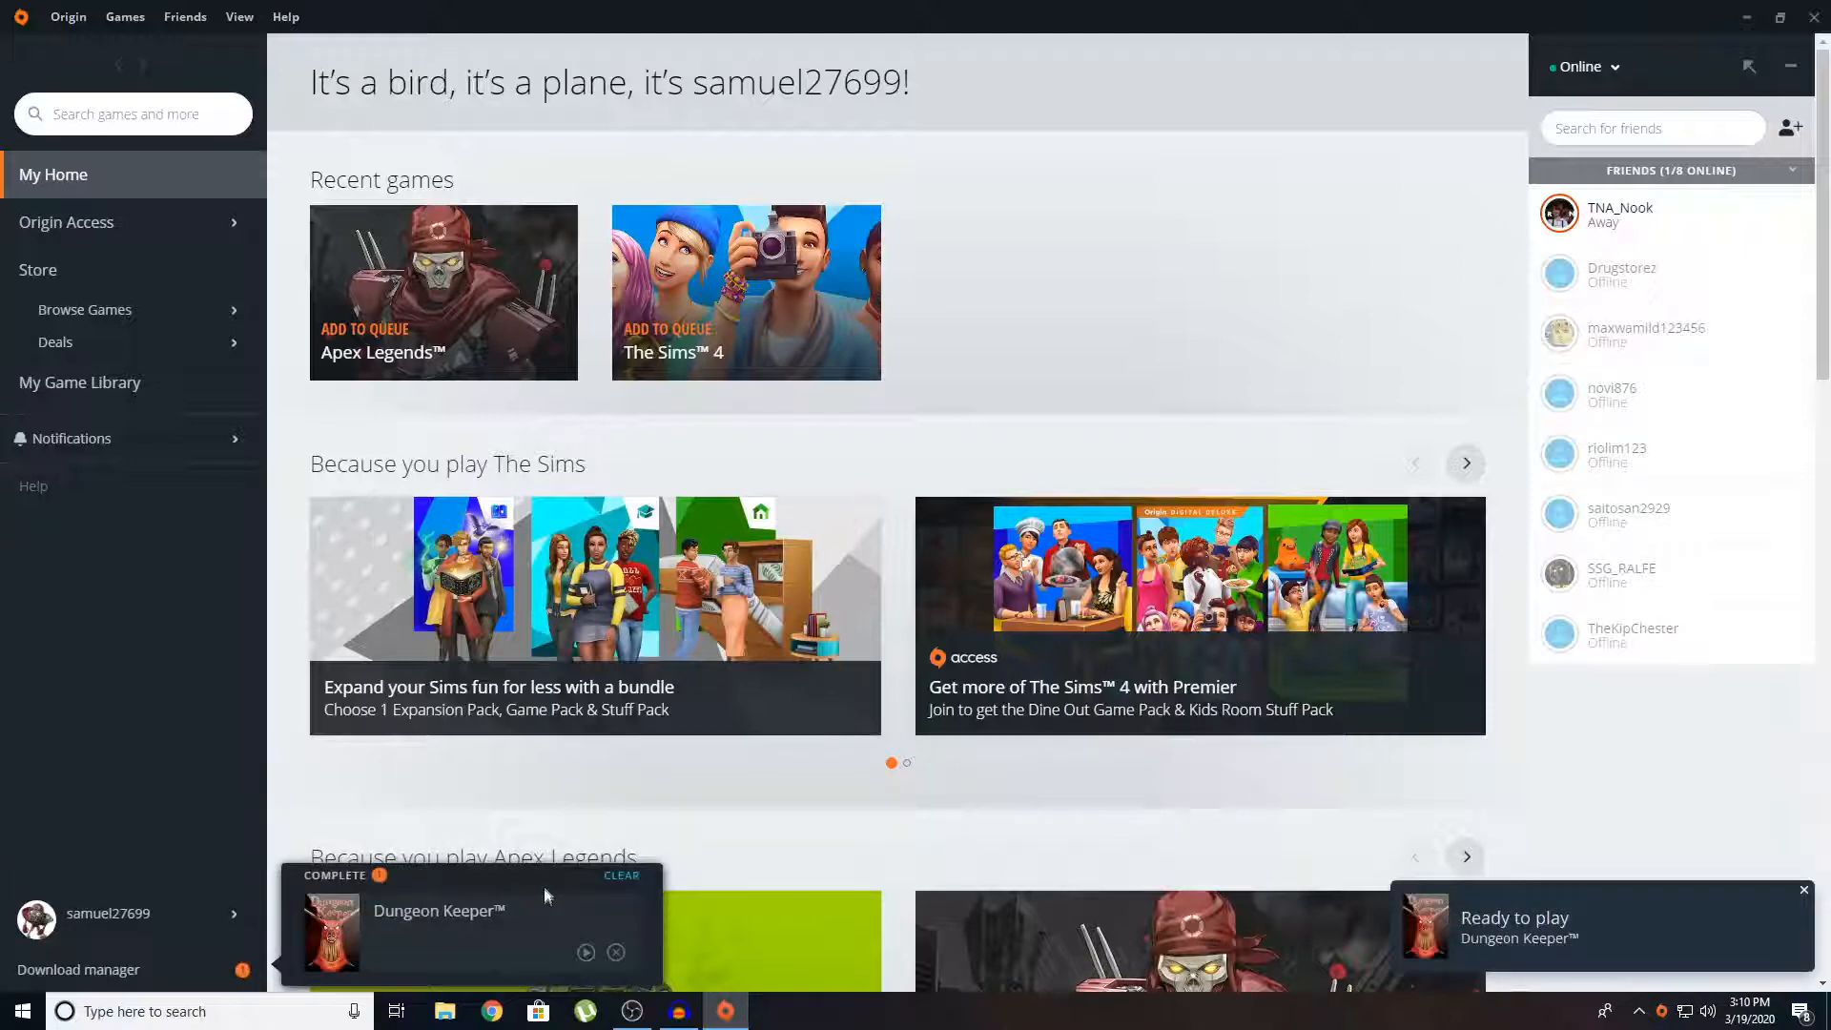
{"action": "mouse_move", "coordinate": [525, 906]}
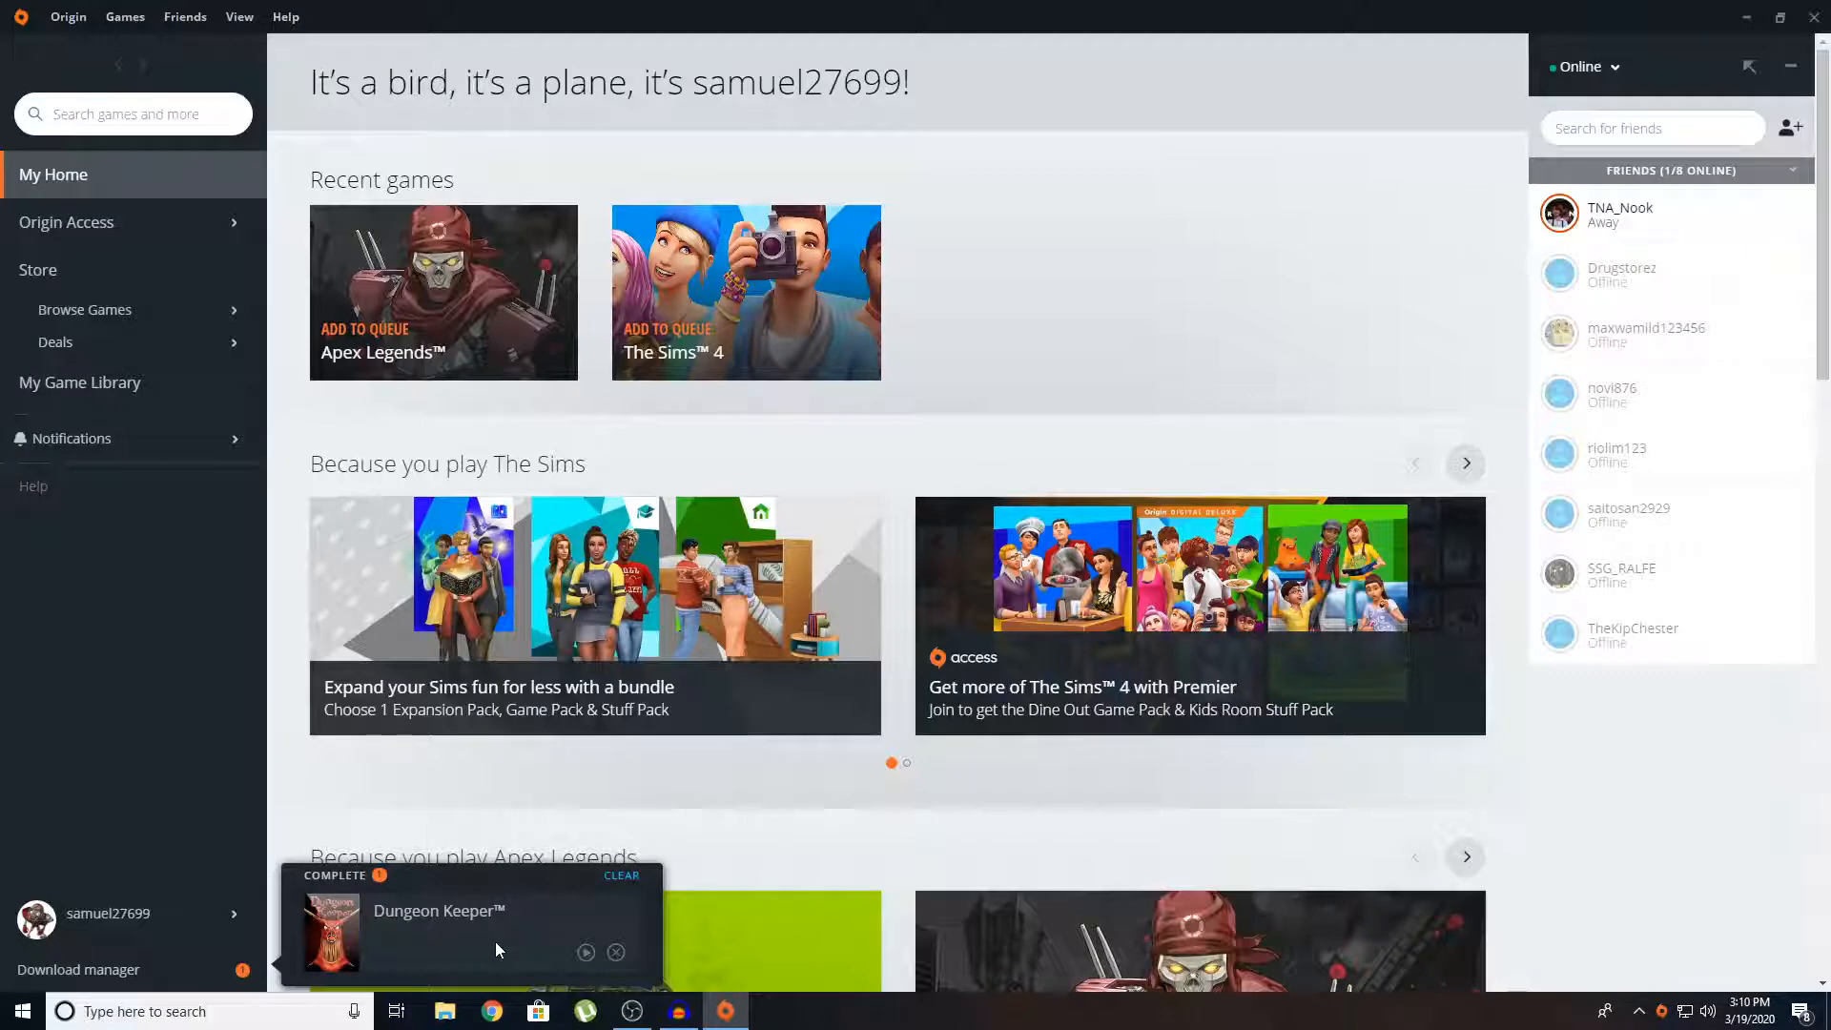
{"action": "mouse_move", "coordinate": [503, 921]}
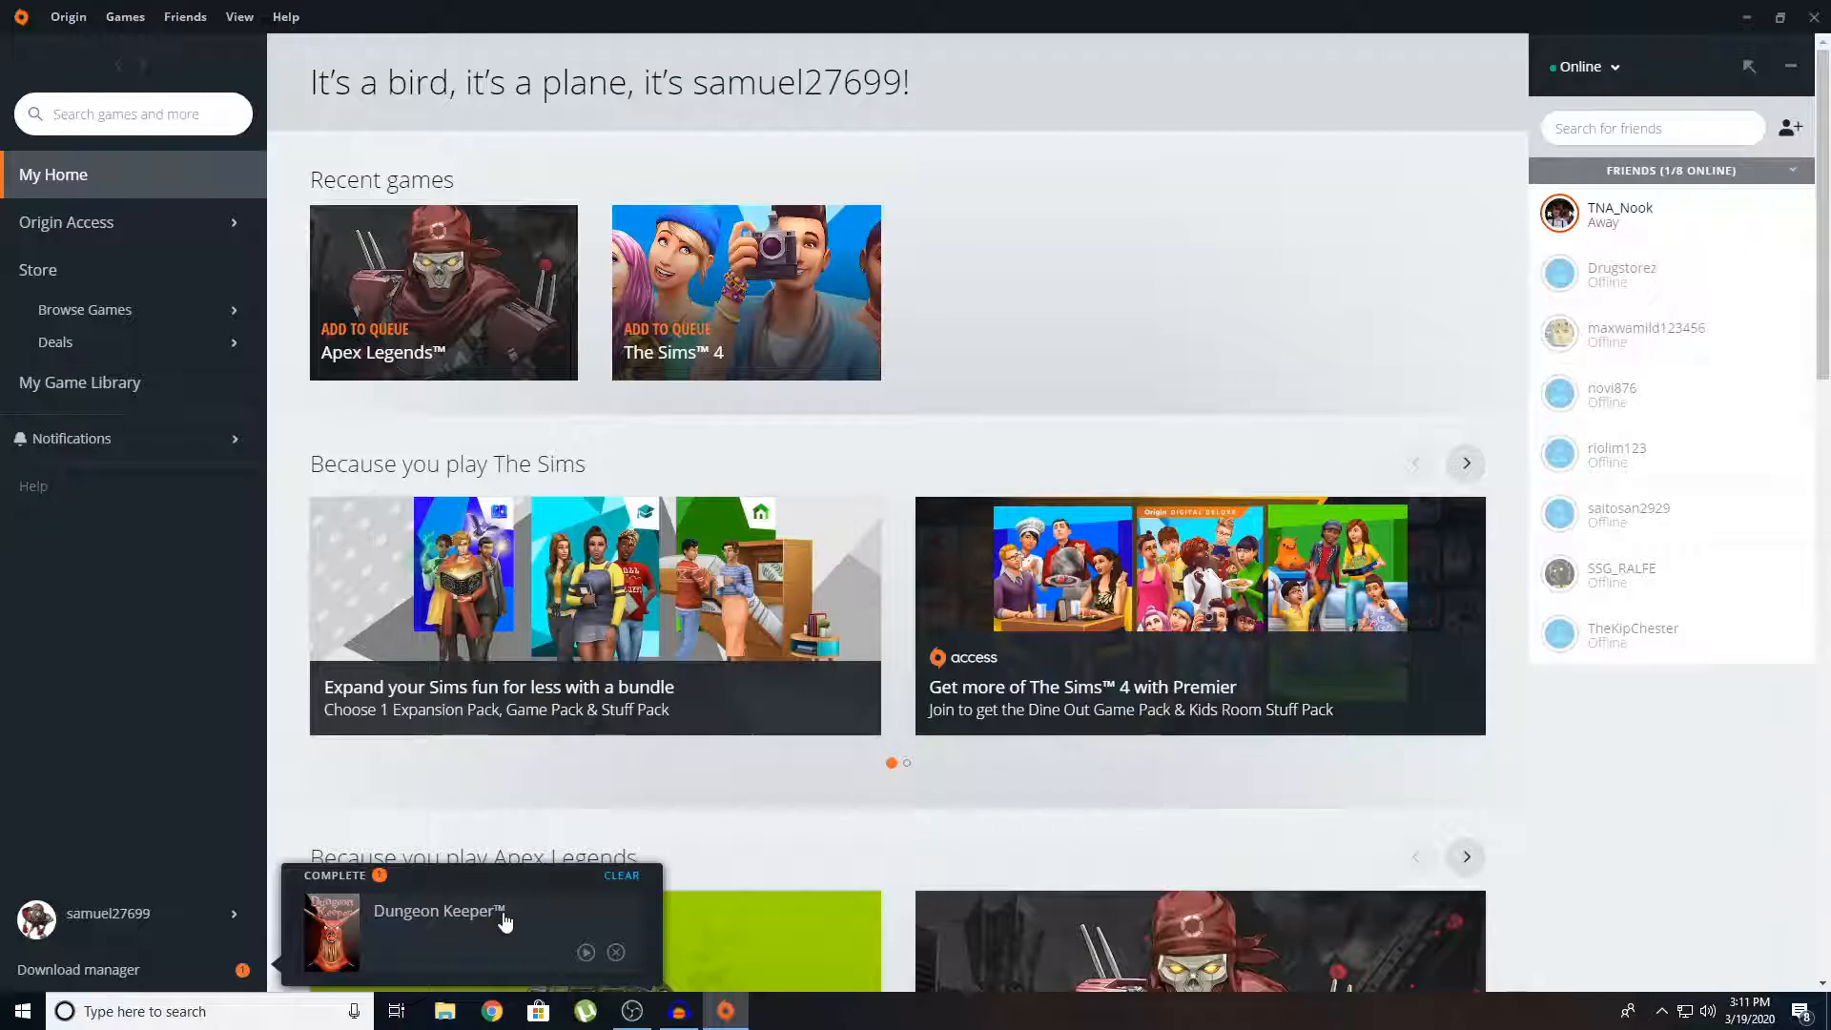
{"action": "mouse_move", "coordinate": [660, 852]}
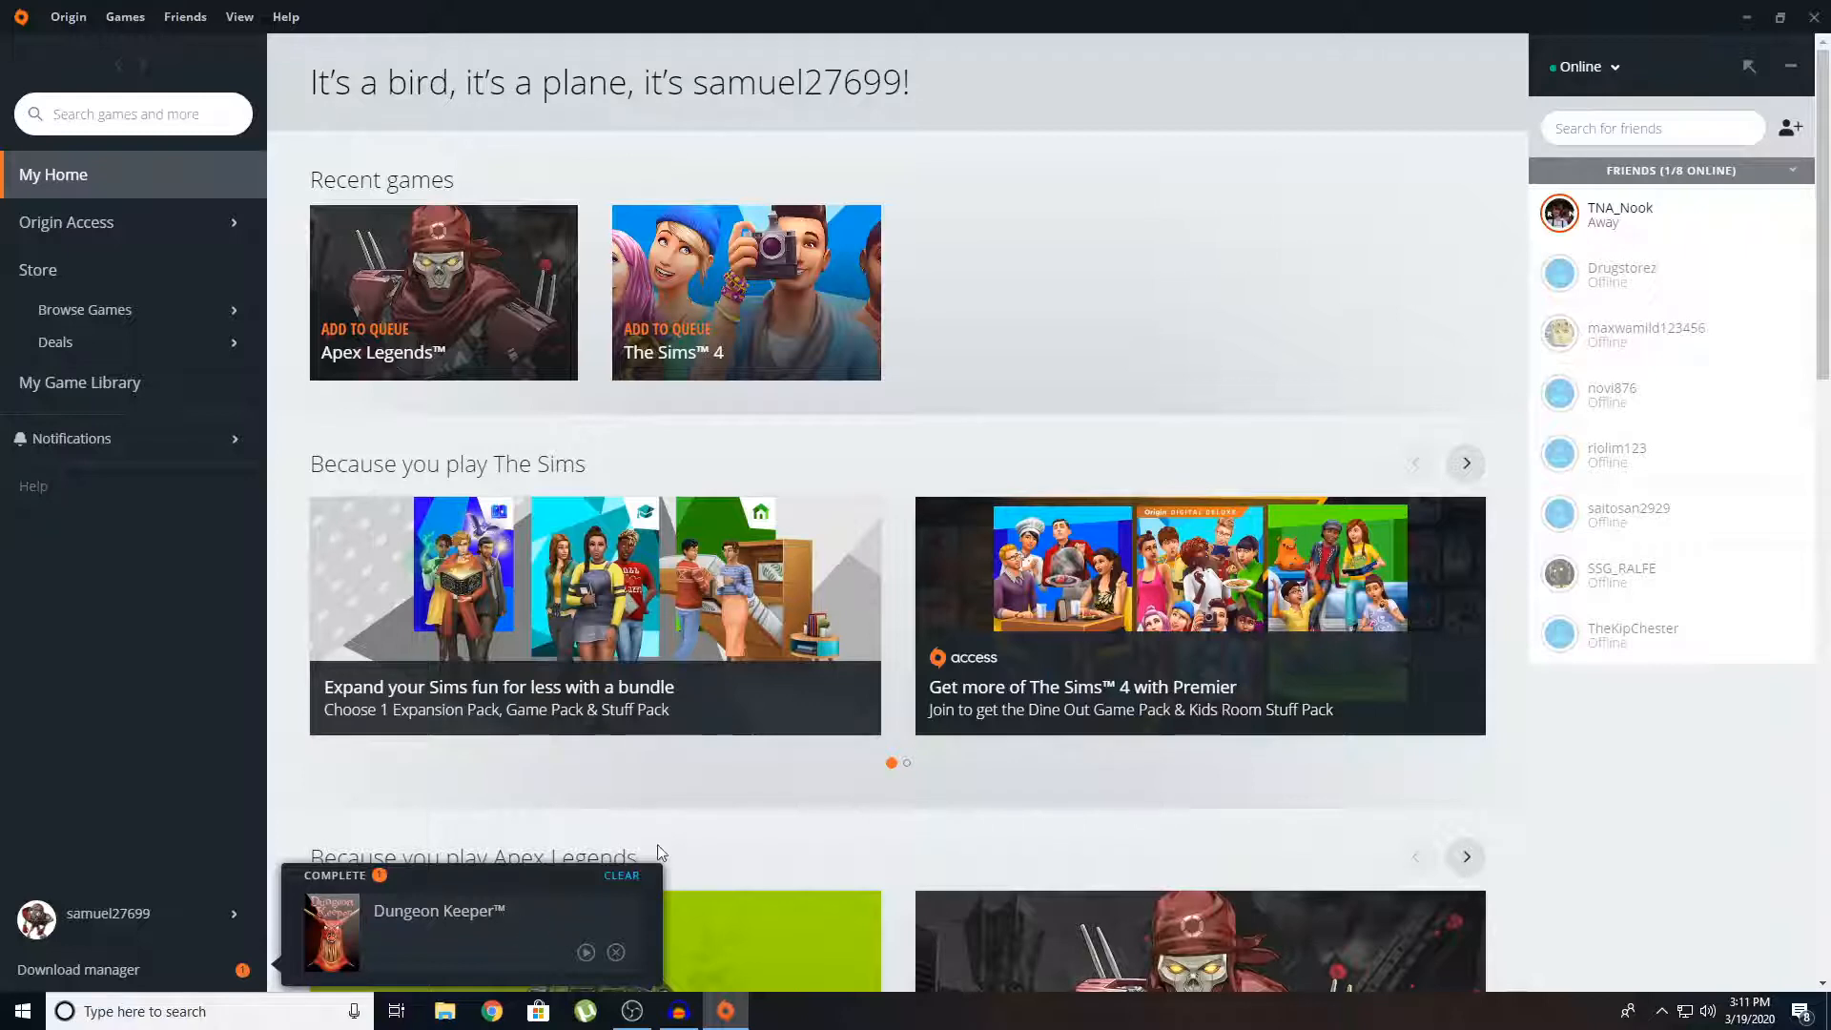
{"action": "mouse_move", "coordinate": [664, 842]}
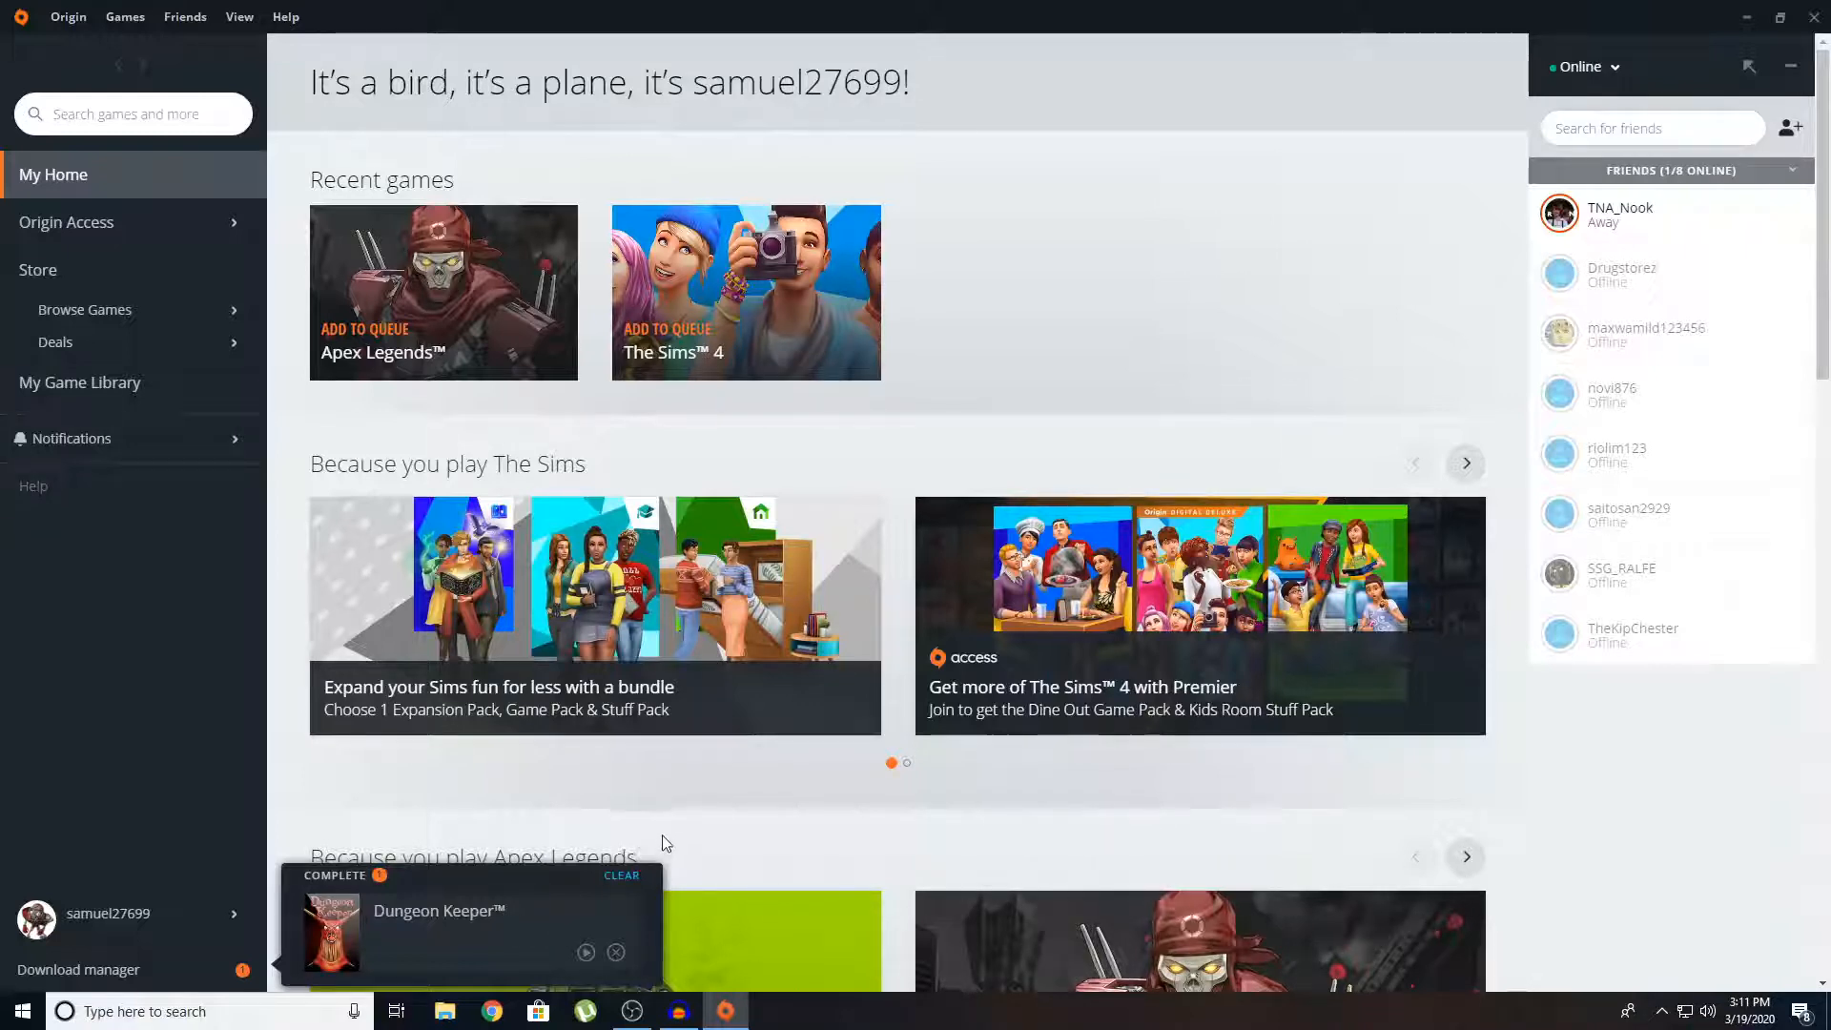
{"action": "mouse_move", "coordinate": [664, 837]}
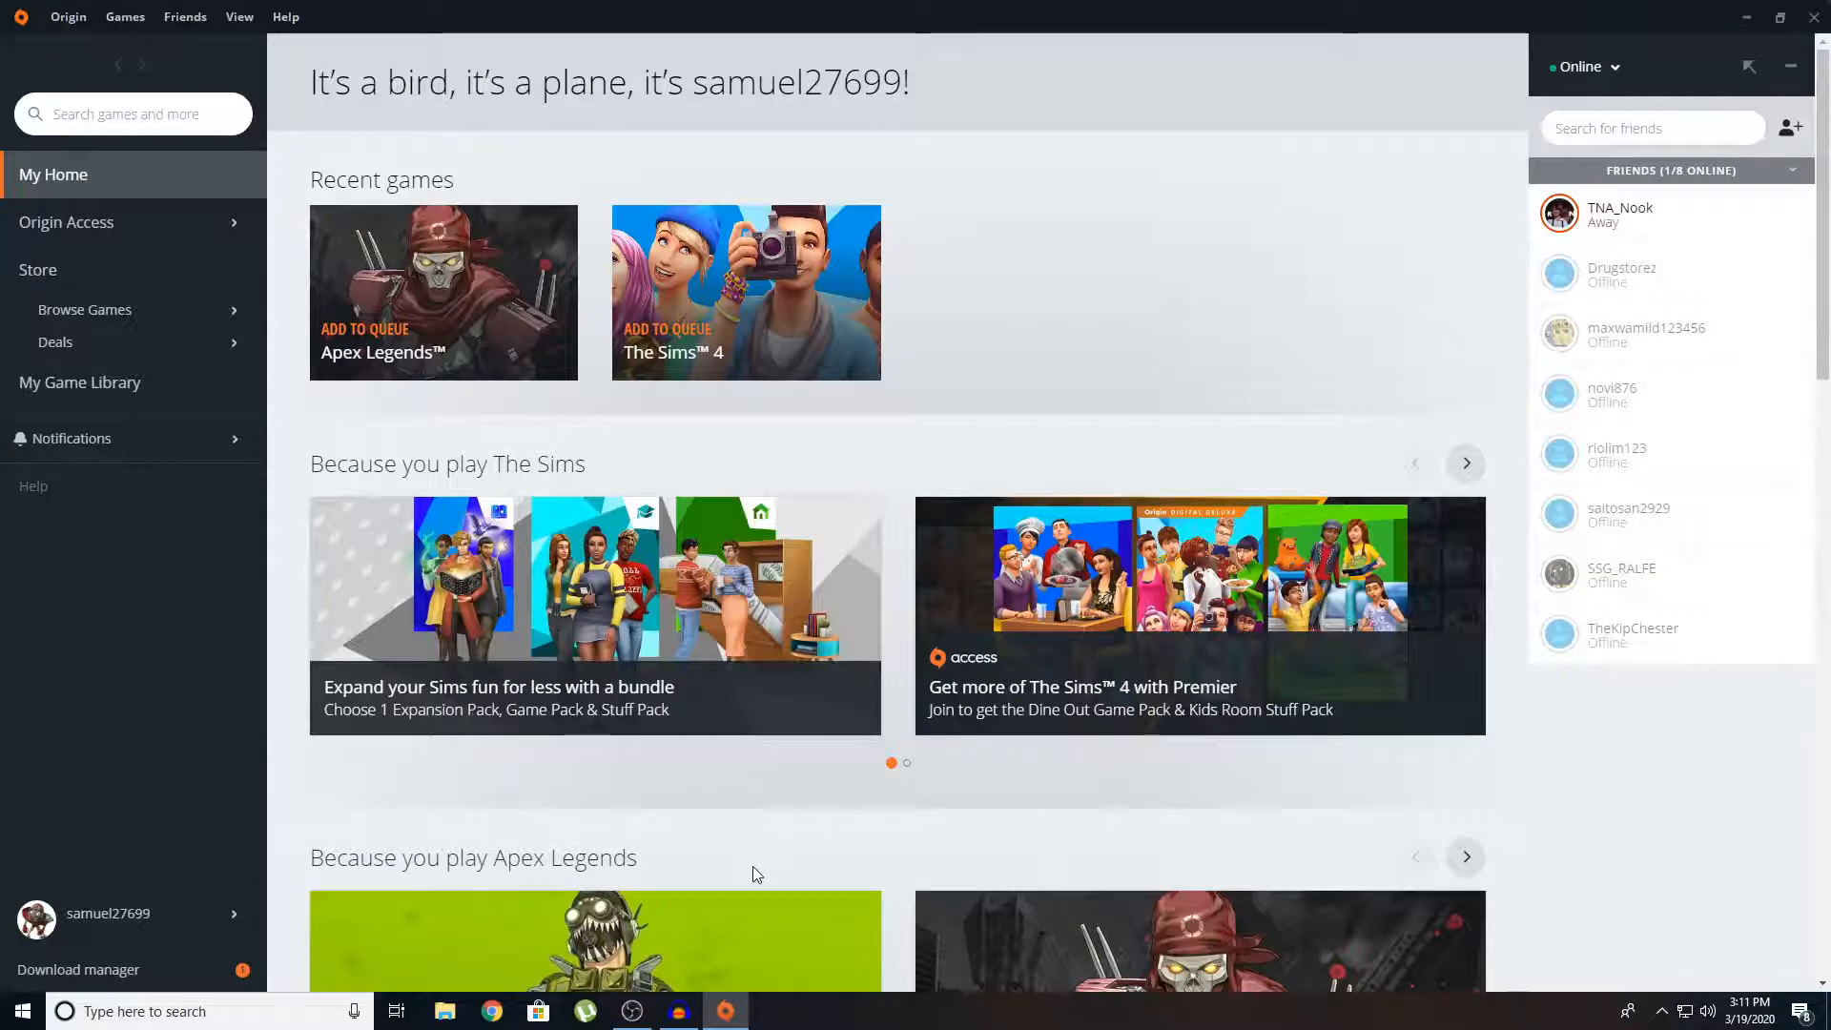
{"action": "mouse_move", "coordinate": [747, 832]}
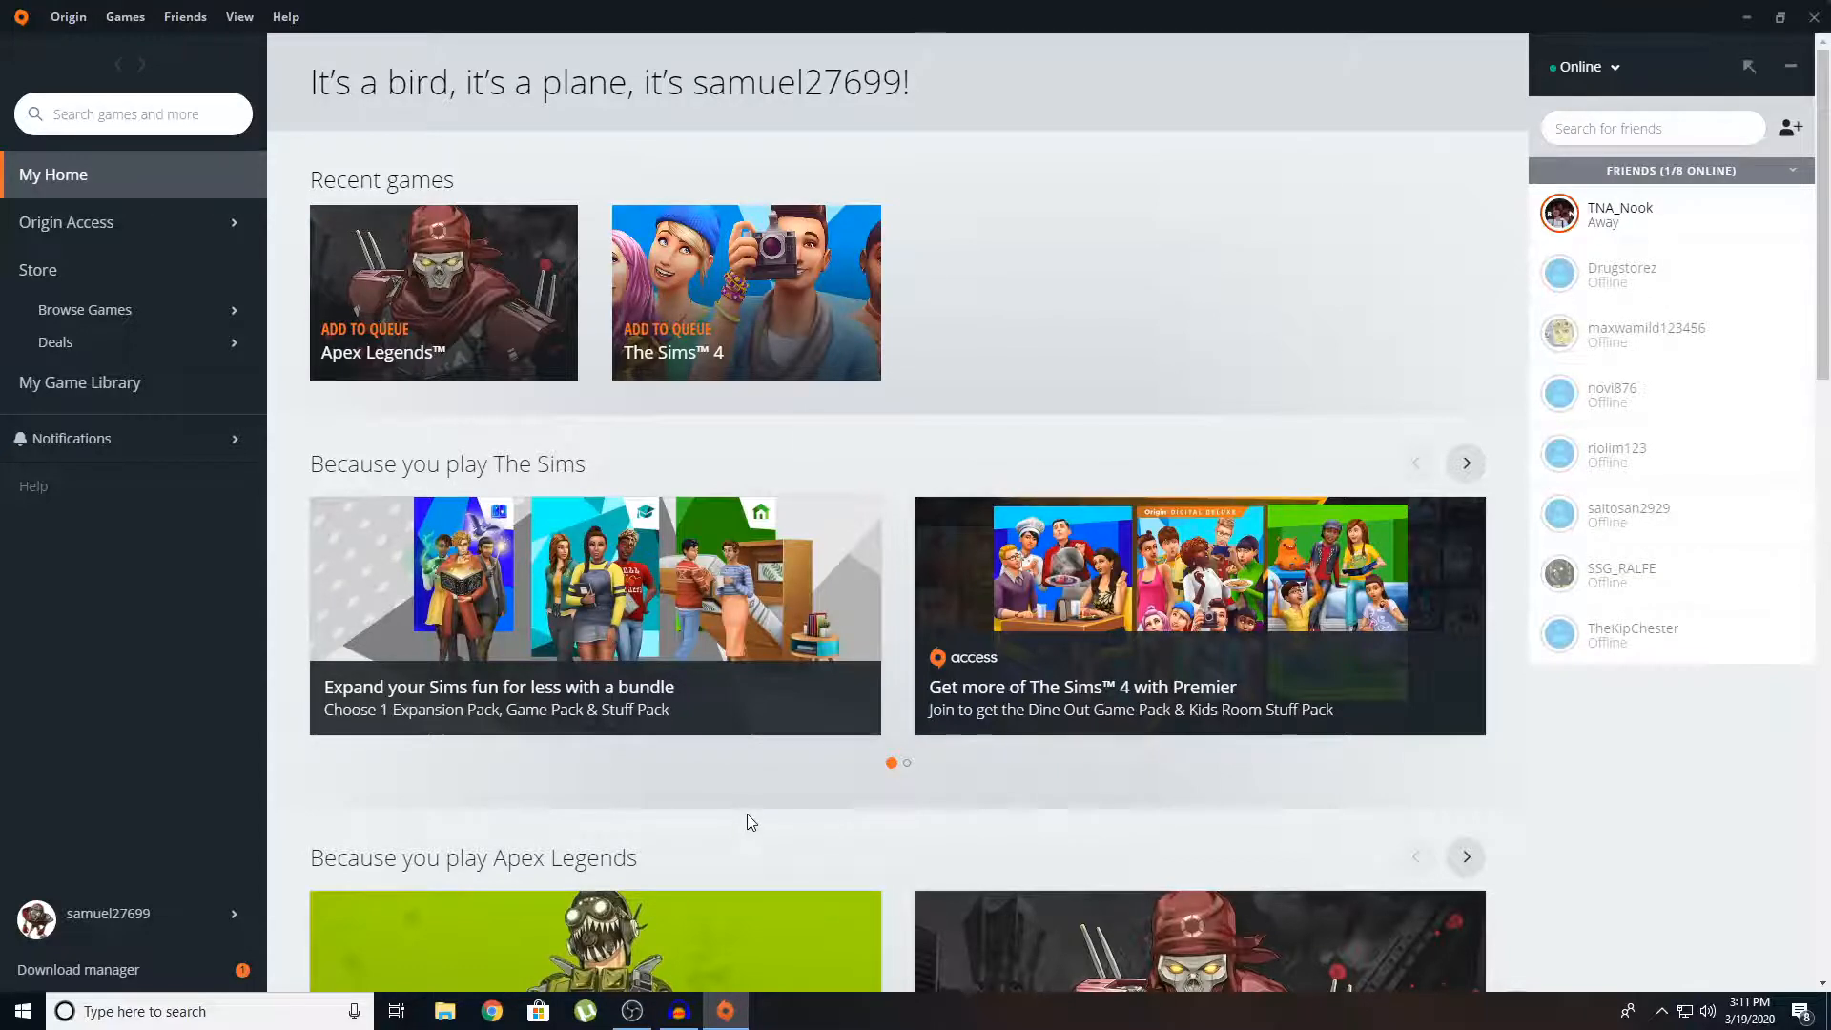
{"action": "mouse_move", "coordinate": [730, 812]}
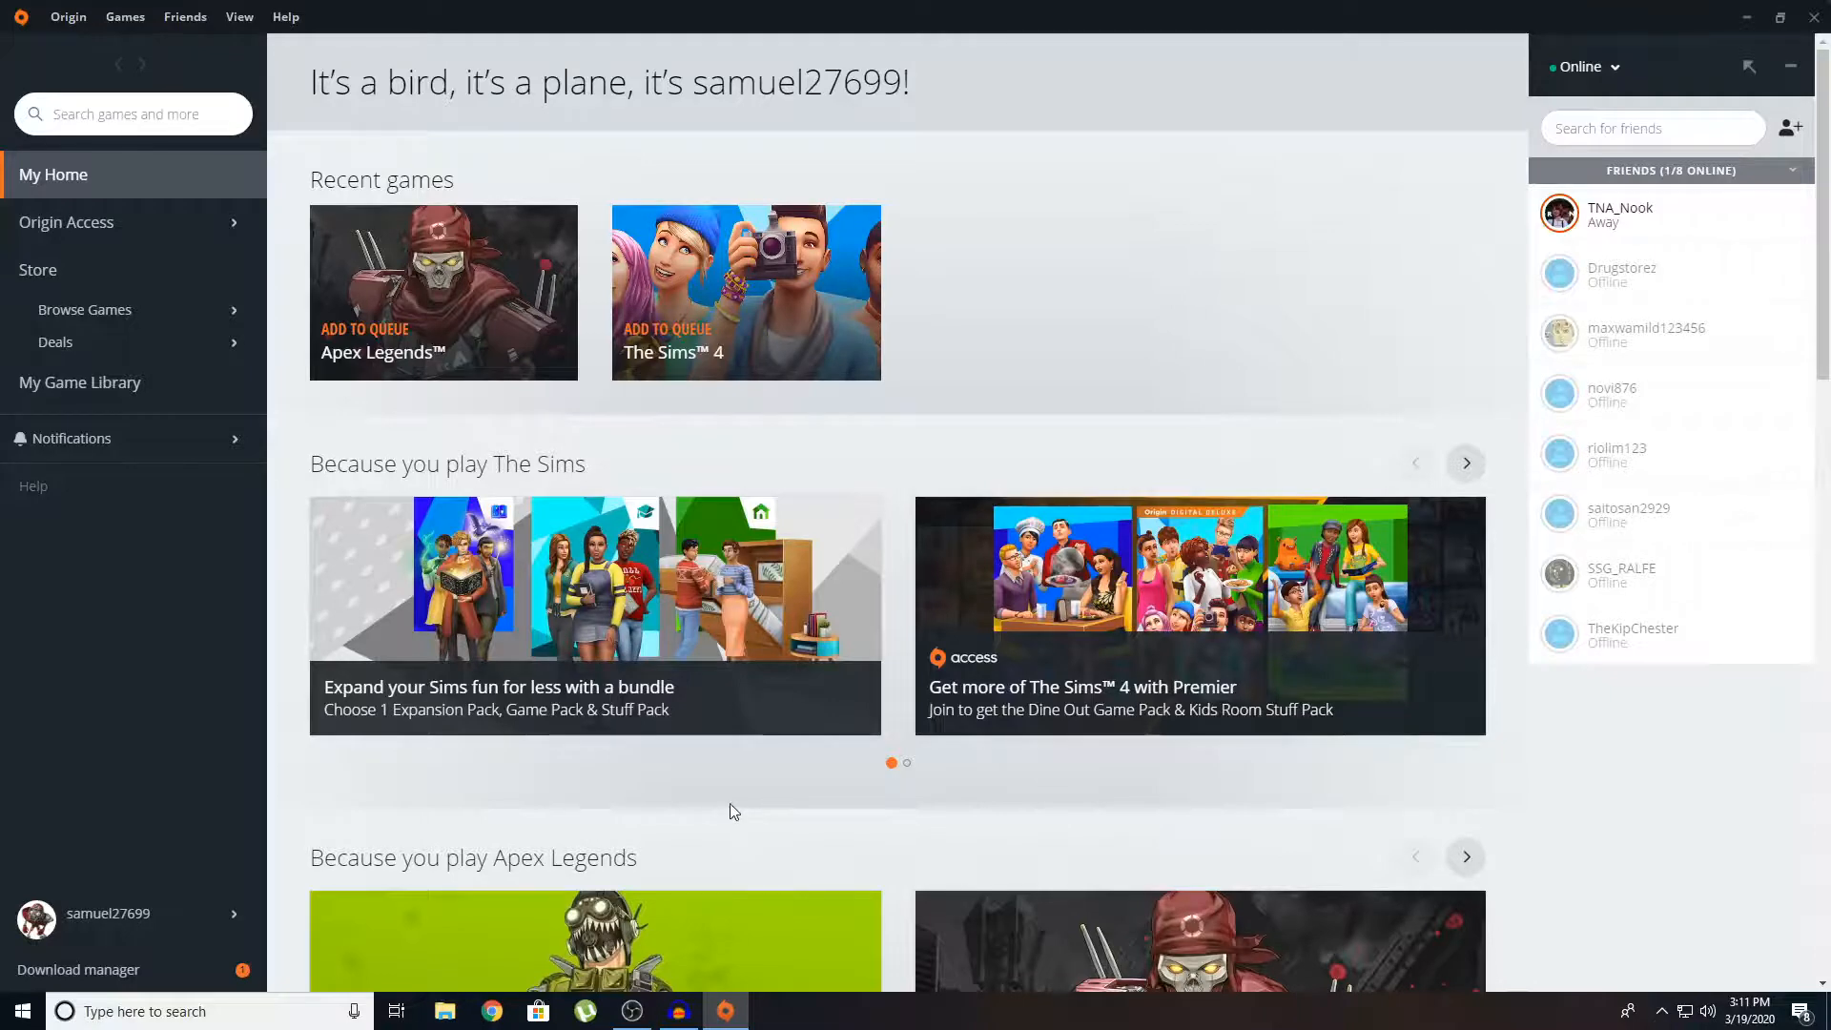